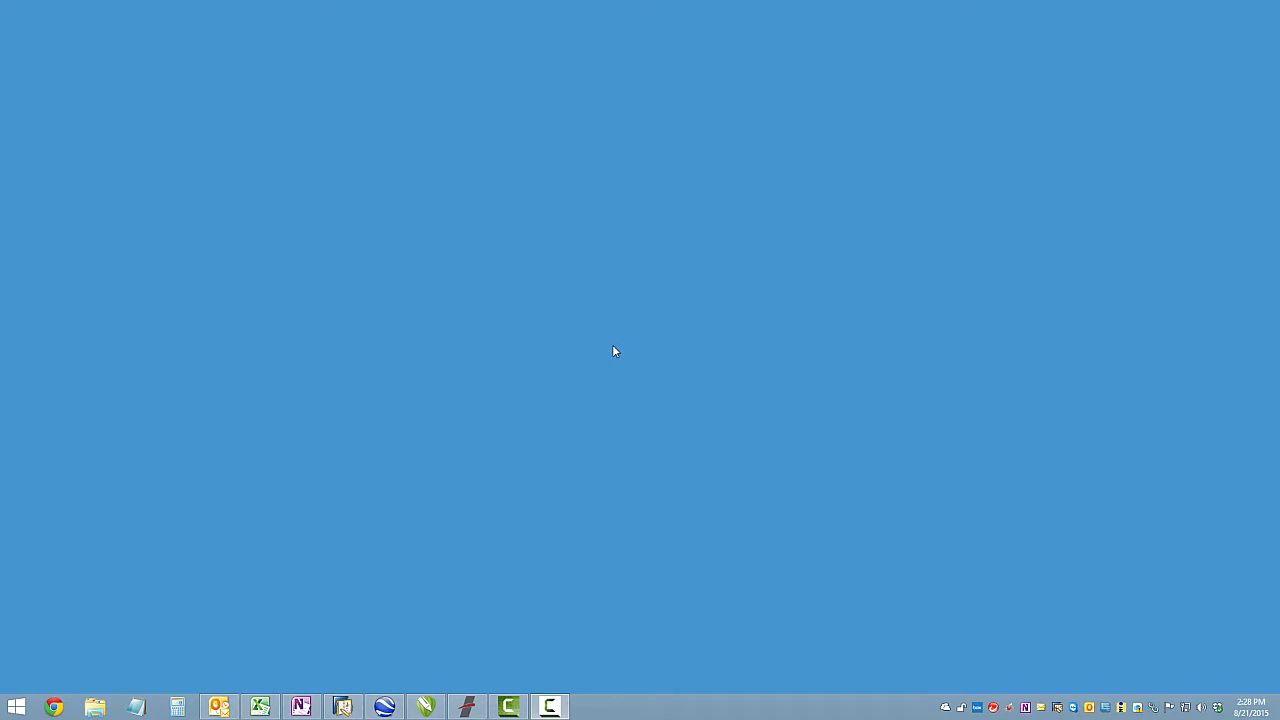
pyautogui.moveTo(632, 370)
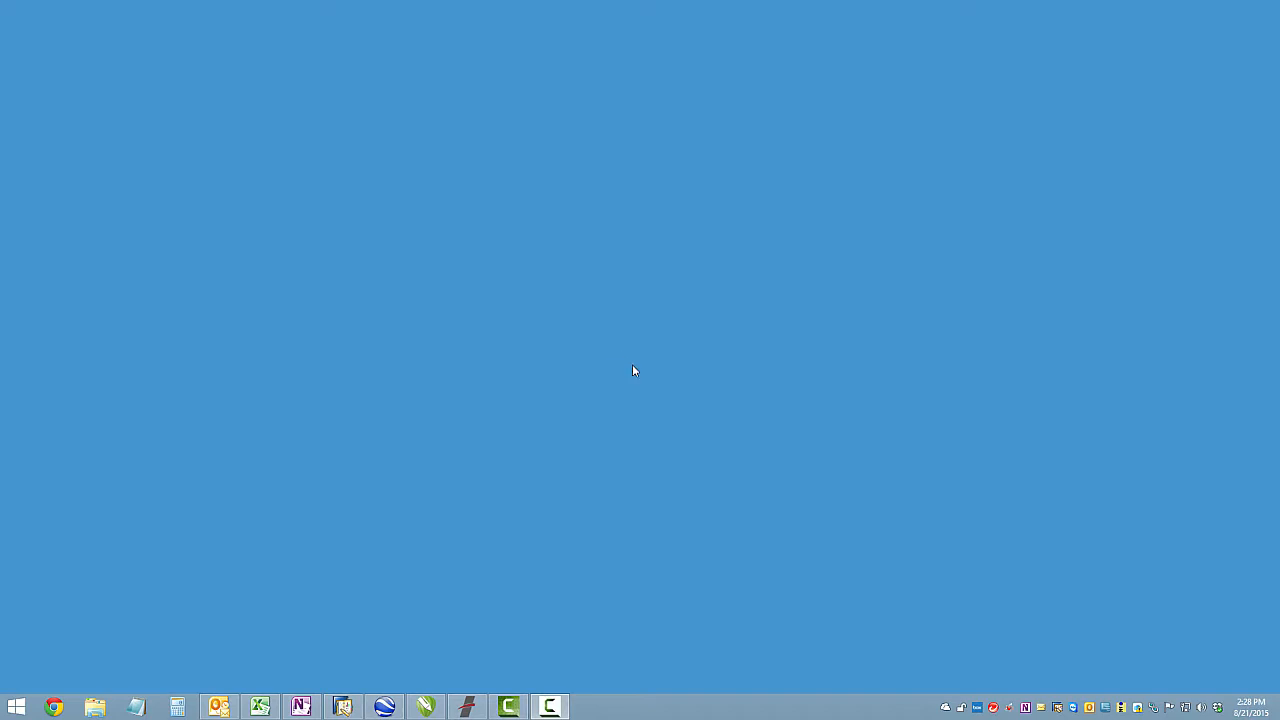
pyautogui.moveTo(636, 370)
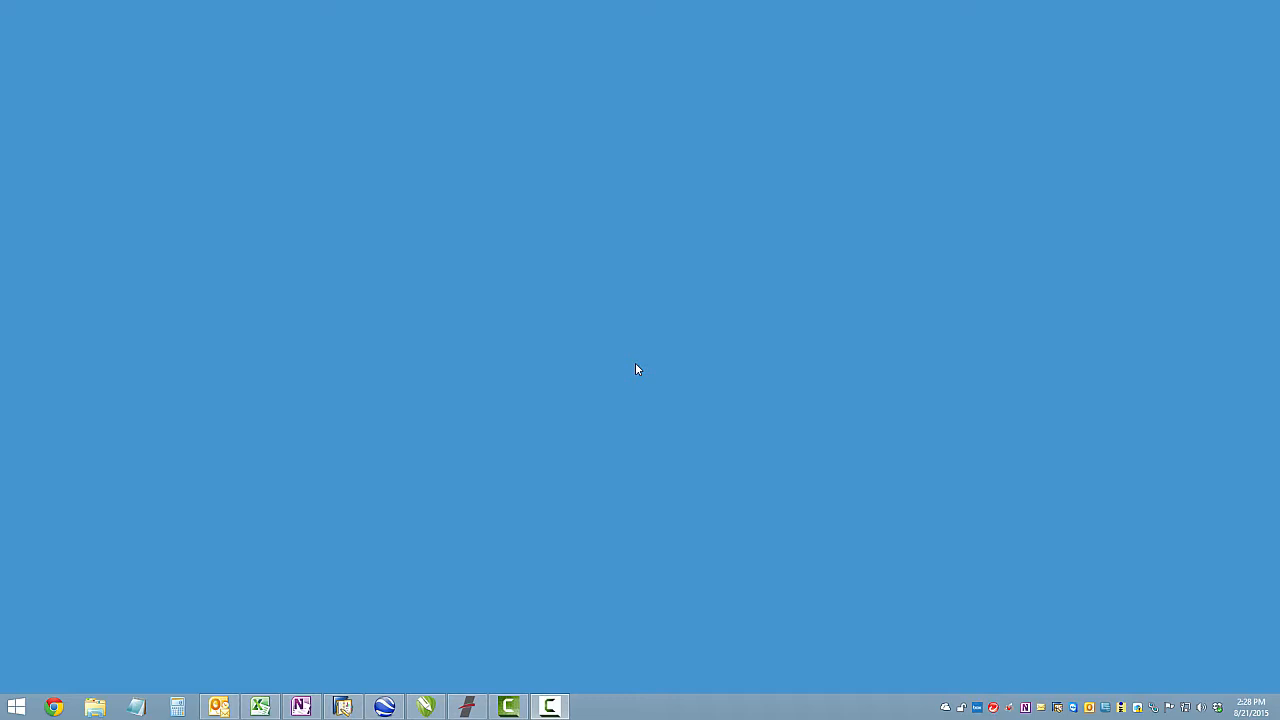
pyautogui.moveTo(622, 360)
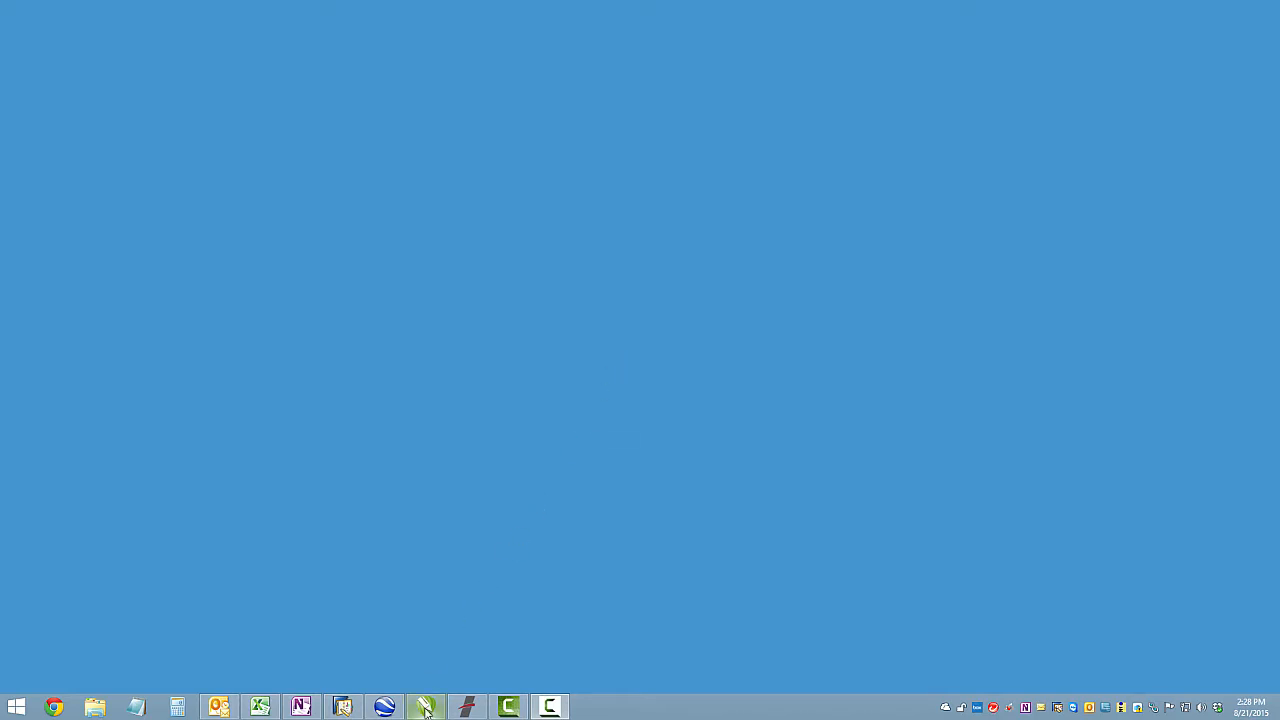
# Step: Create a new blank Letter-sized document, Untitled-1, with default settings
pyautogui.click(424, 708)
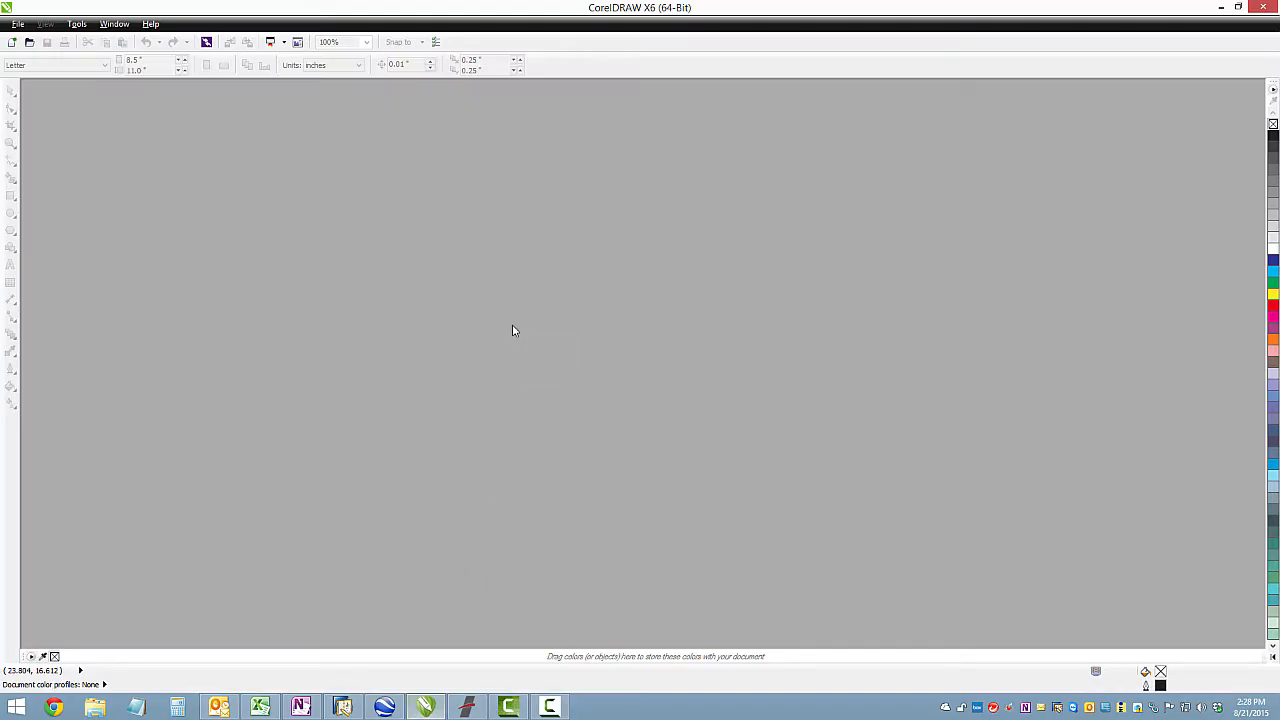
pyautogui.moveTo(14, 42)
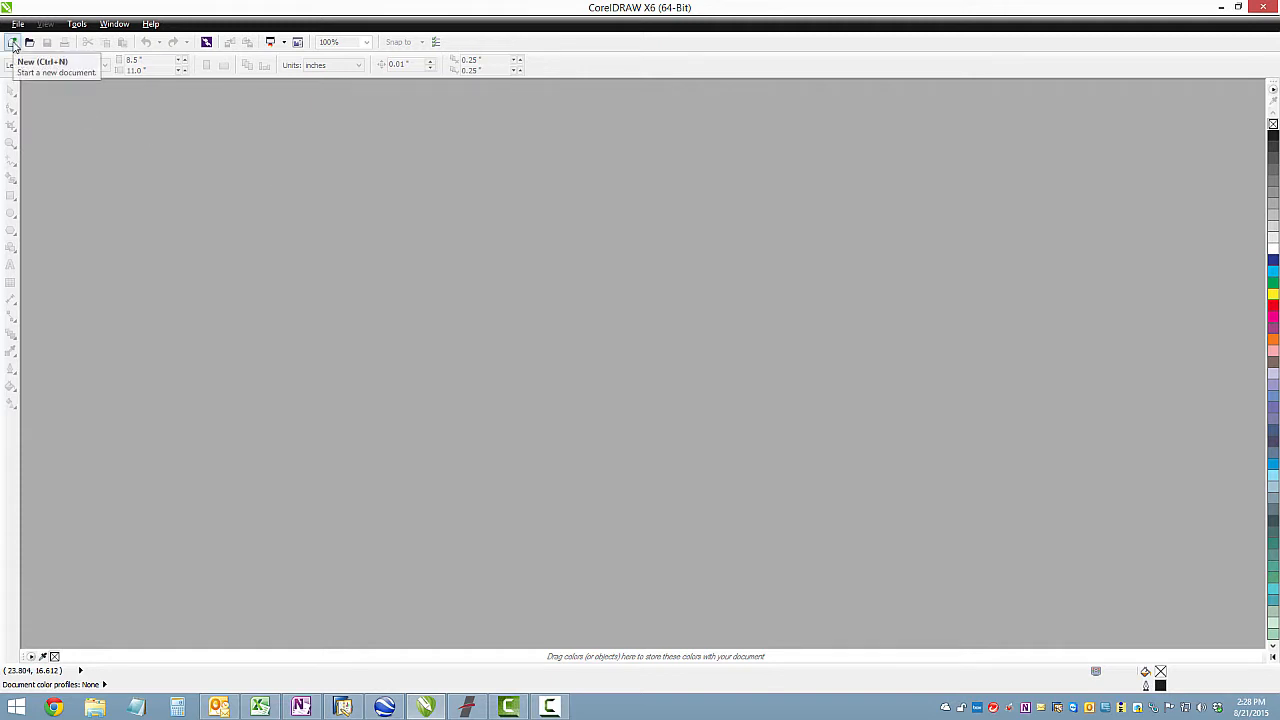
pyautogui.click(14, 42)
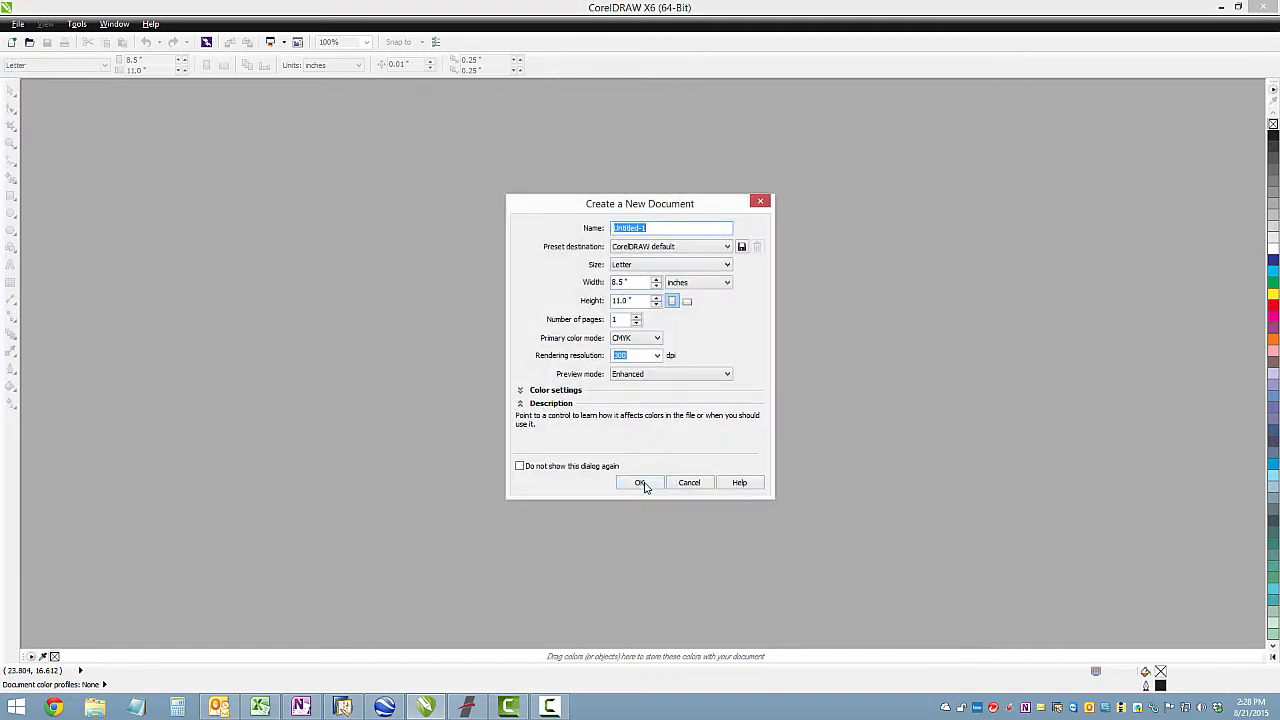
pyautogui.click(640, 482)
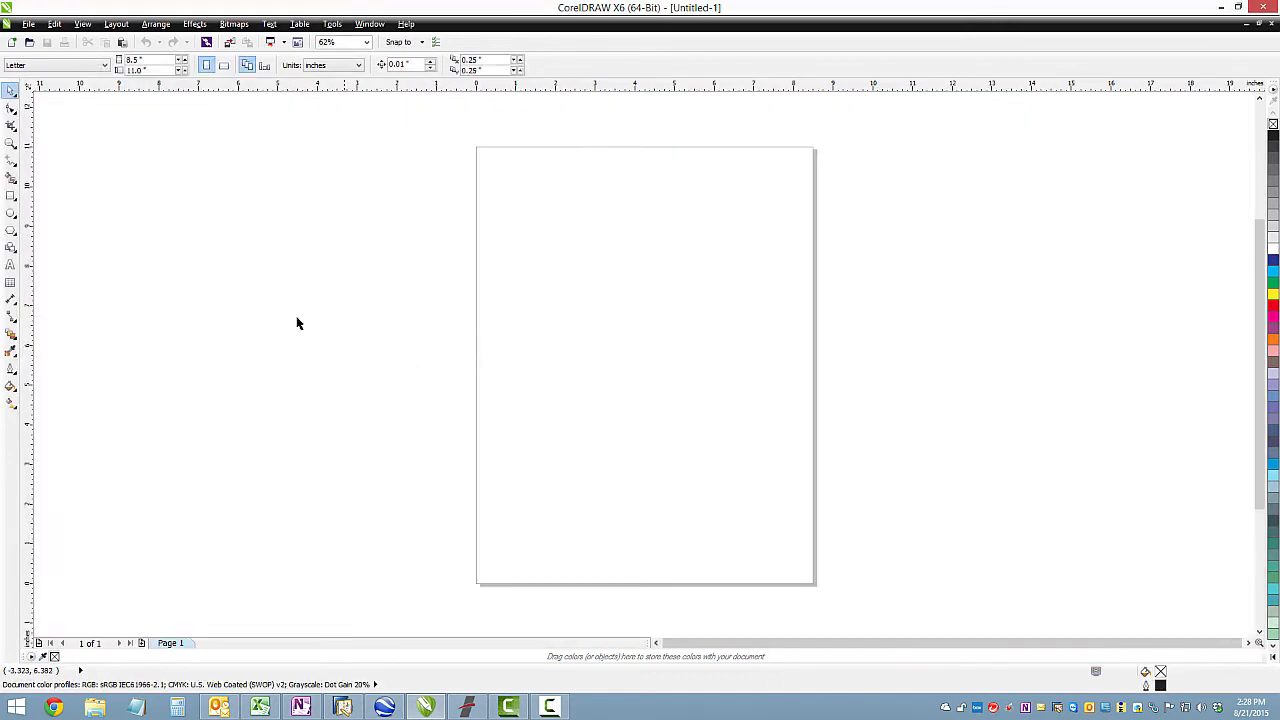
pyautogui.moveTo(12, 264)
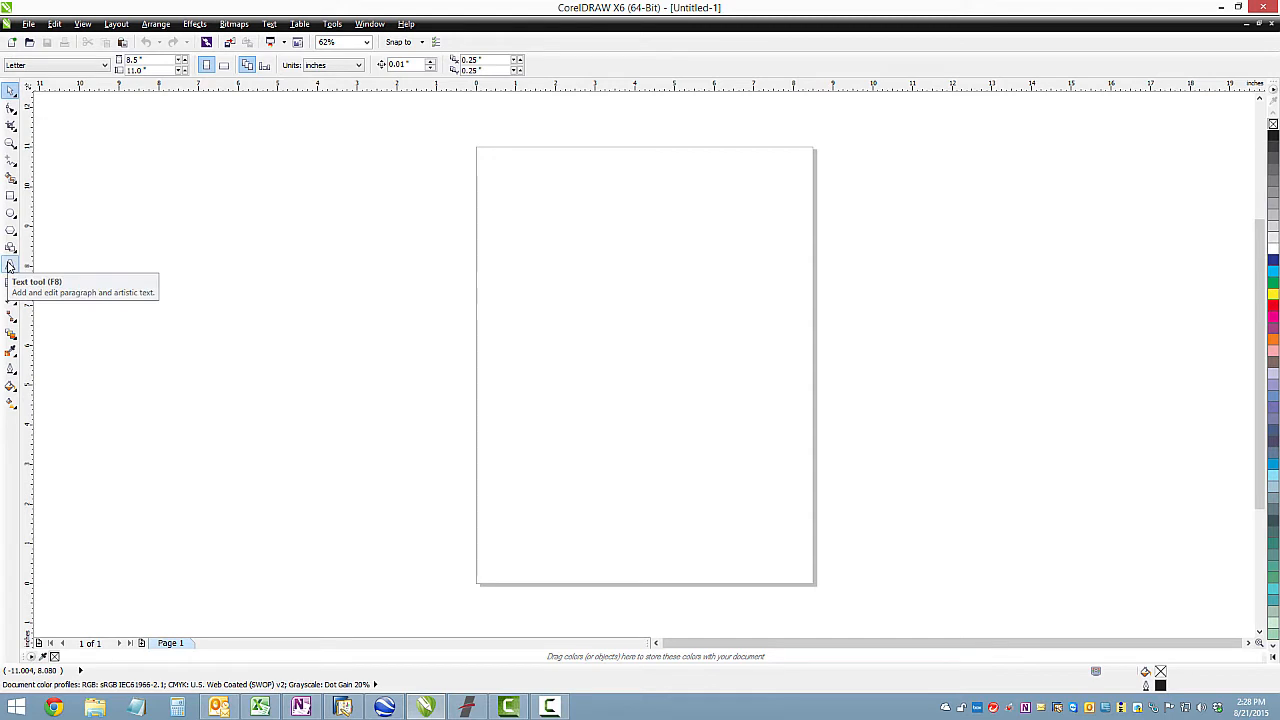
# Step: Add the text 'Ioline' to the page and set it in CommercialScript BT
pyautogui.click(12, 264)
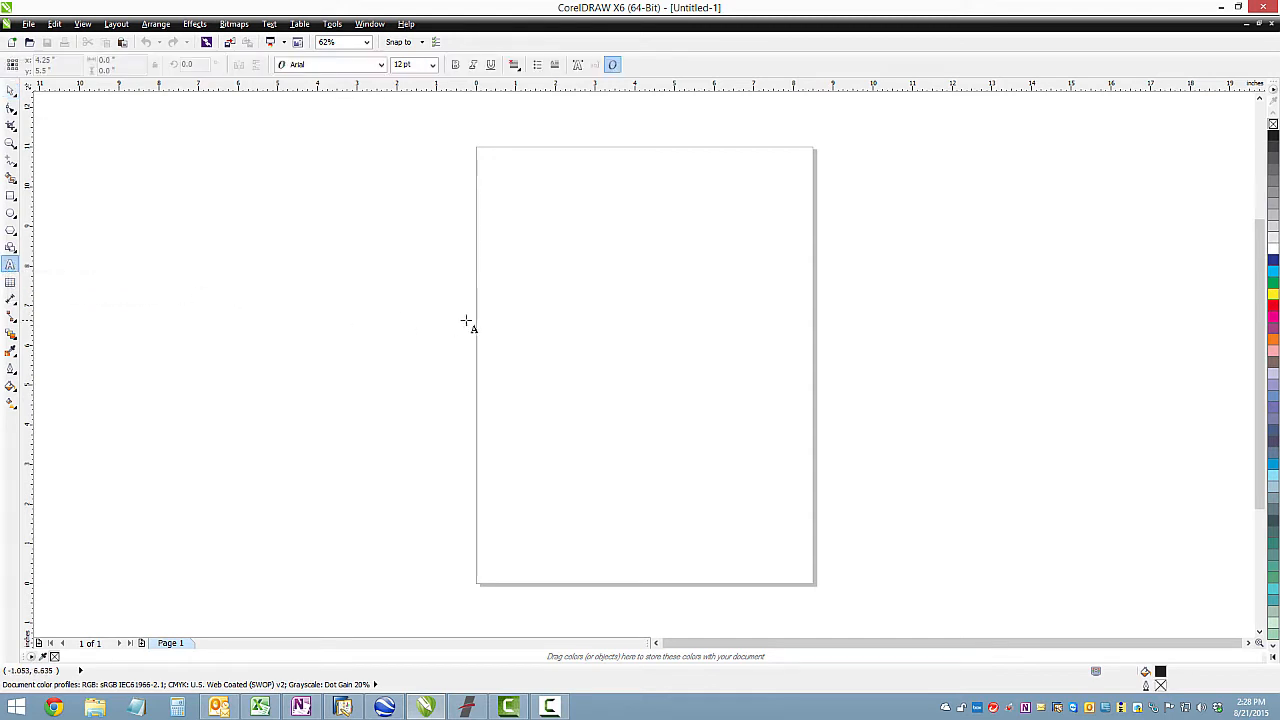
pyautogui.click(536, 320)
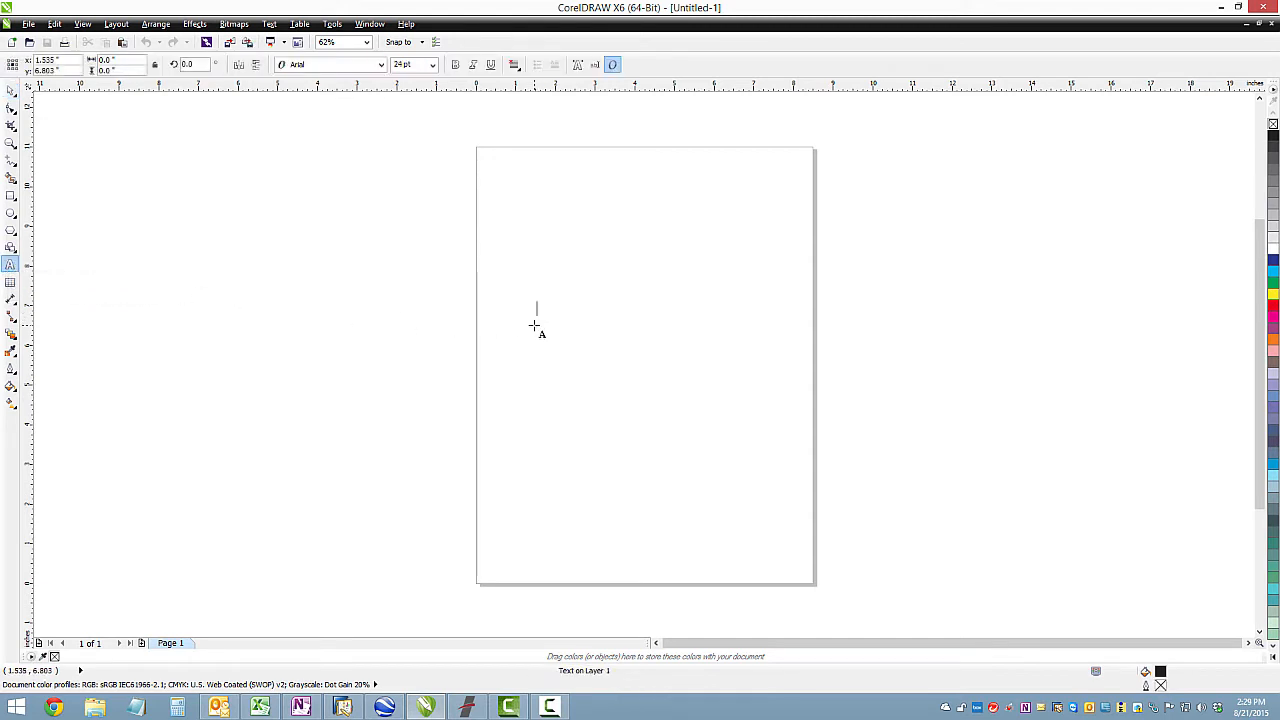
pyautogui.write('Ioline')
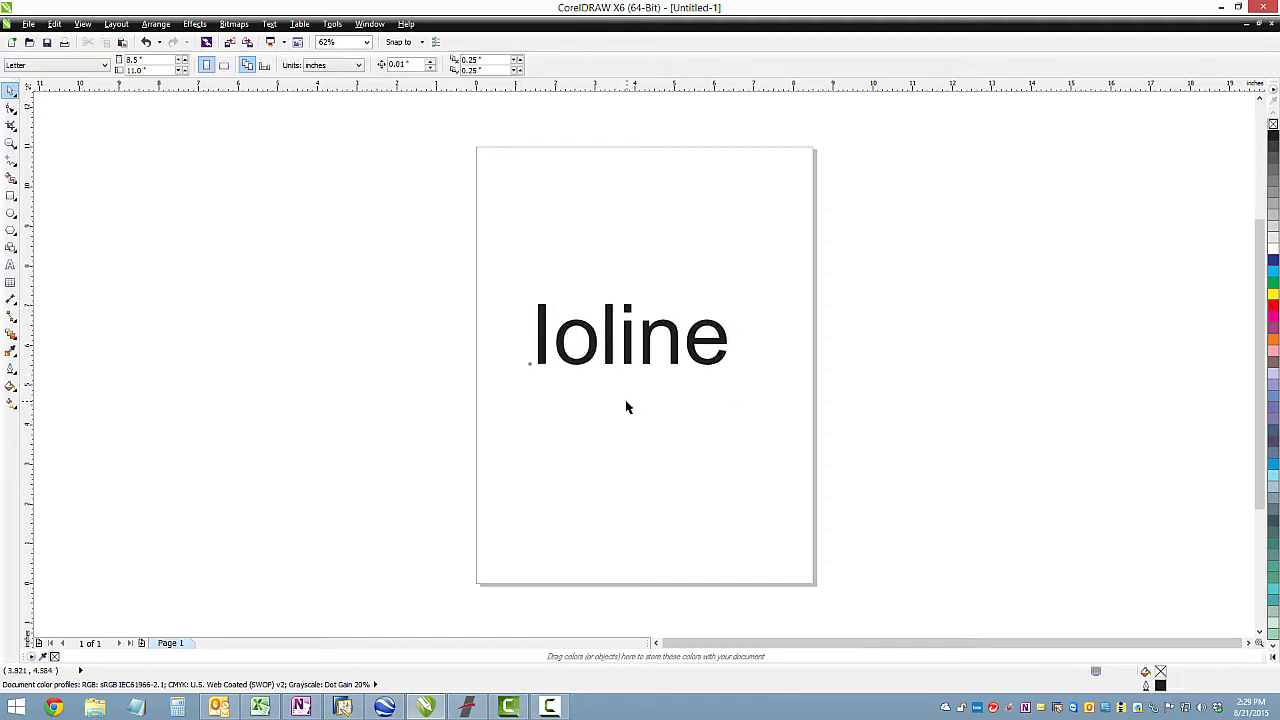
pyautogui.click(628, 336)
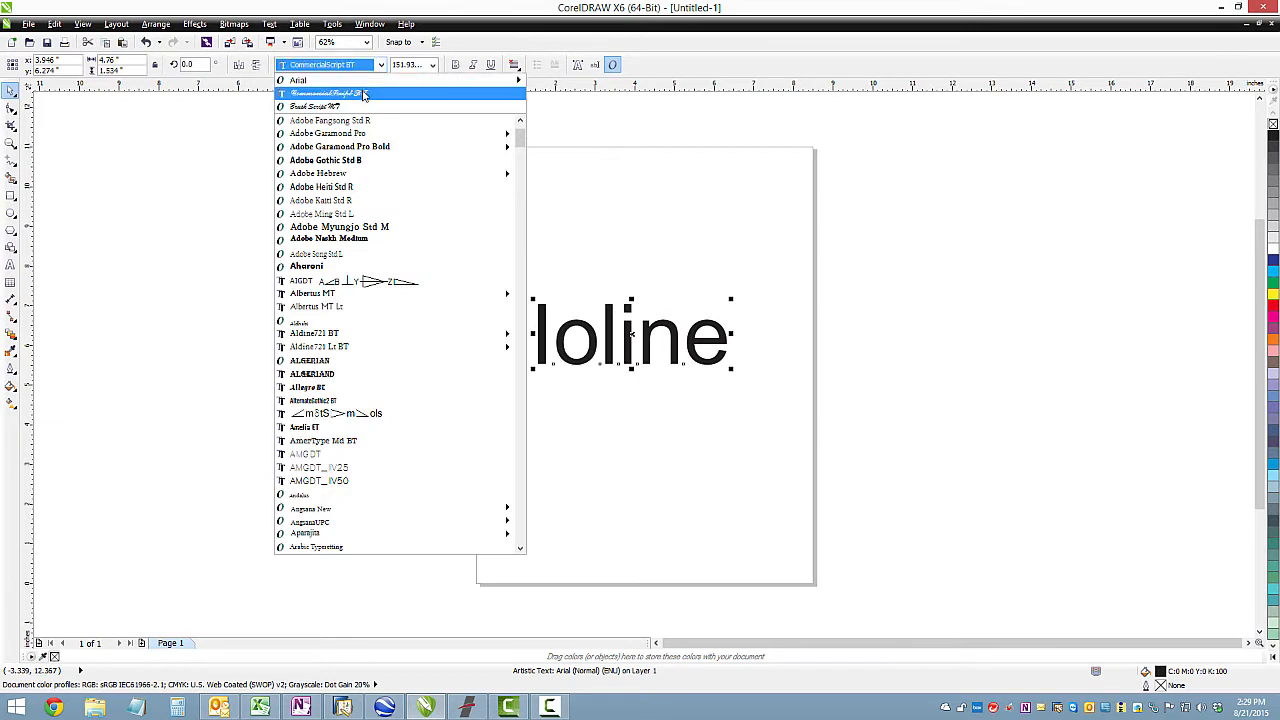
pyautogui.click(330, 94)
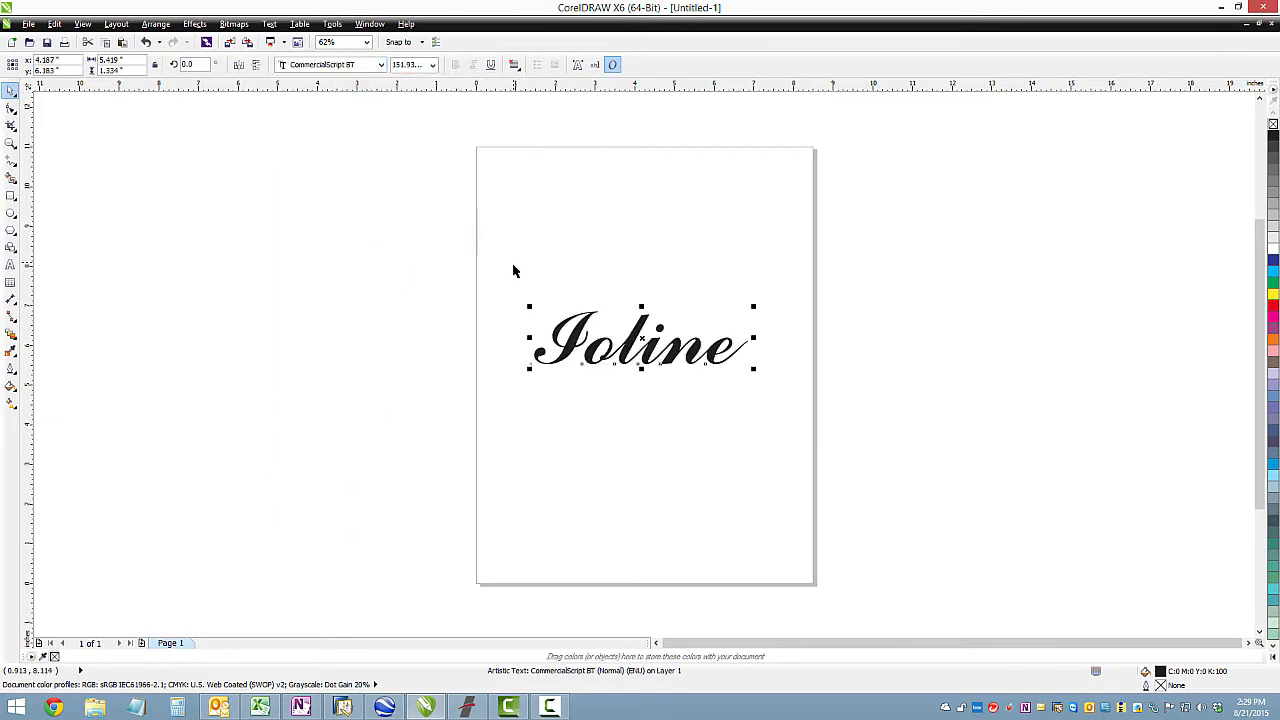
pyautogui.moveTo(458, 352)
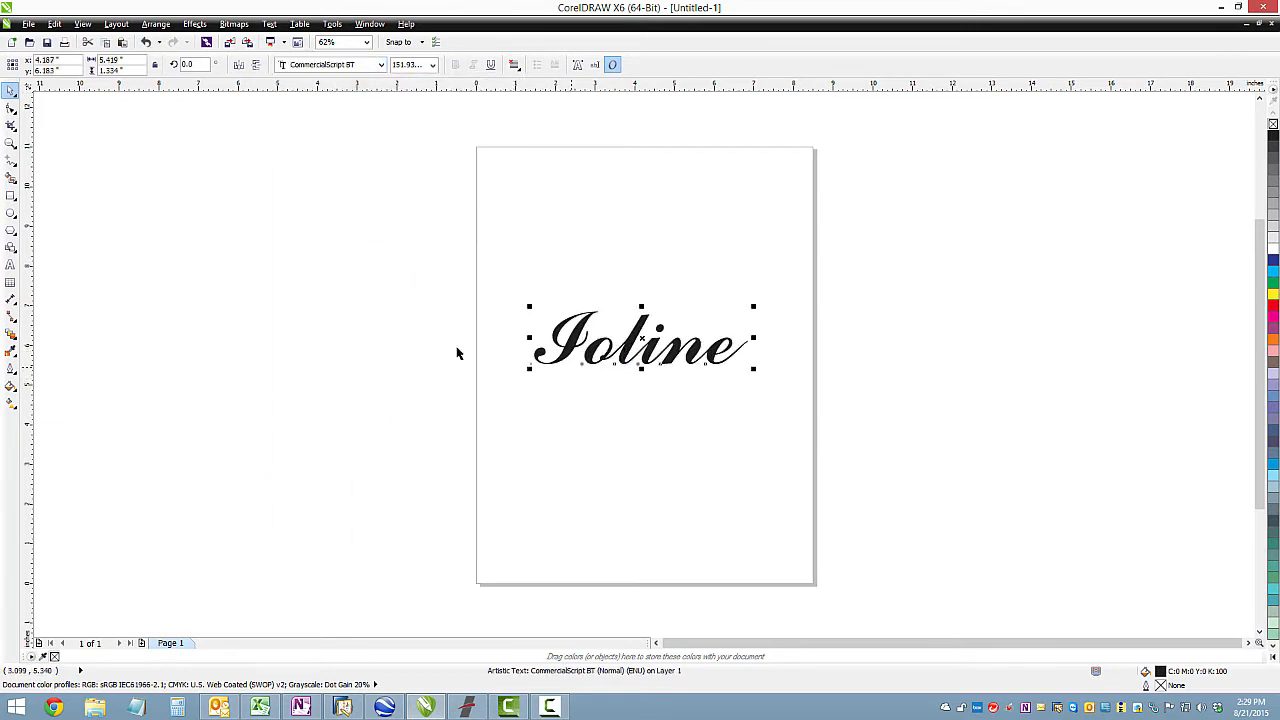
# Step: Zoom to the word, show it in Wireframe and convert the Ioline text to curves
pyautogui.click(12, 144)
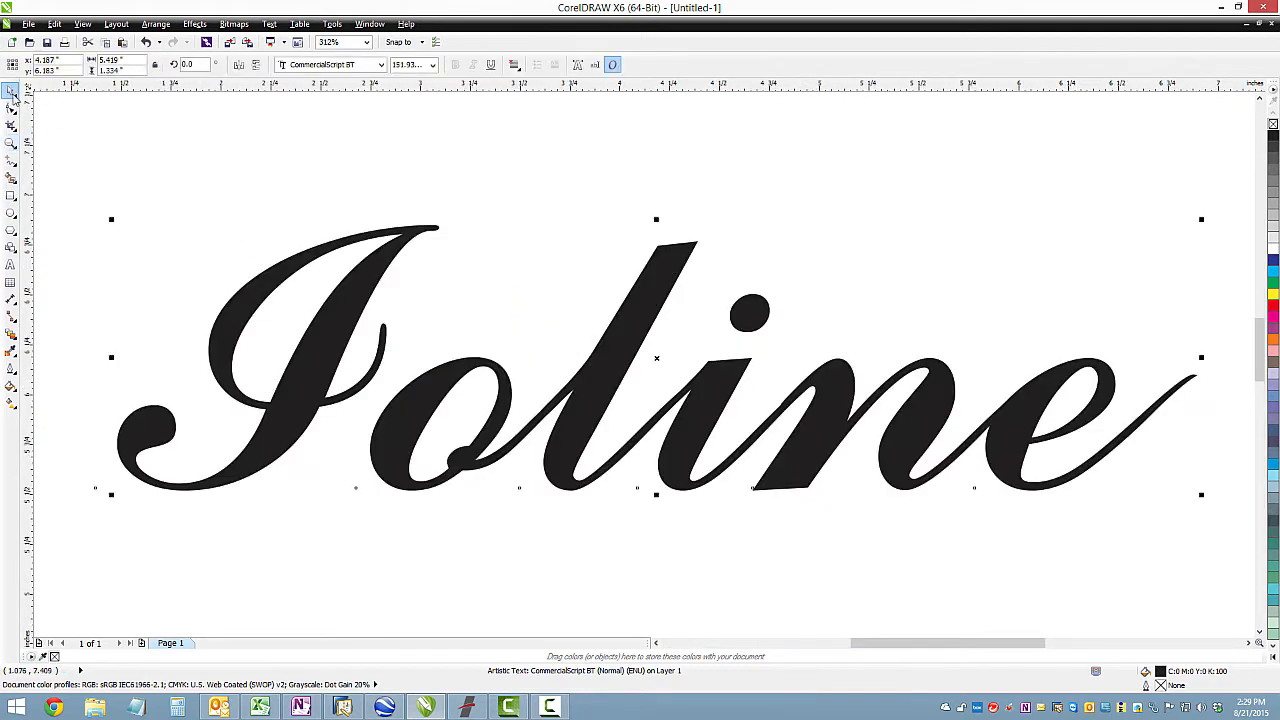
pyautogui.click(82, 24)
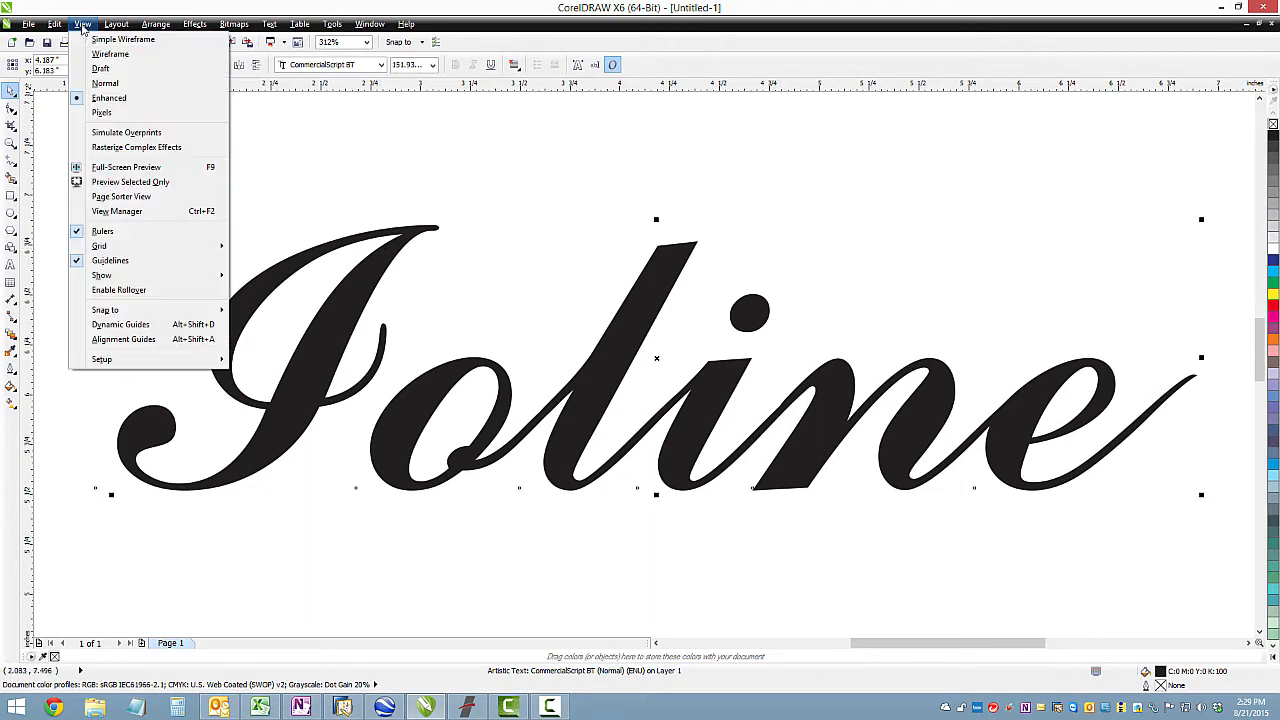
pyautogui.click(112, 54)
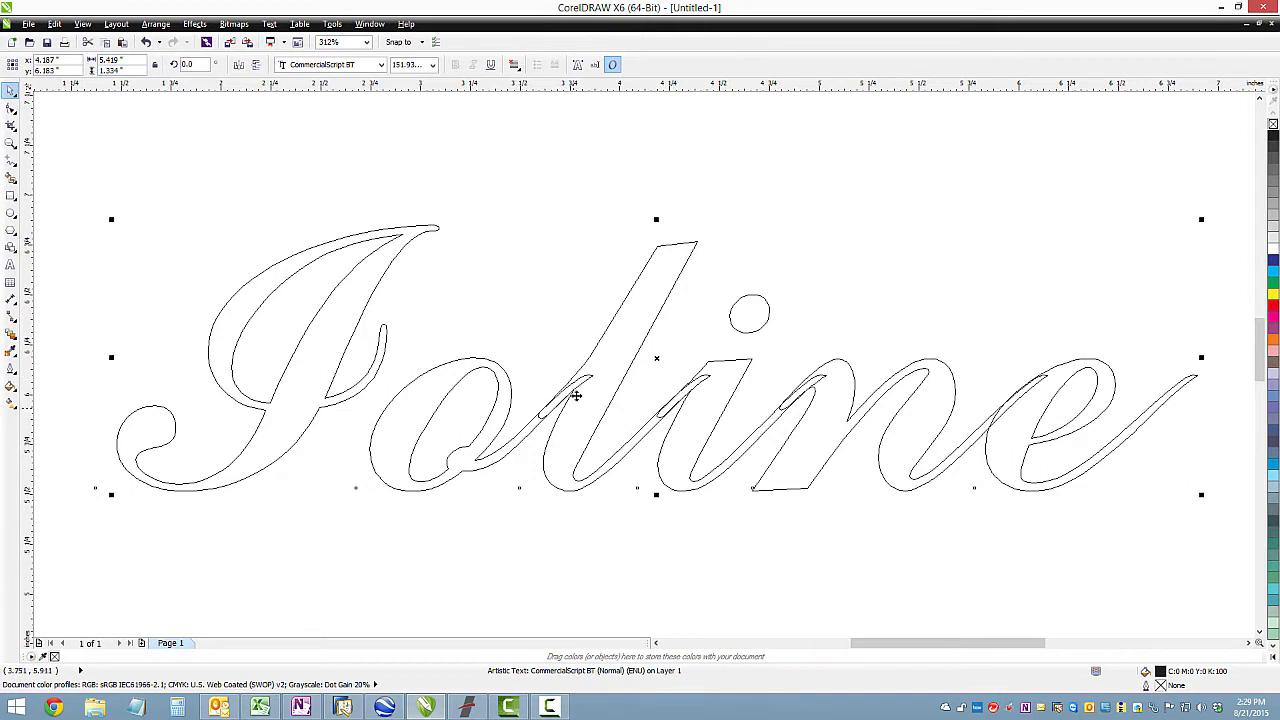
pyautogui.moveTo(800, 390)
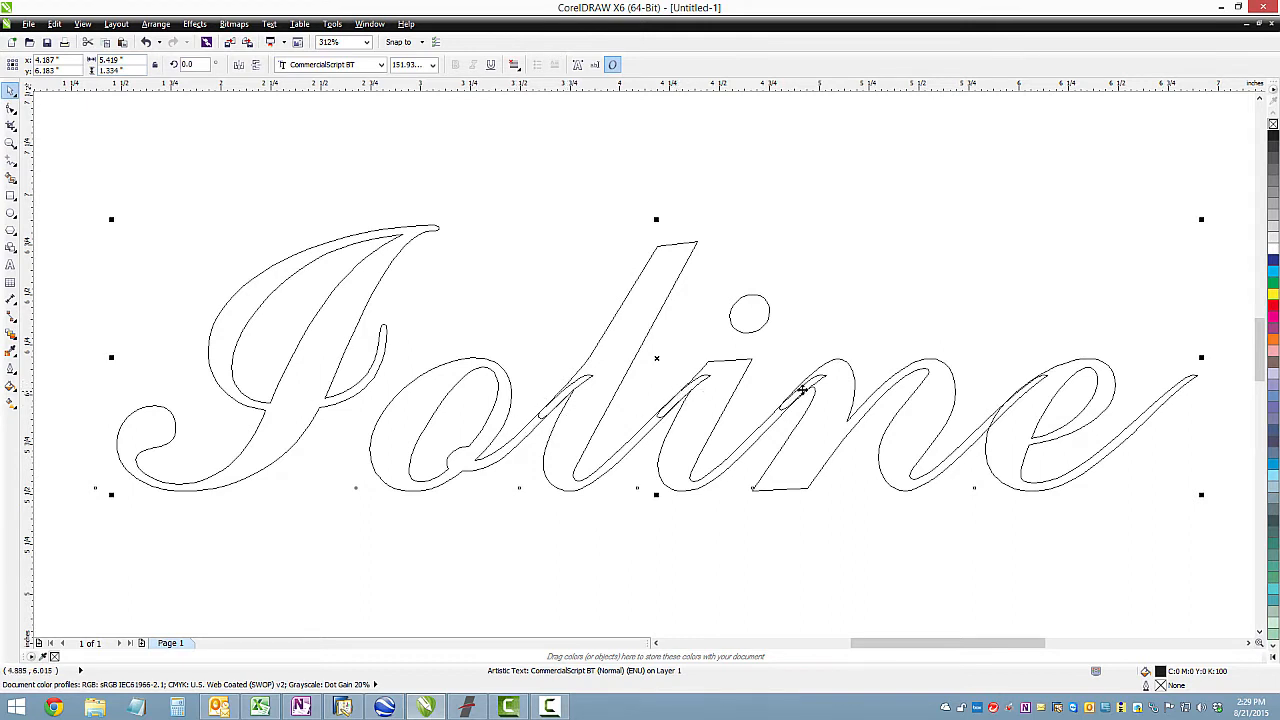
pyautogui.moveTo(230, 76)
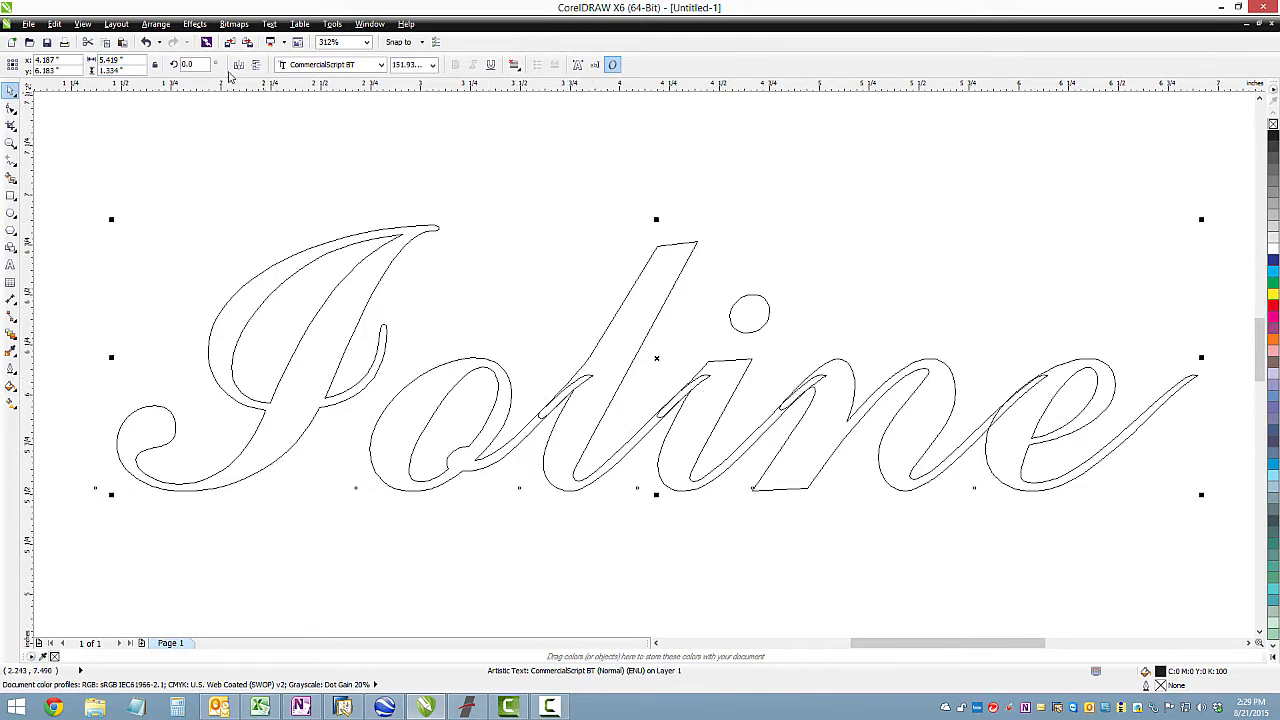
pyautogui.click(156, 24)
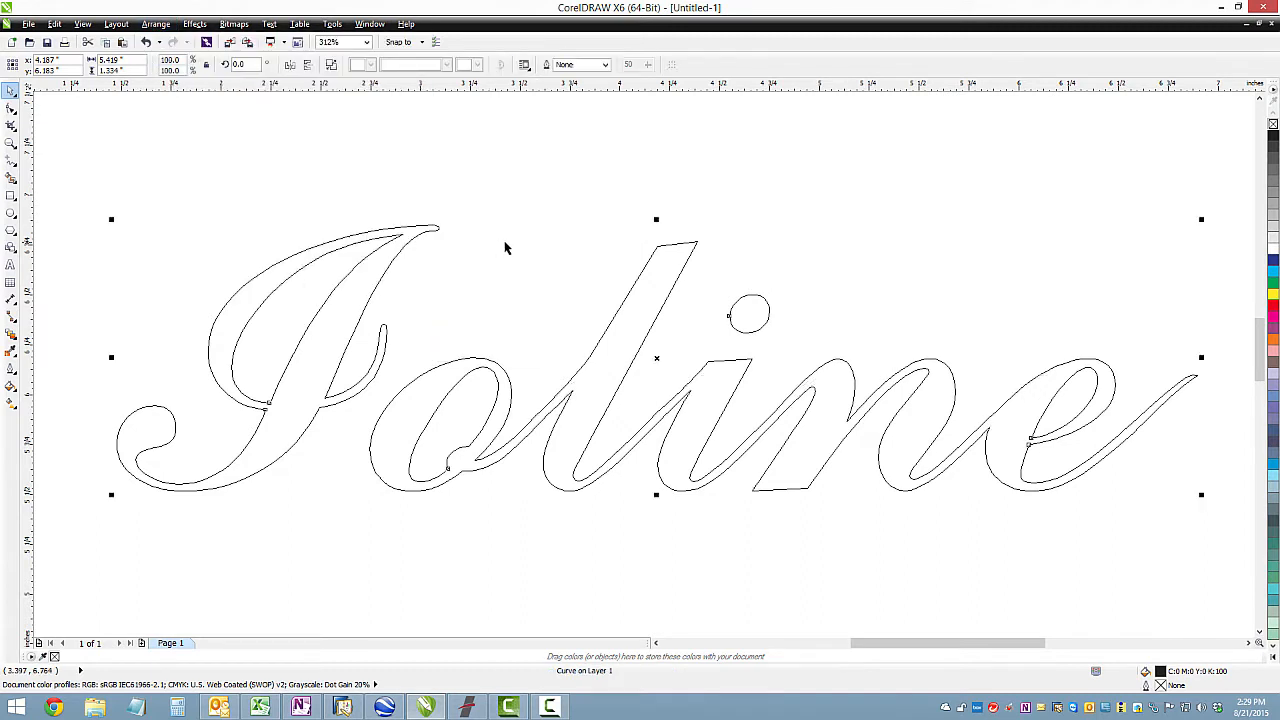
pyautogui.moveTo(570, 384)
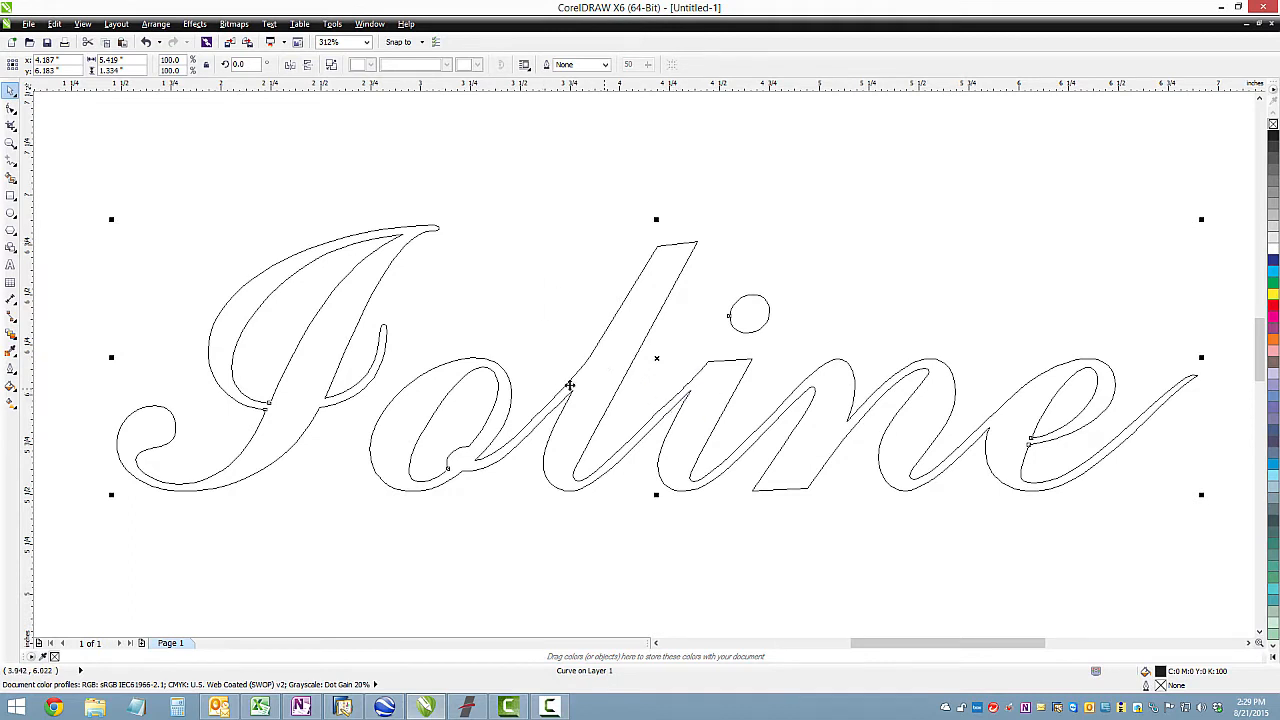
pyautogui.moveTo(998, 420)
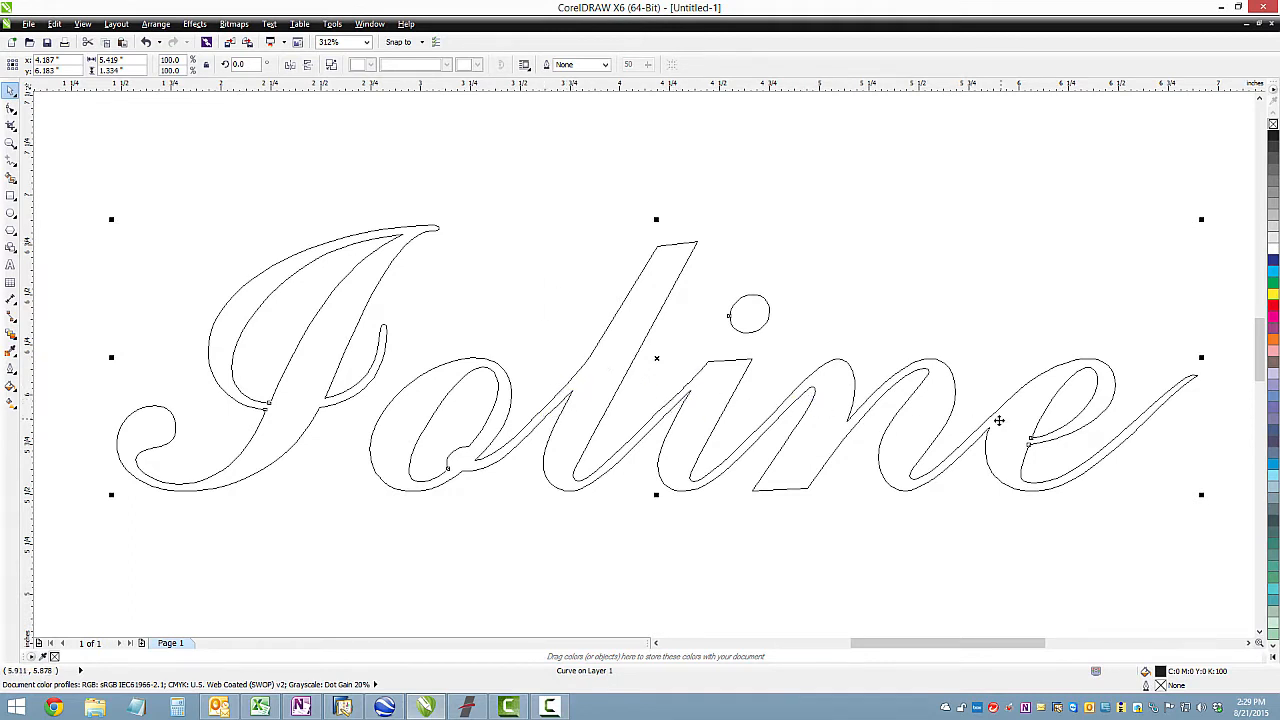
pyautogui.moveTo(324, 224)
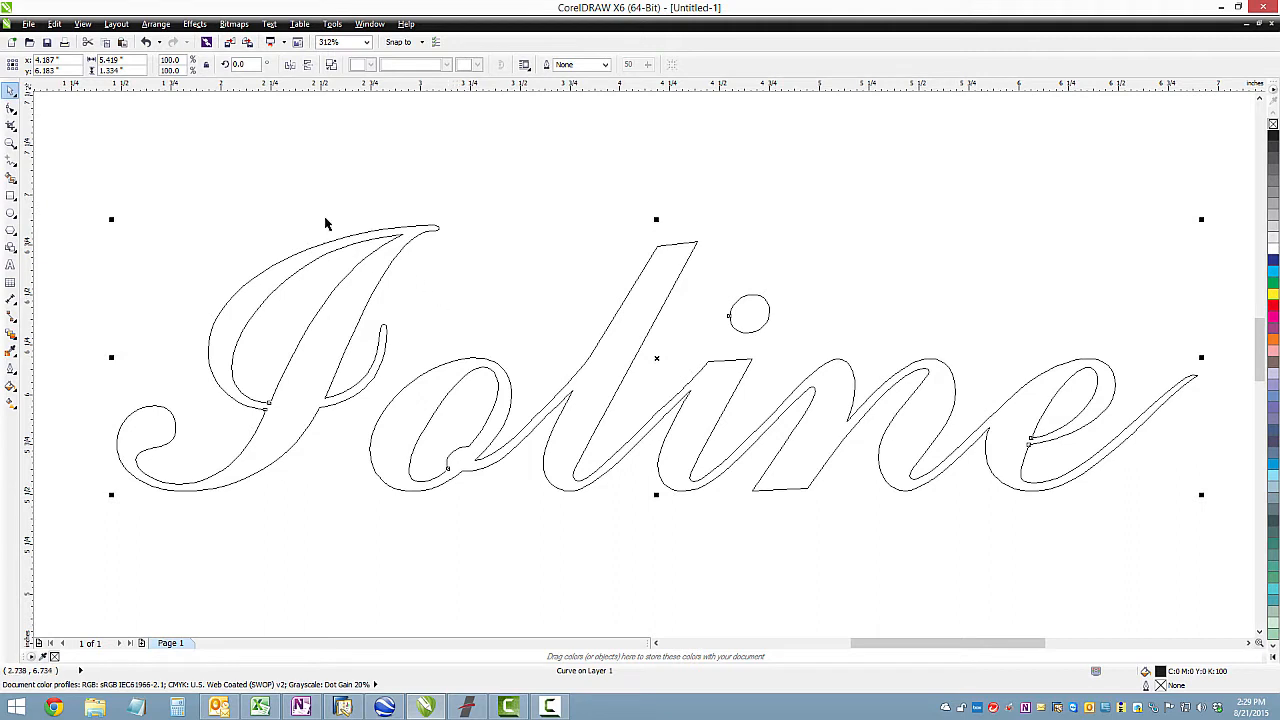
pyautogui.click(82, 24)
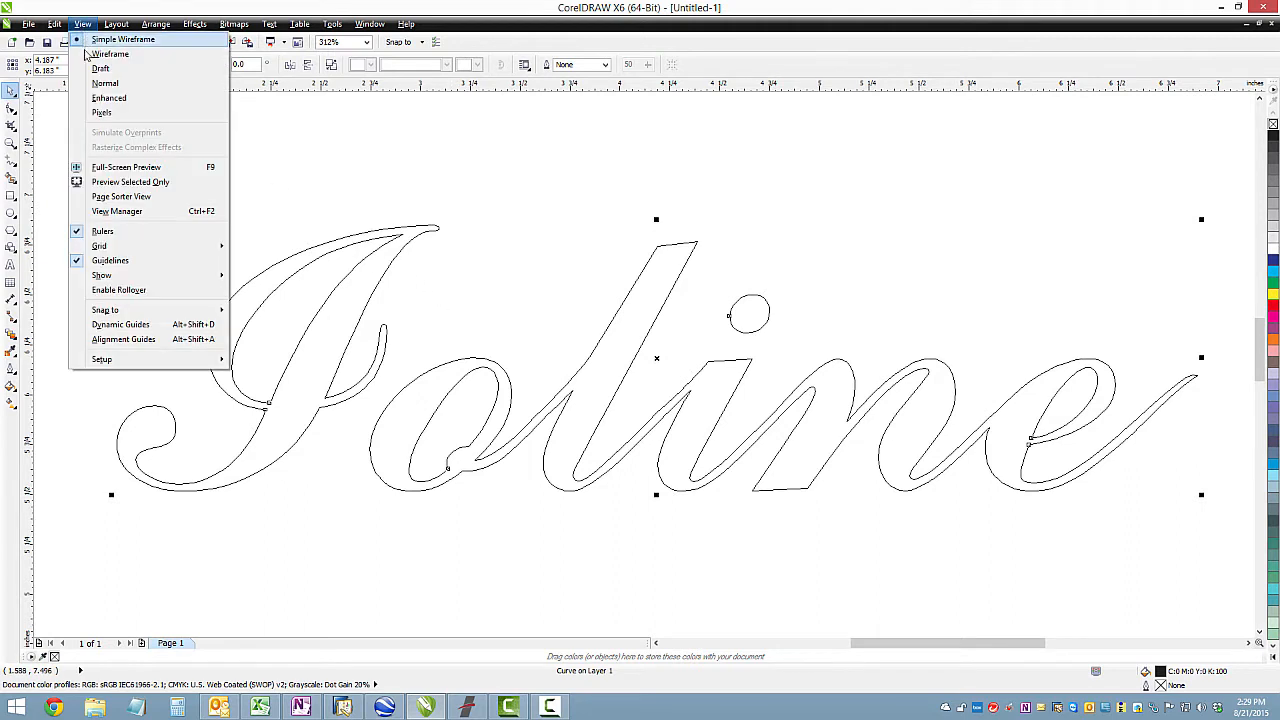
# Step: Restore filled display, convert the Ioline curves to a bitmap and select it
pyautogui.click(104, 84)
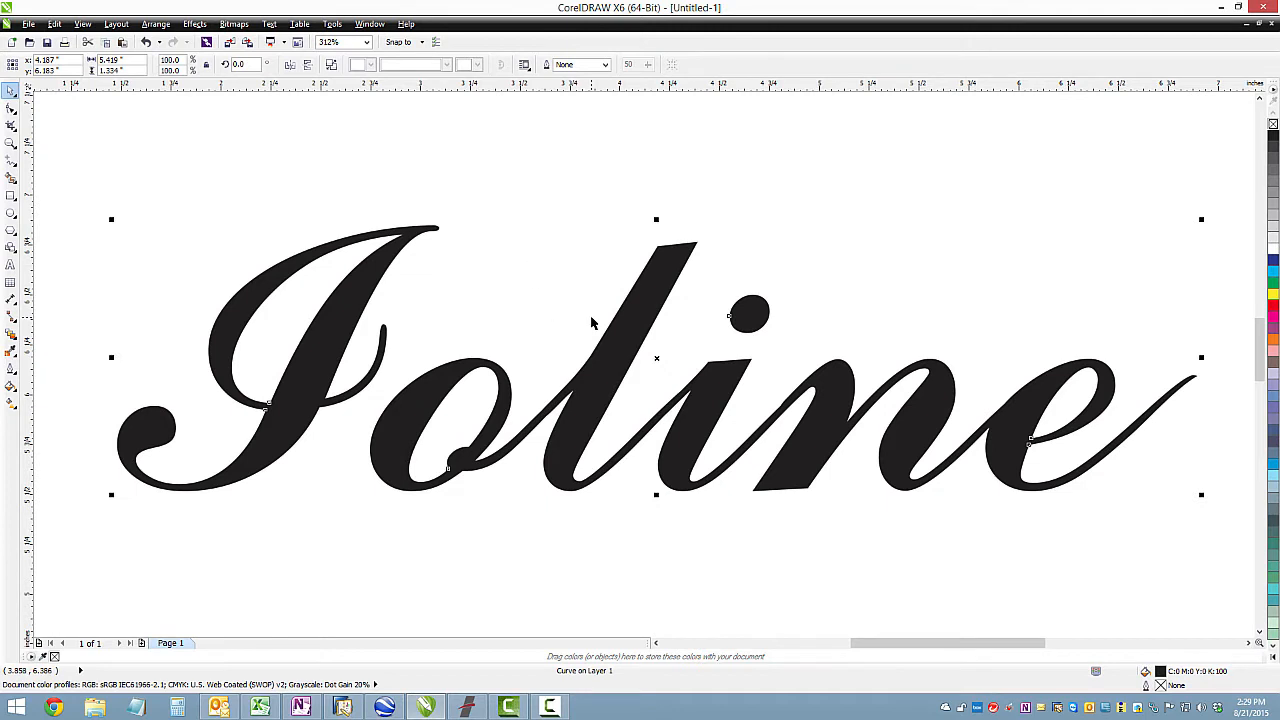
pyautogui.moveTo(590, 318)
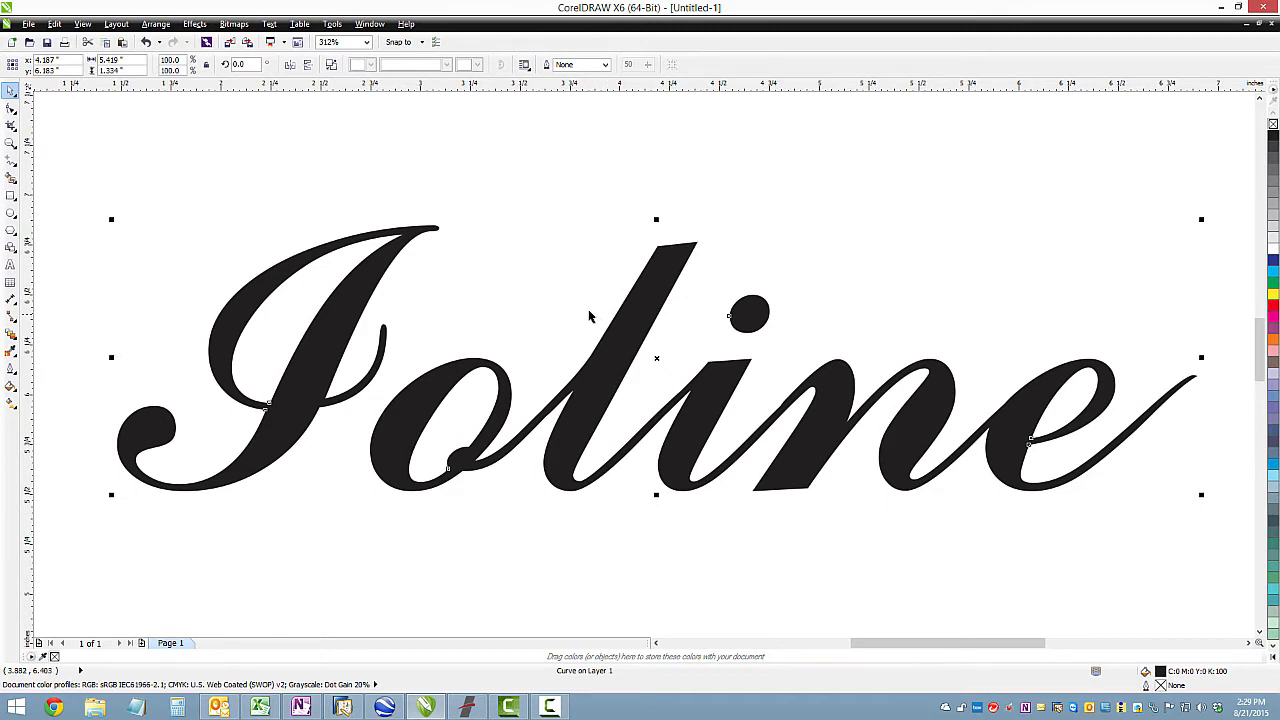
pyautogui.click(234, 24)
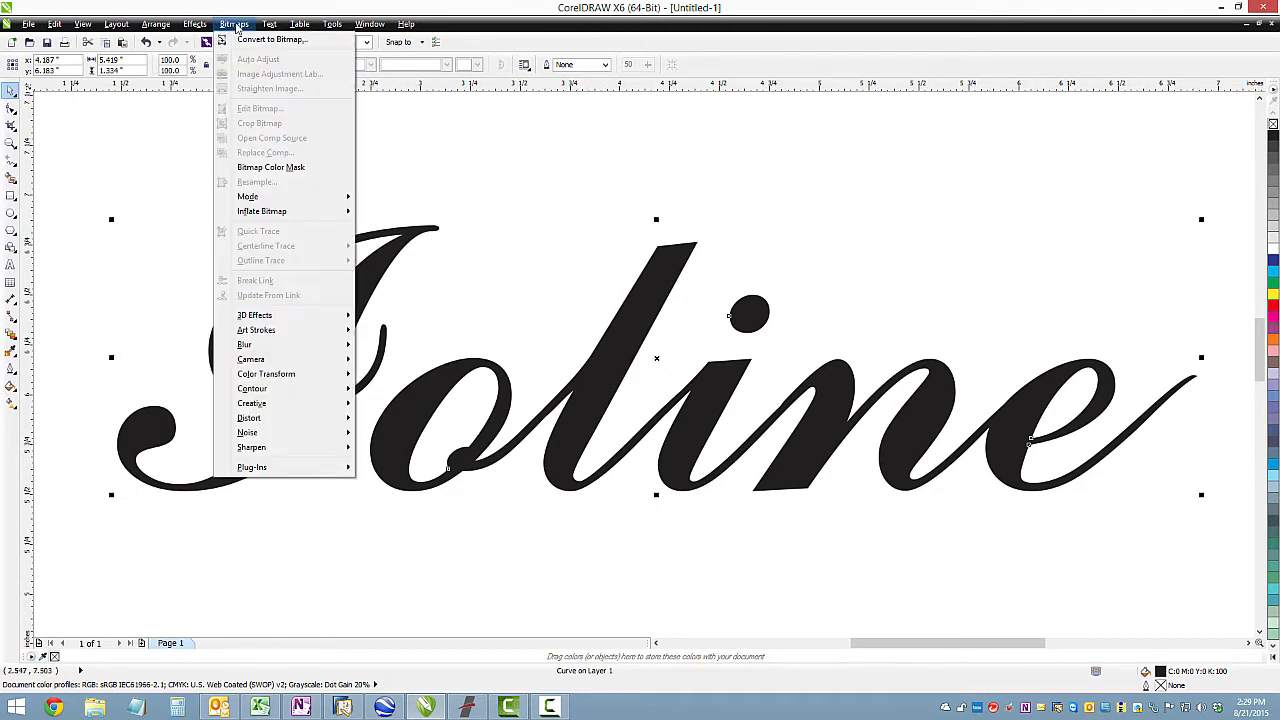
pyautogui.moveTo(272, 40)
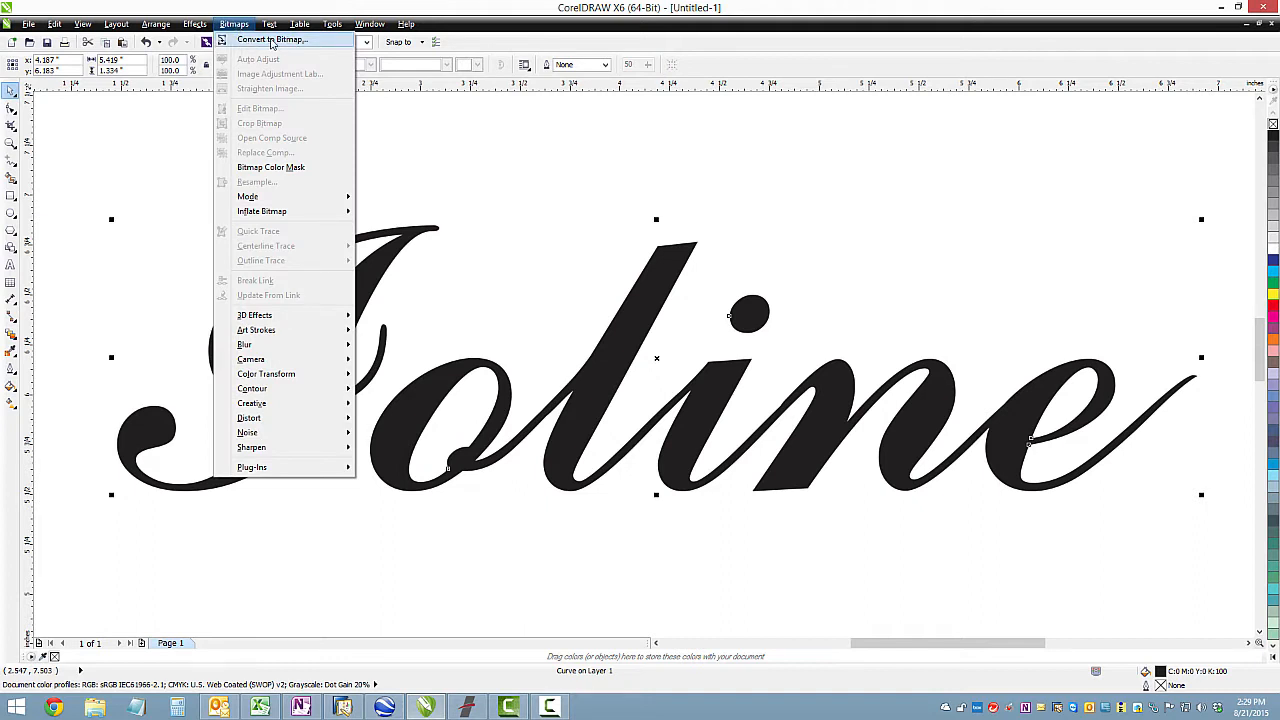
pyautogui.click(272, 40)
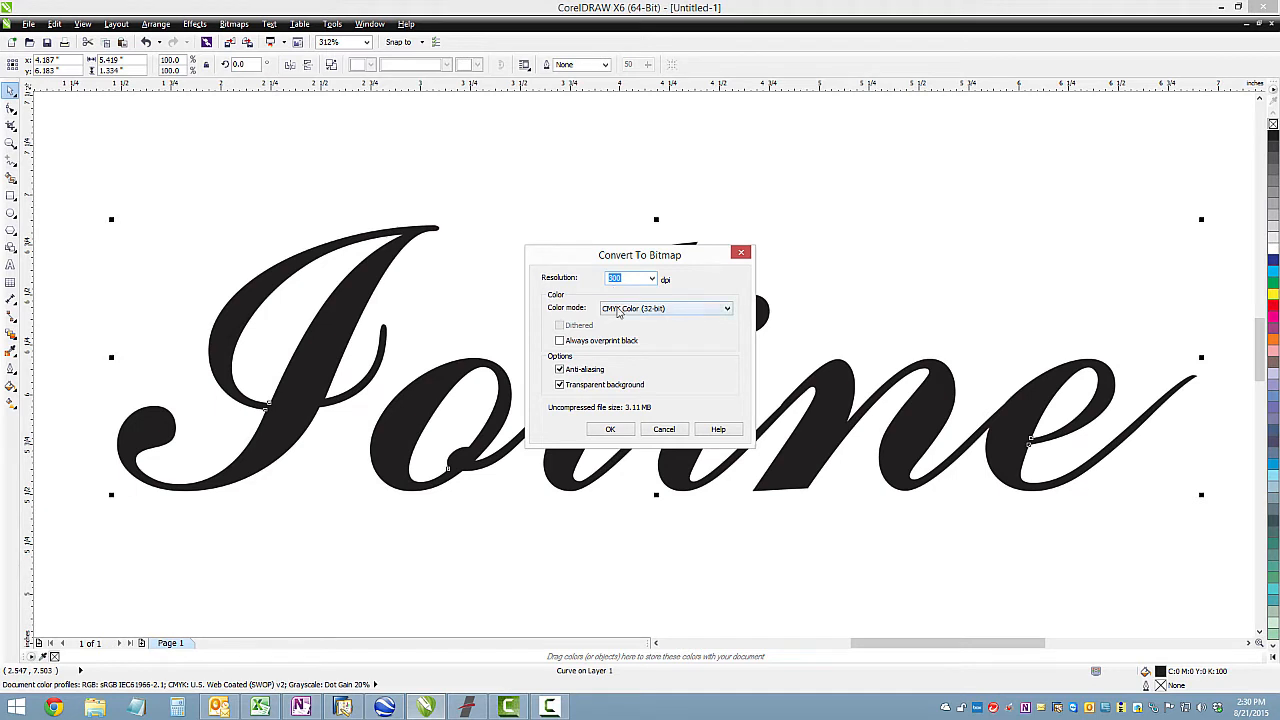
pyautogui.moveTo(594, 428)
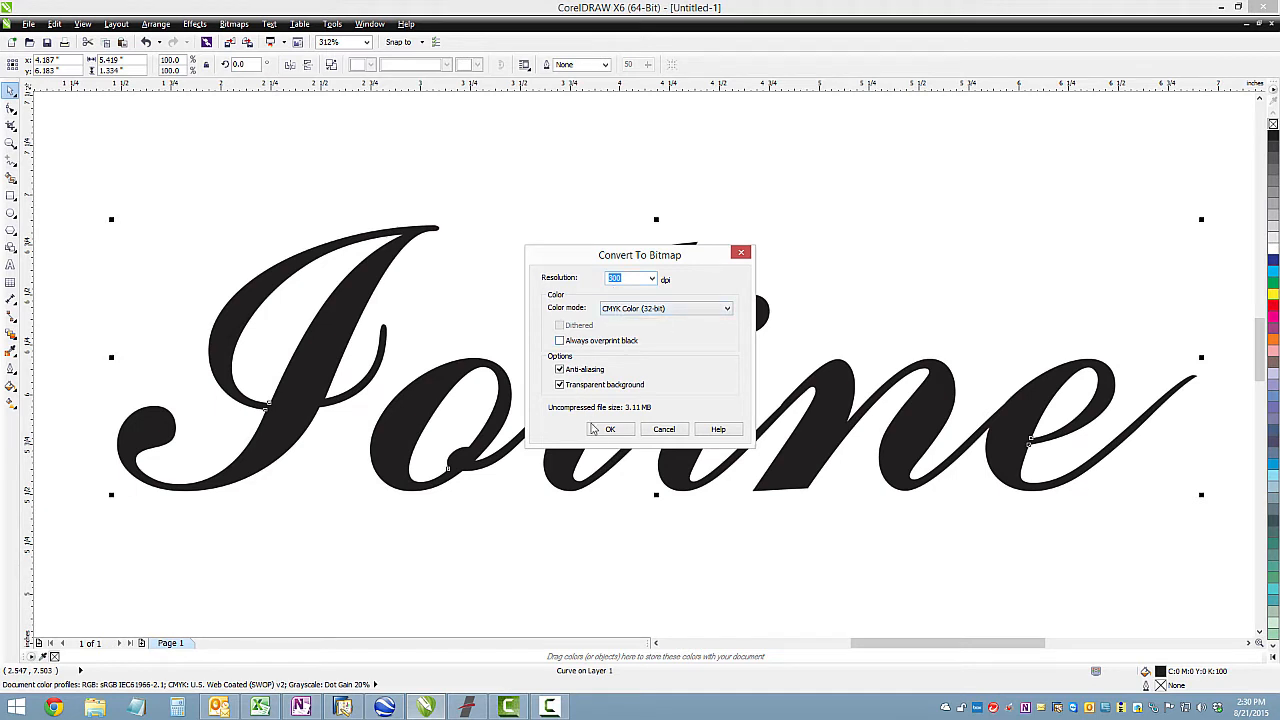
pyautogui.click(610, 428)
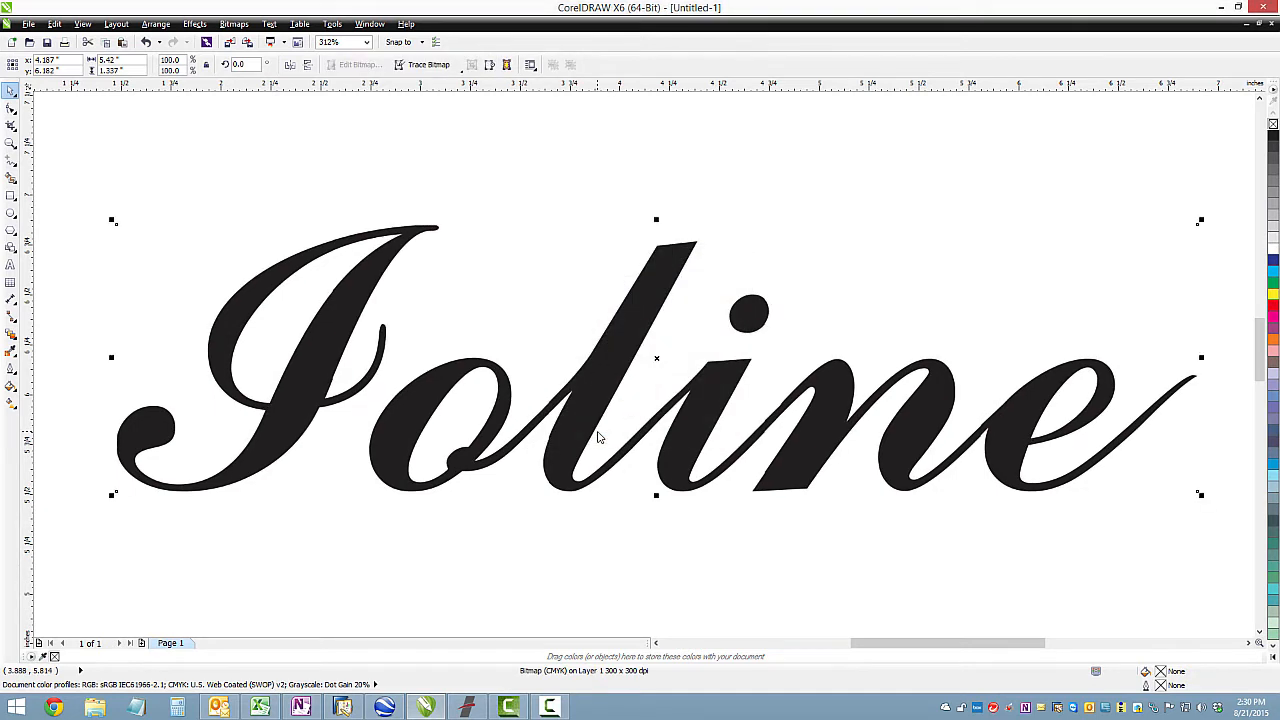
pyautogui.moveTo(452, 216)
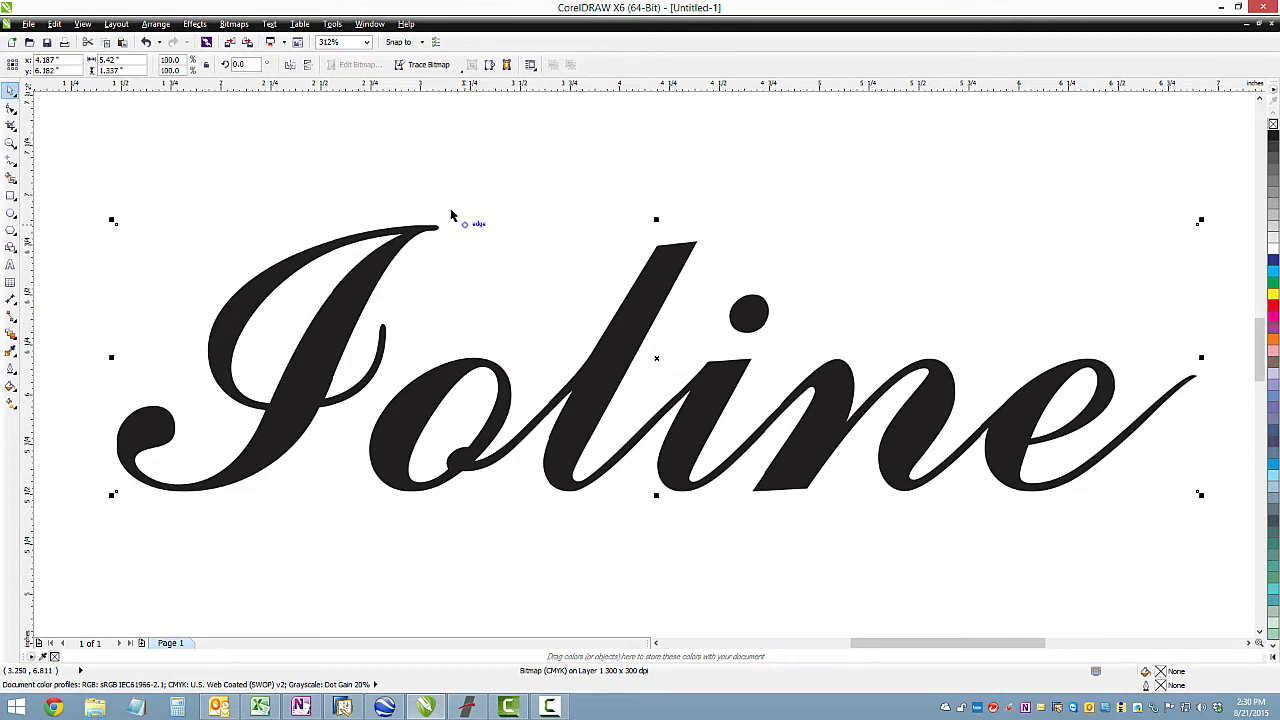
# Step: Centerline-trace the bitmap as Line drawing in PowerTRACE, keeping the original image
pyautogui.click(232, 24)
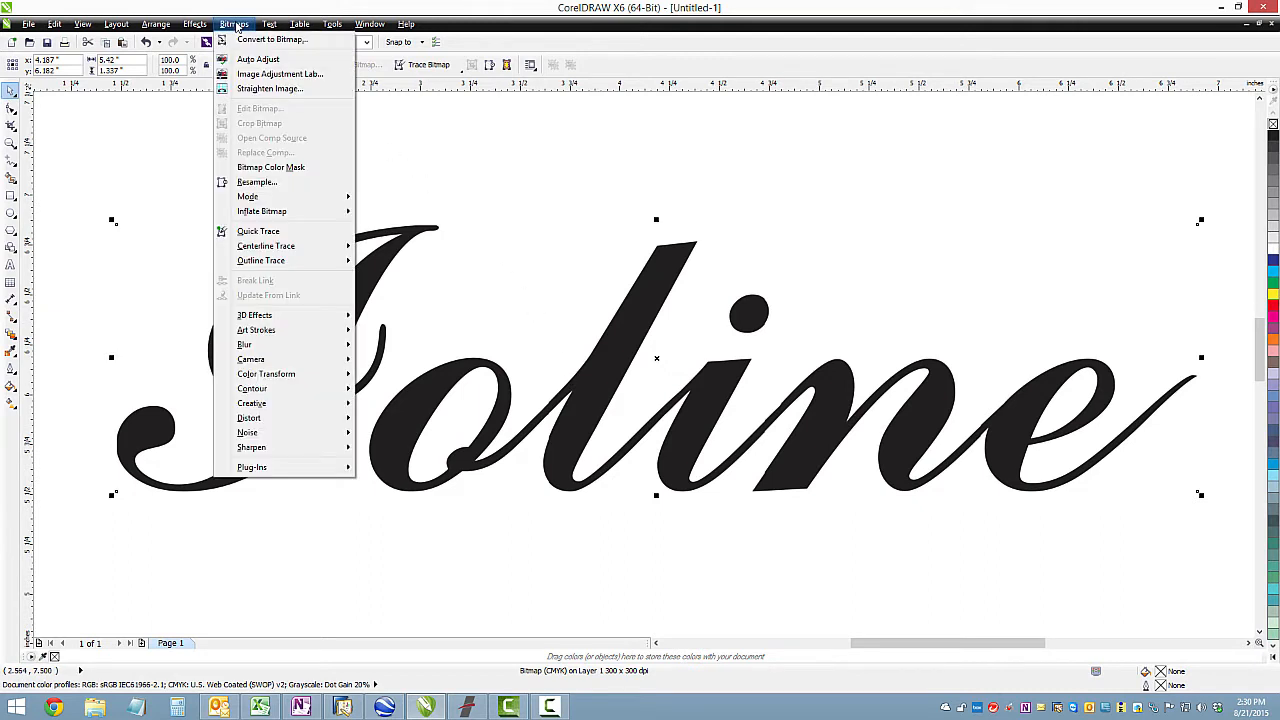
pyautogui.moveTo(264, 246)
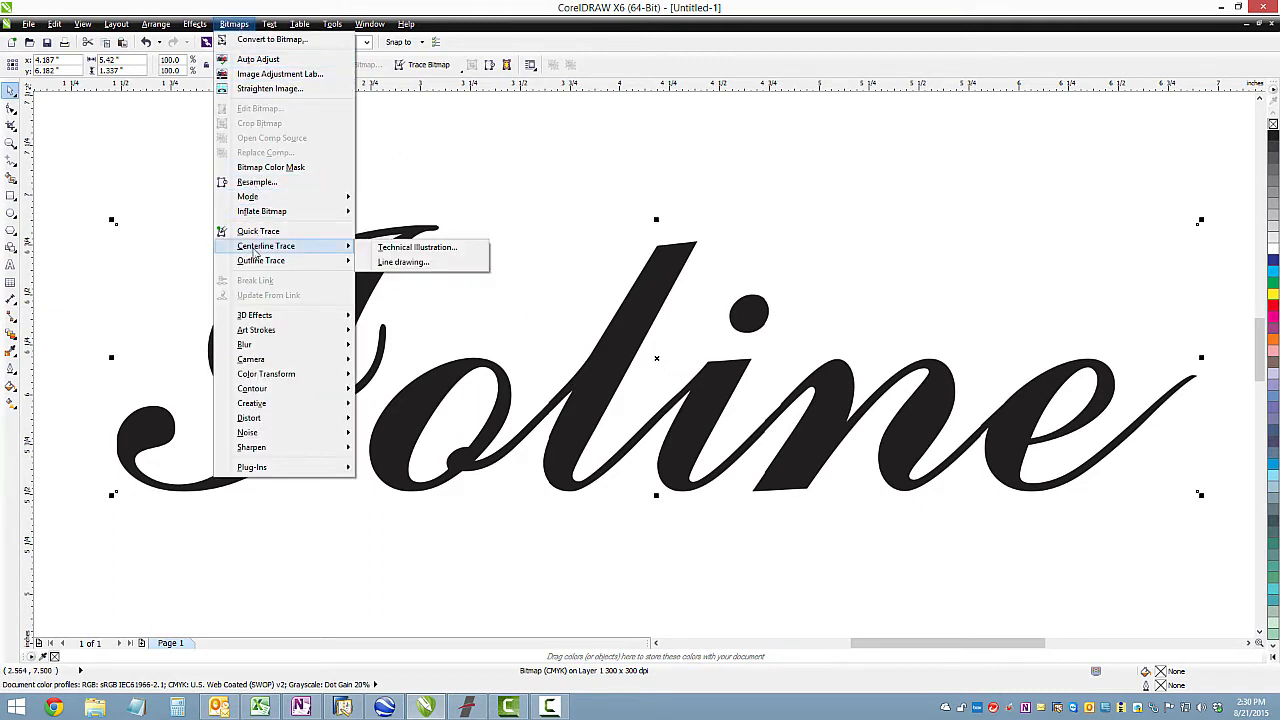
pyautogui.moveTo(404, 260)
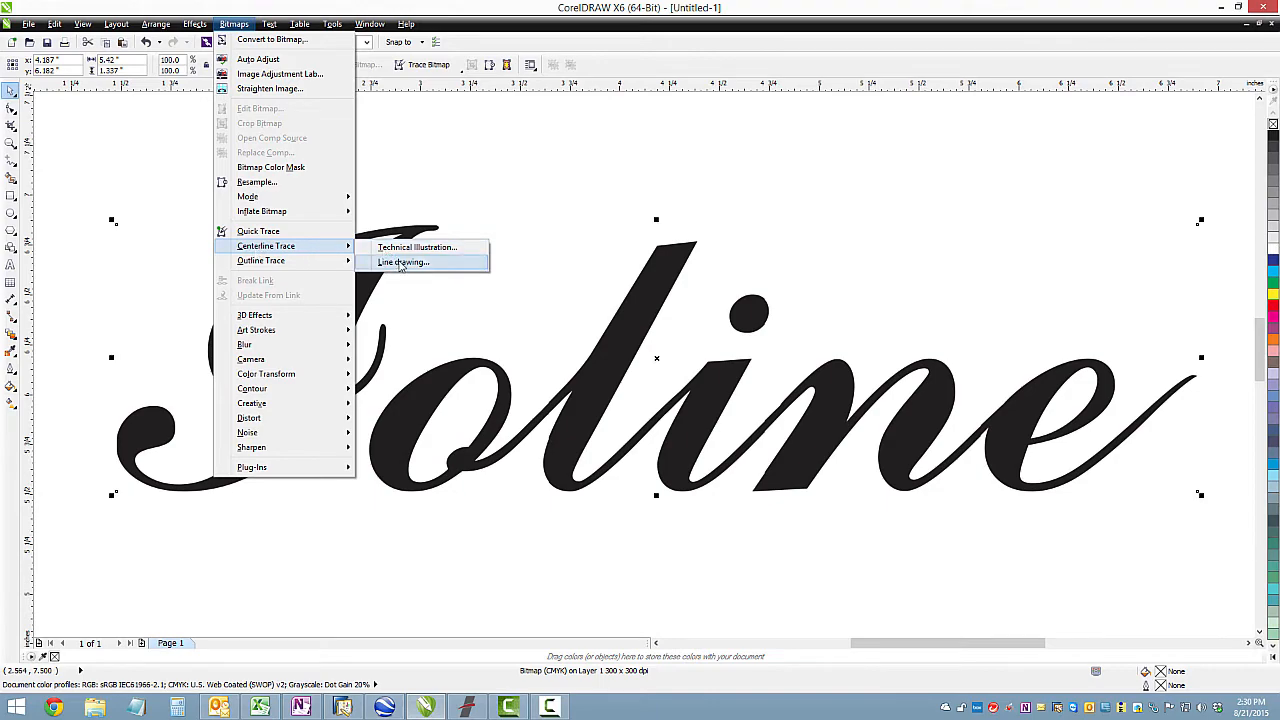
pyautogui.click(404, 260)
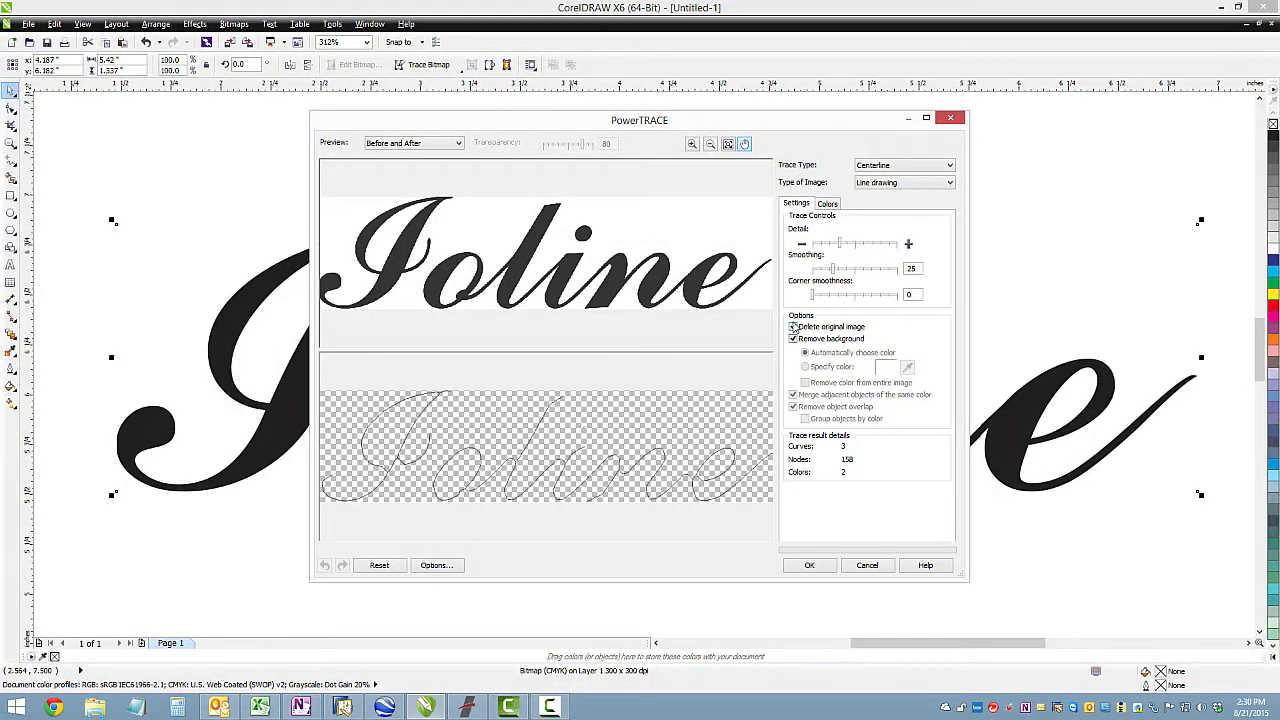
pyautogui.click(794, 328)
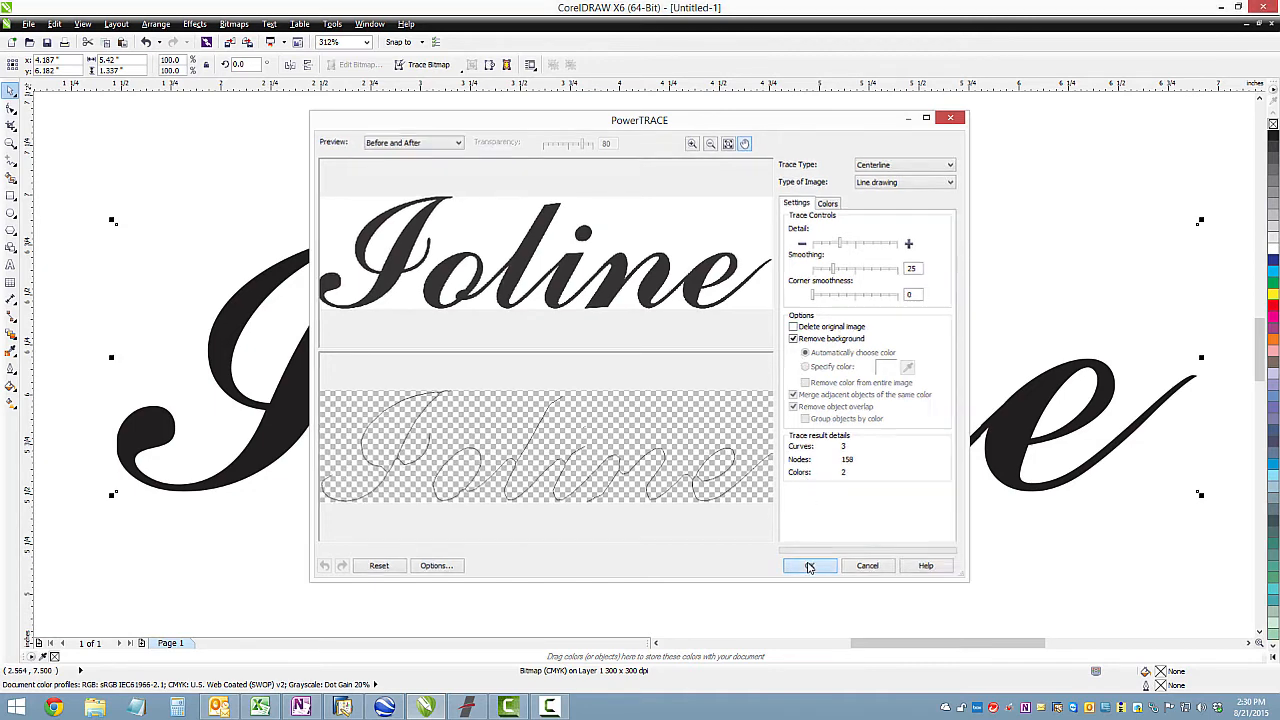
pyautogui.click(808, 564)
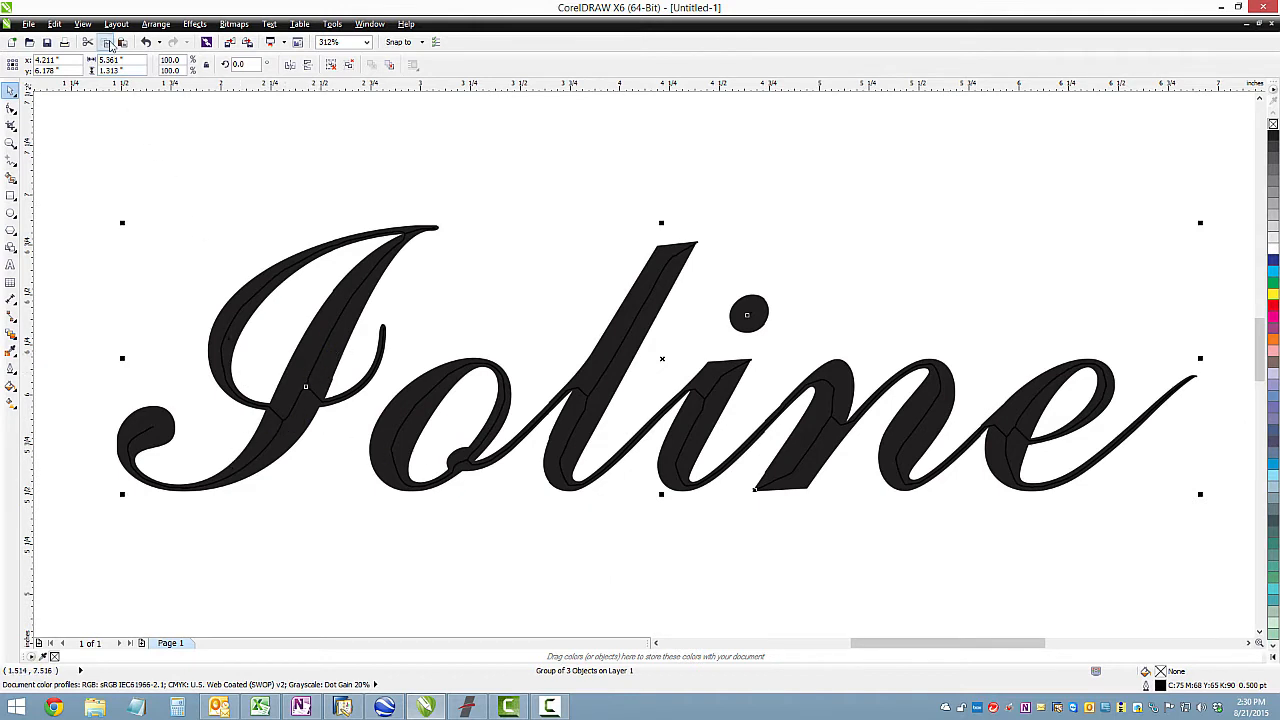
# Step: Switch the view to Simple Wireframe to see traced paths over the bitmap
pyautogui.click(82, 24)
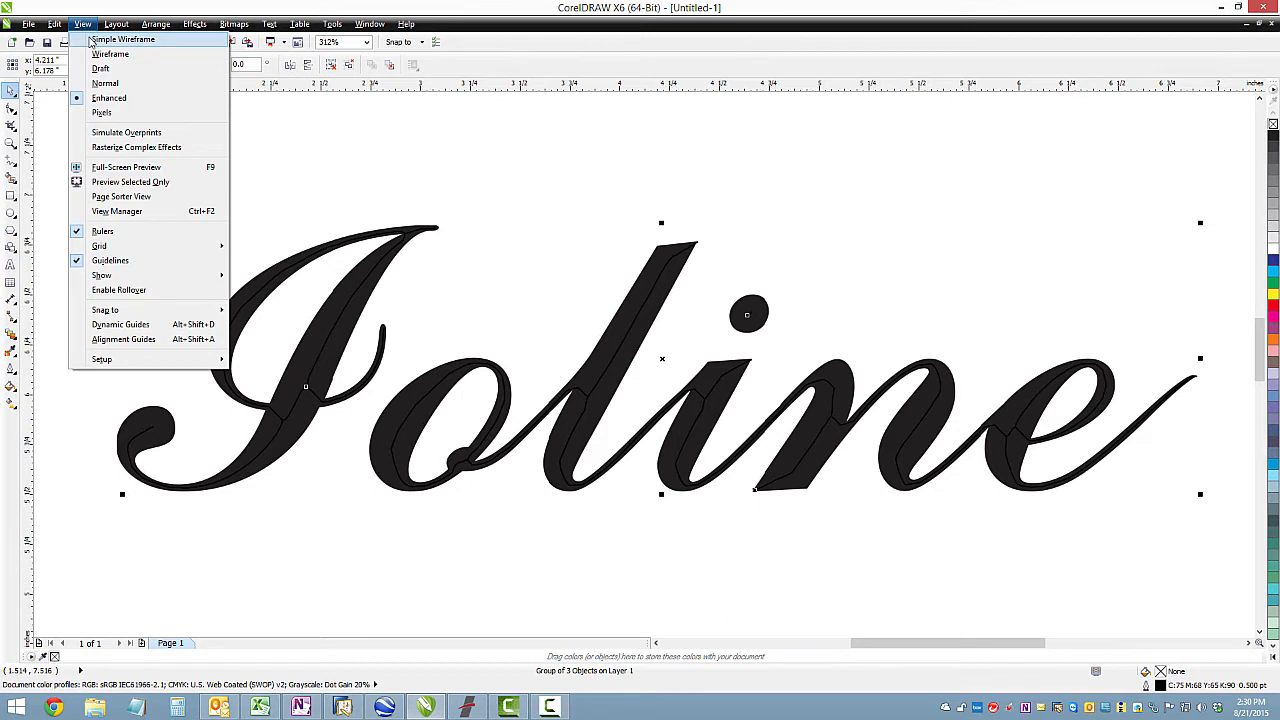
pyautogui.click(100, 68)
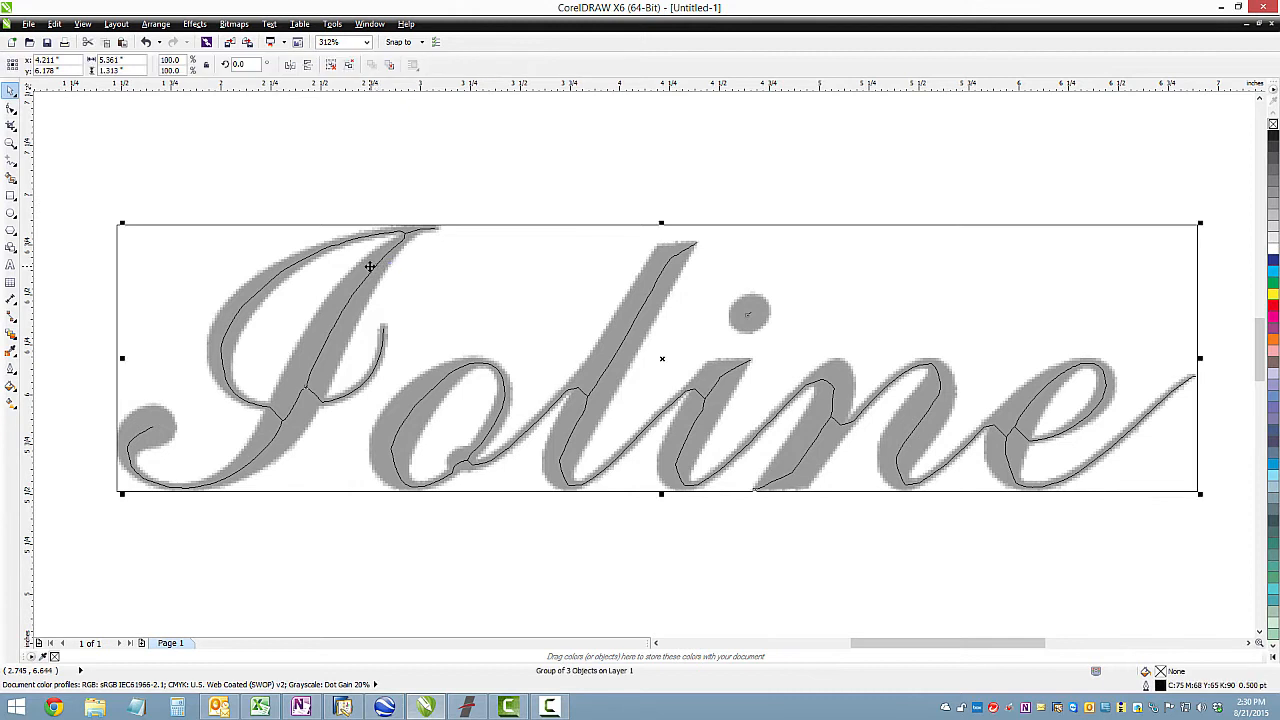
# Step: Ungroup All the traced curves and zoom in on the capital I
pyautogui.click(156, 24)
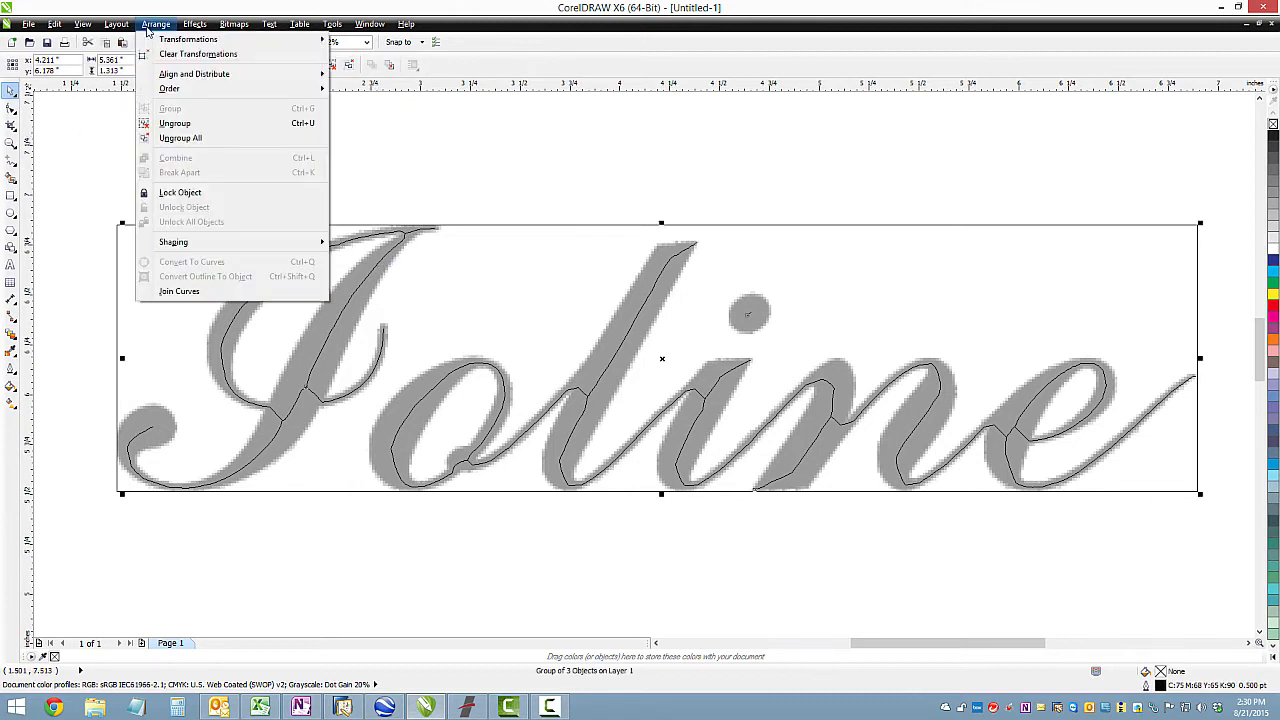
pyautogui.moveTo(180, 138)
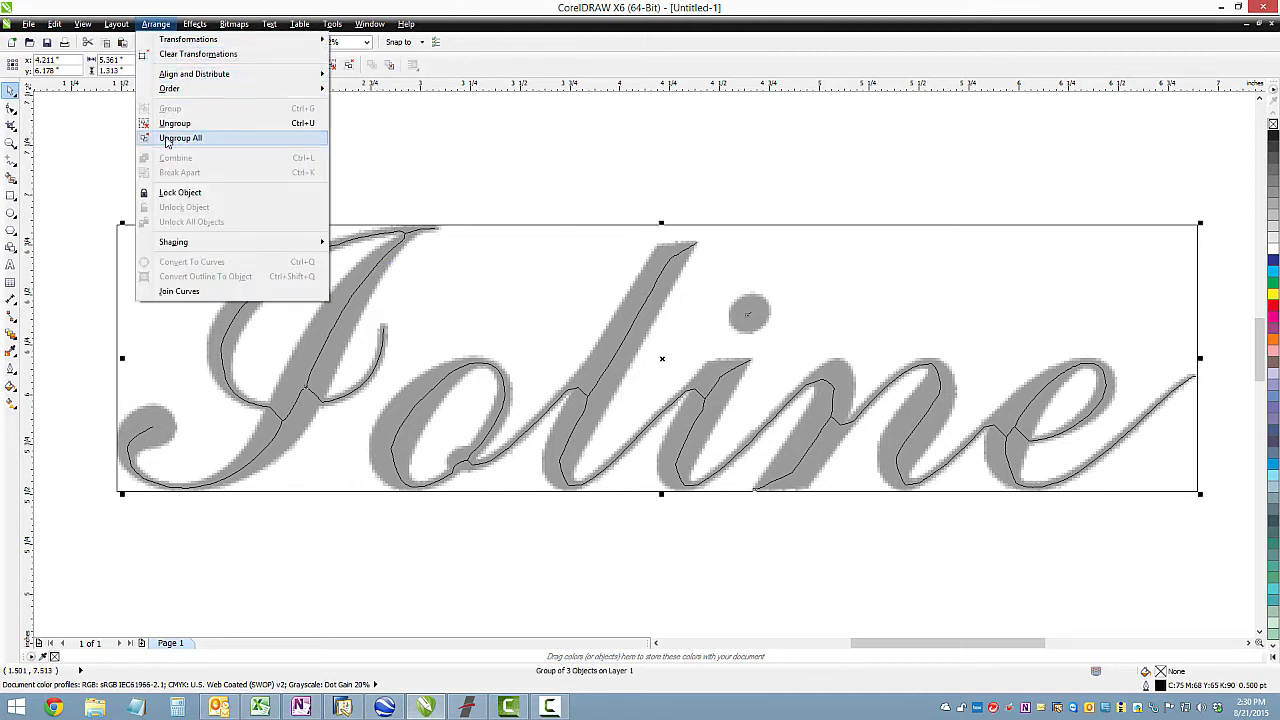
pyautogui.click(180, 136)
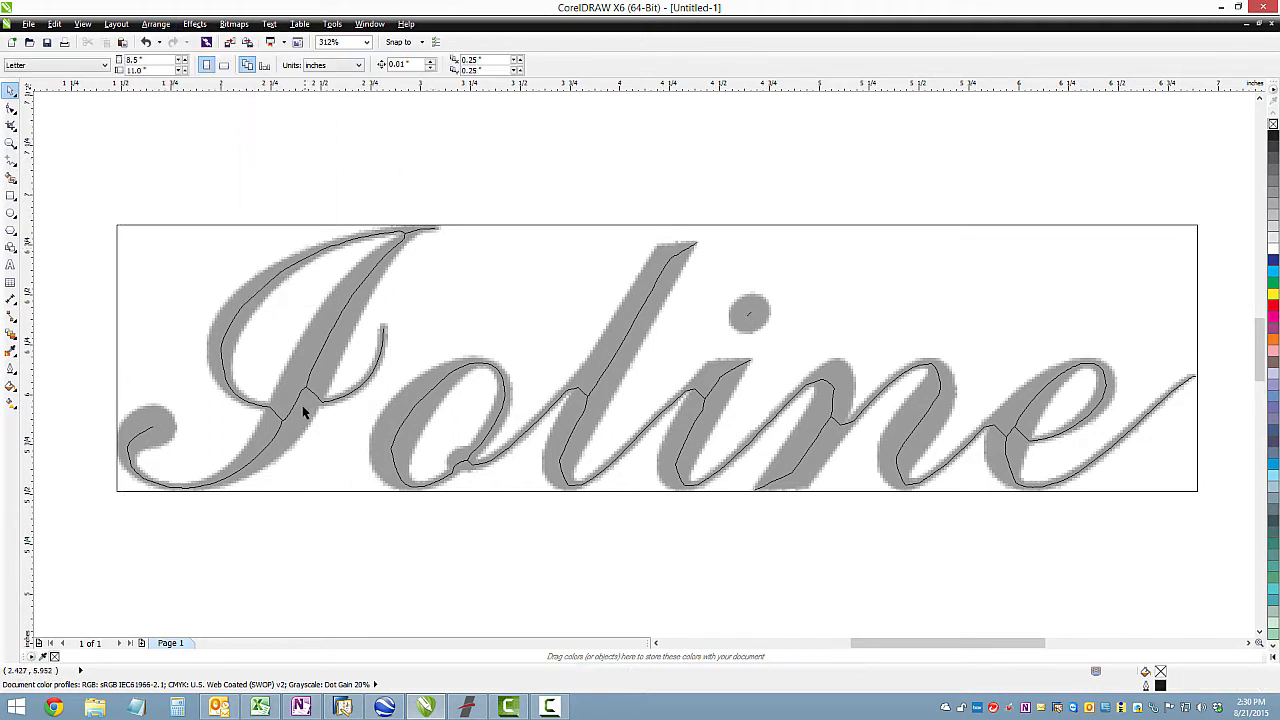
pyautogui.click(300, 414)
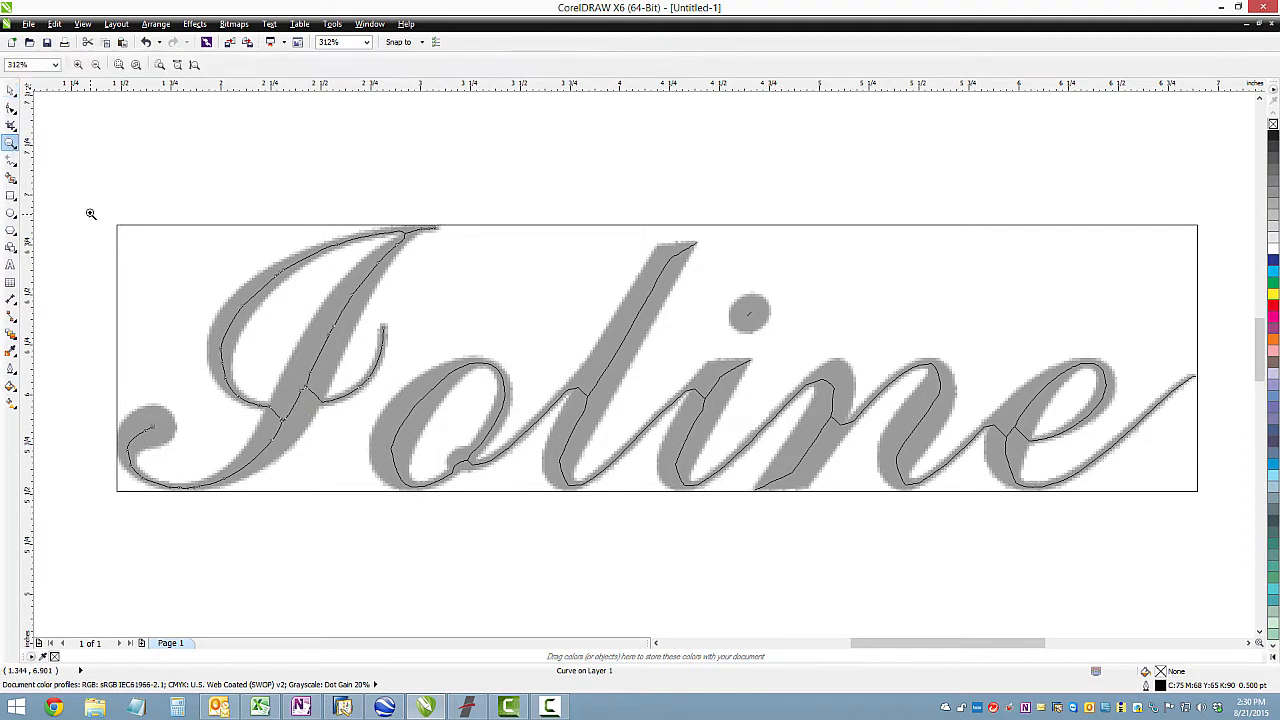
pyautogui.moveTo(92, 214); pyautogui.dragTo(454, 508)
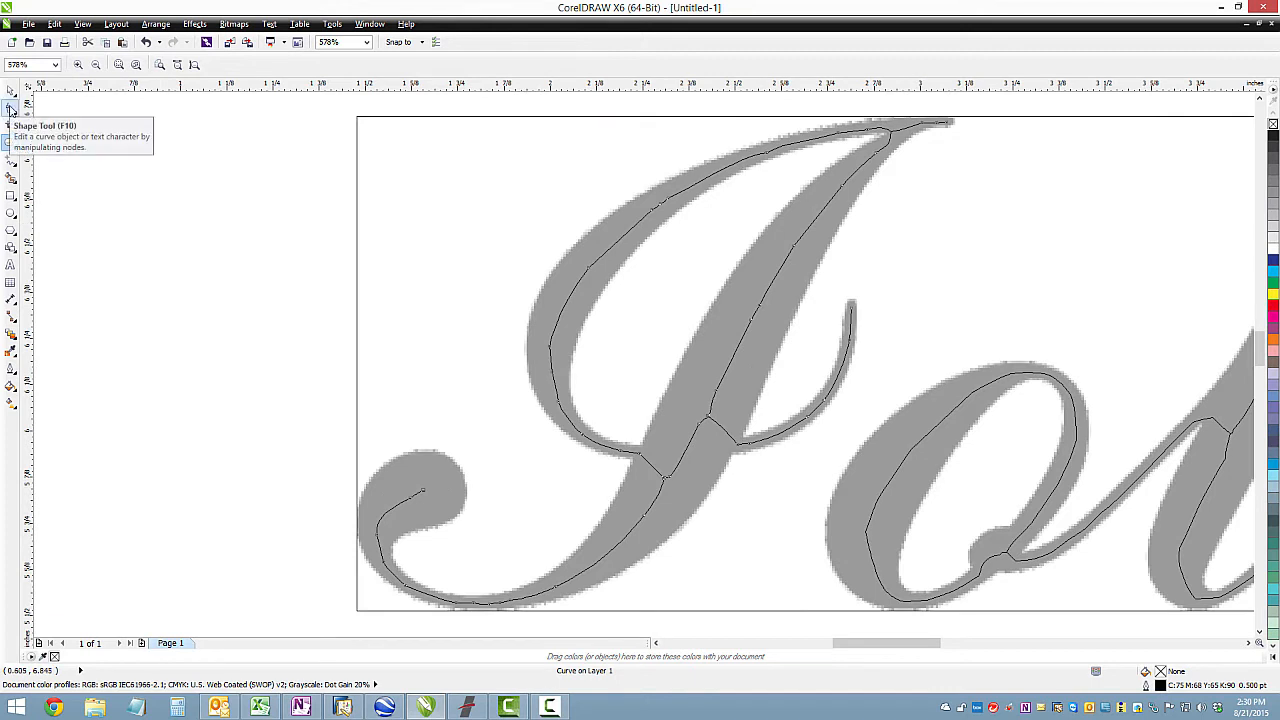
# Step: With the Shape tool, delete the stray node at the capital I's stroke tip
pyautogui.click(12, 108)
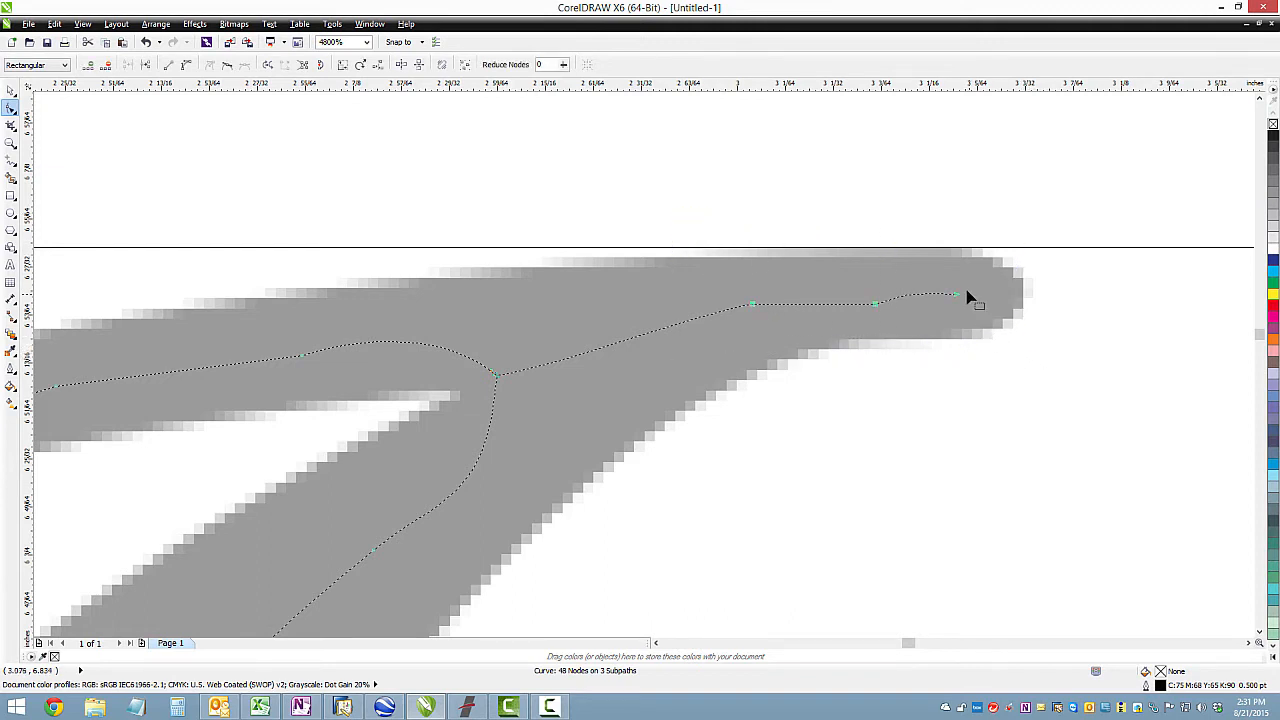
pyautogui.rightClick(968, 298)
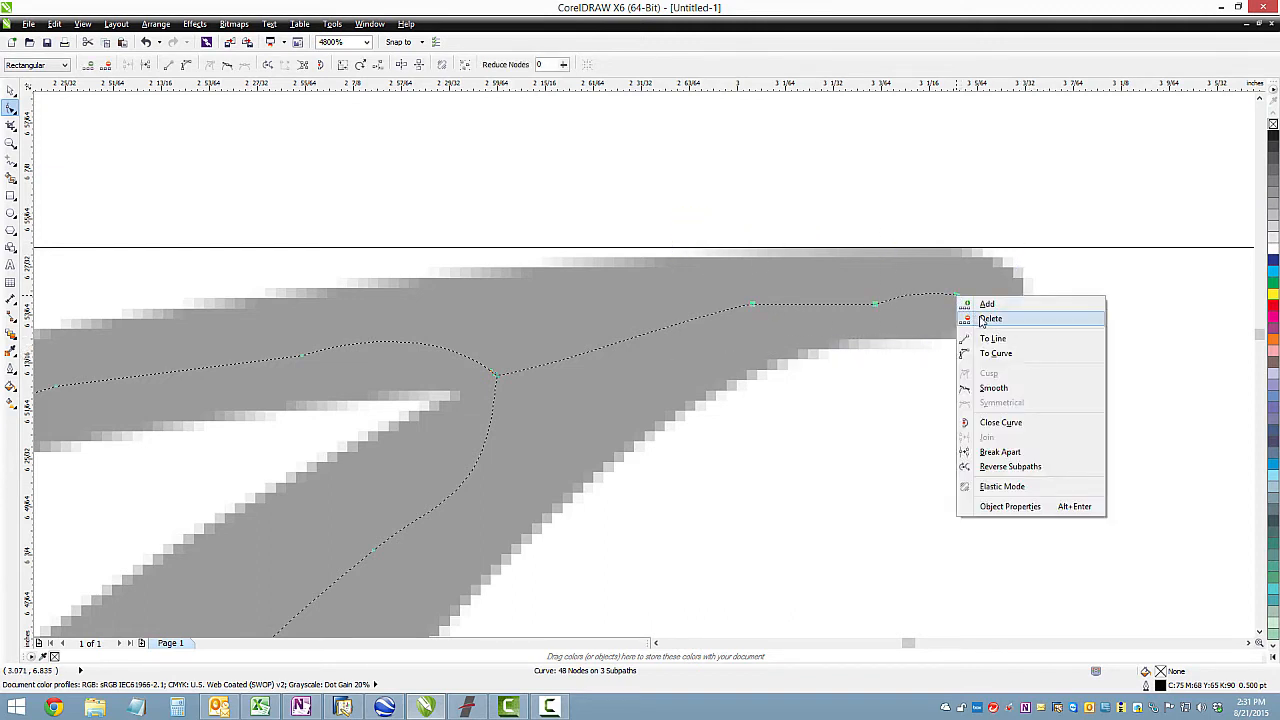
pyautogui.click(990, 318)
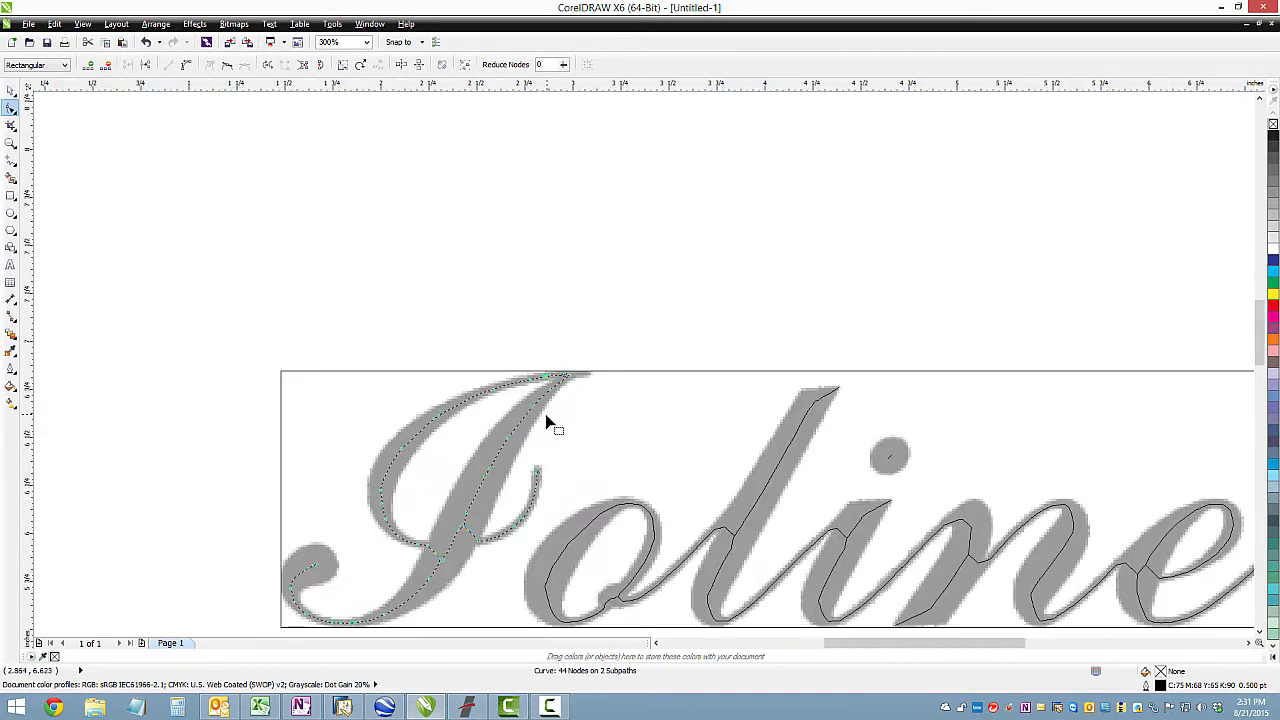
pyautogui.click(364, 42)
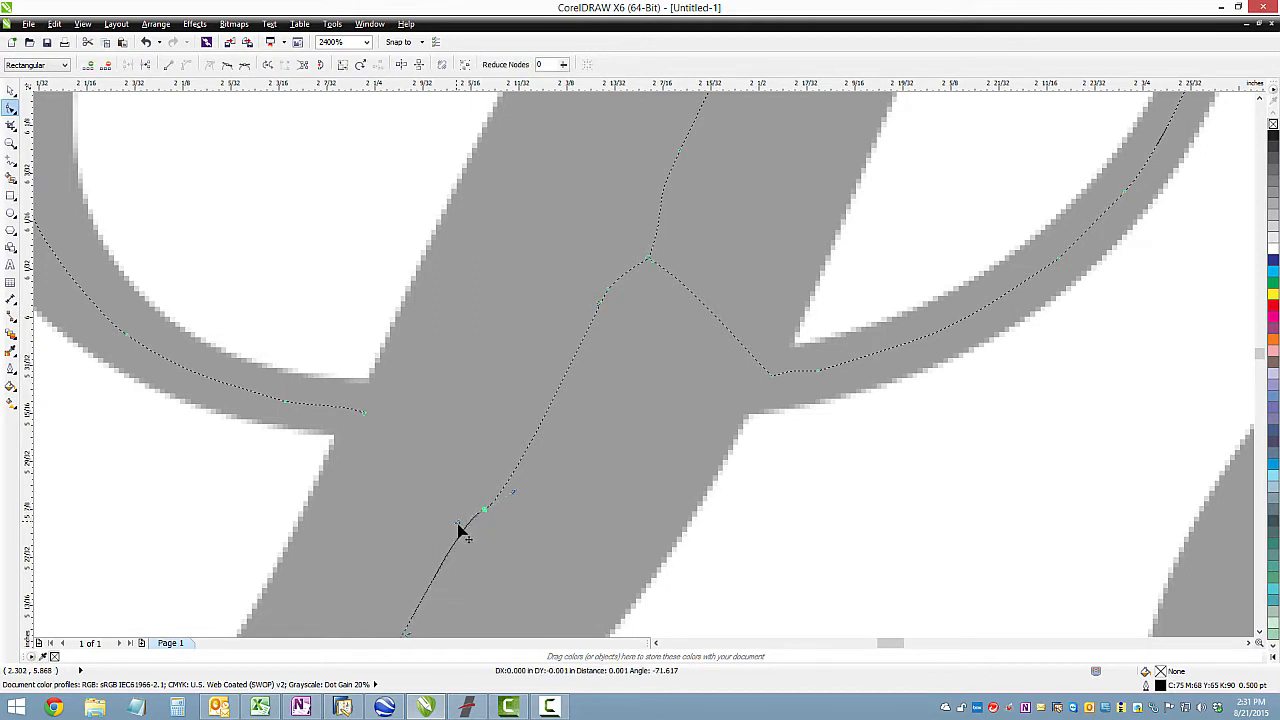
# Step: Move the I's stem nodes so its strokes meet at the junction
pyautogui.moveTo(484, 510); pyautogui.dragTo(512, 496)
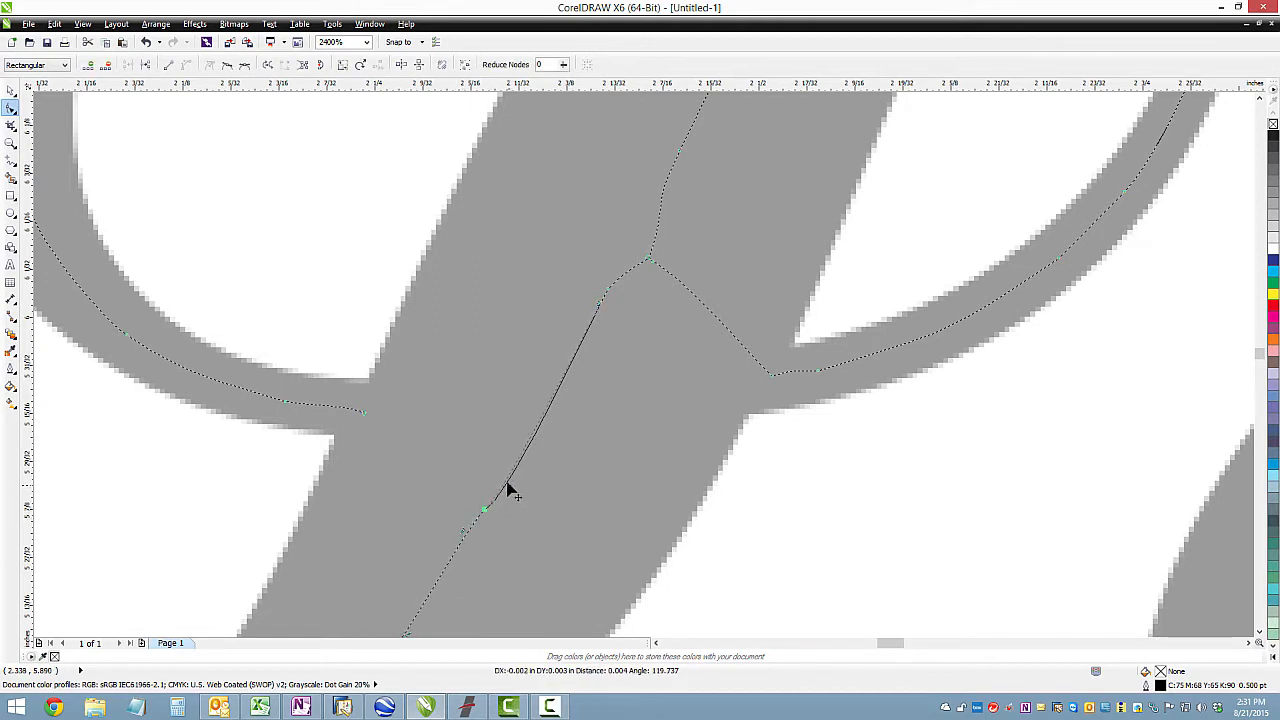
pyautogui.rightClick(484, 512)
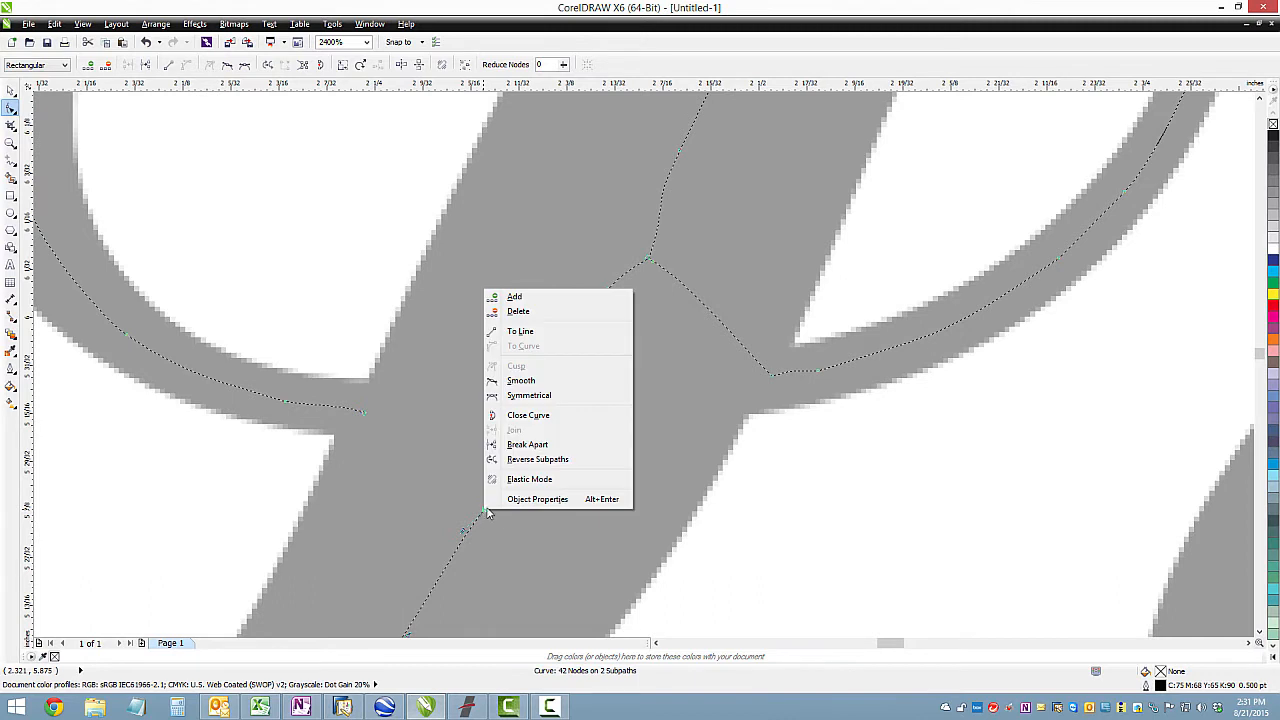
pyautogui.moveTo(528, 396)
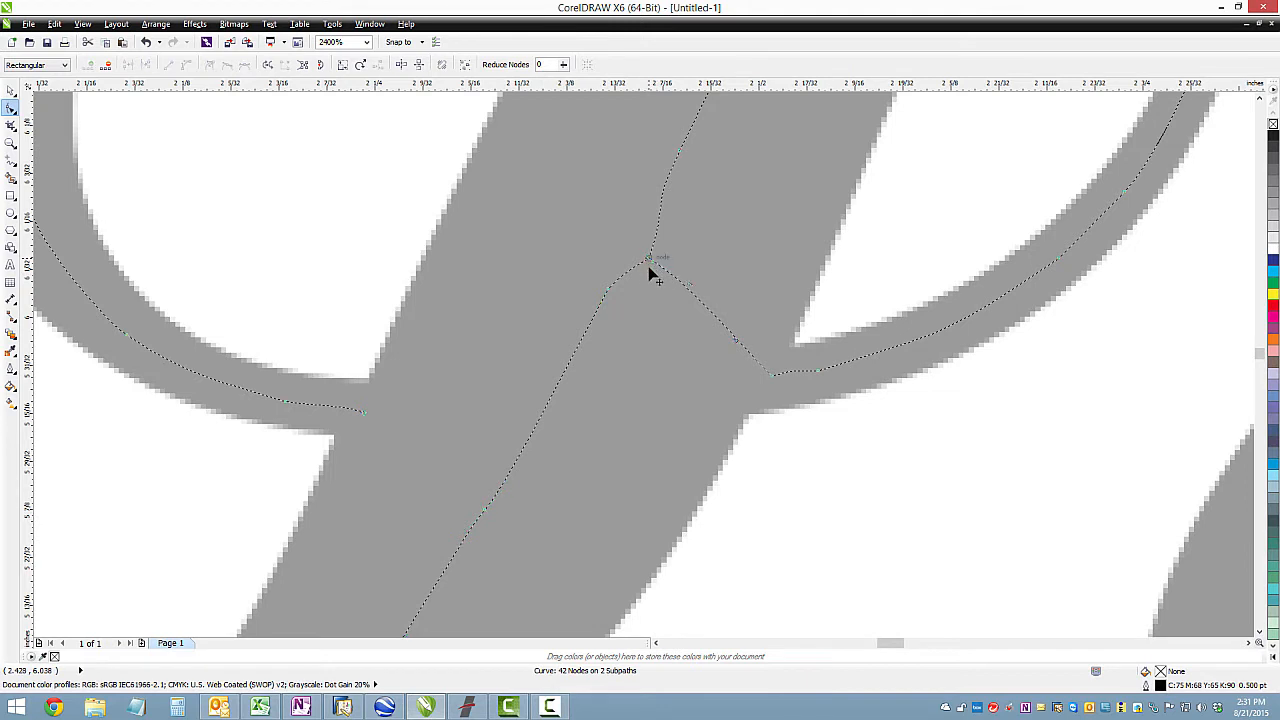
pyautogui.click(650, 258)
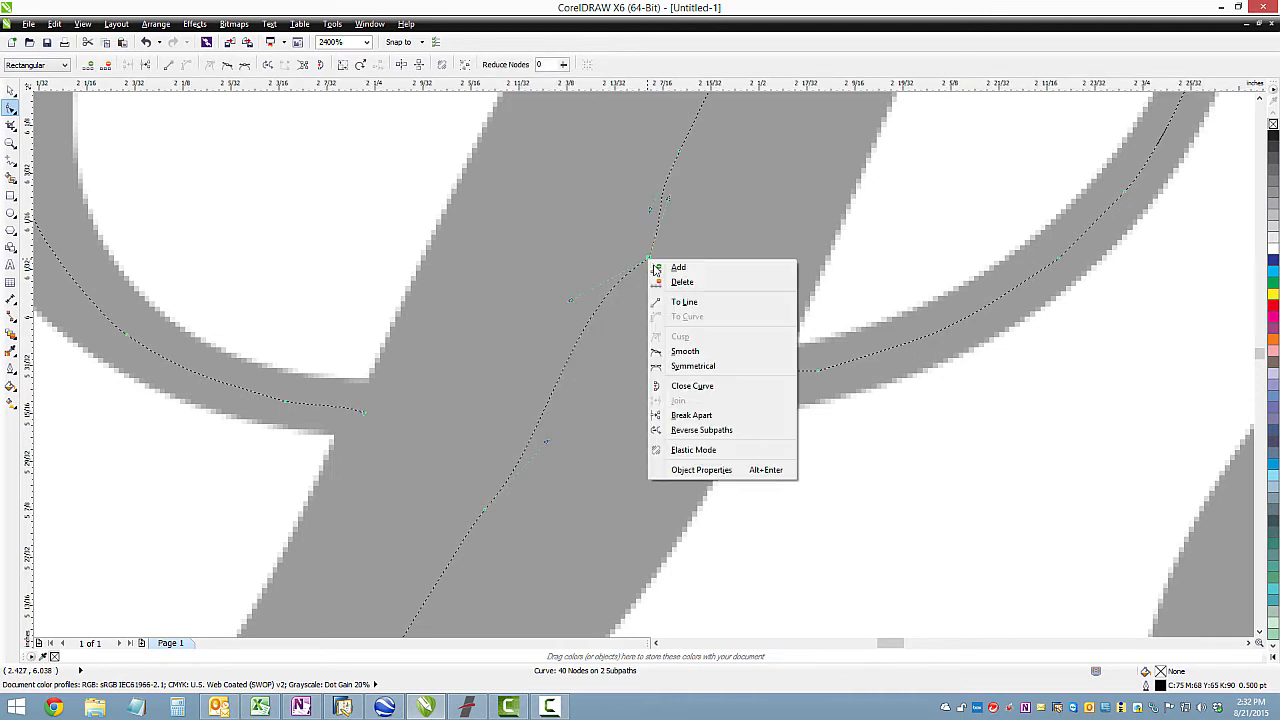
pyautogui.click(692, 224)
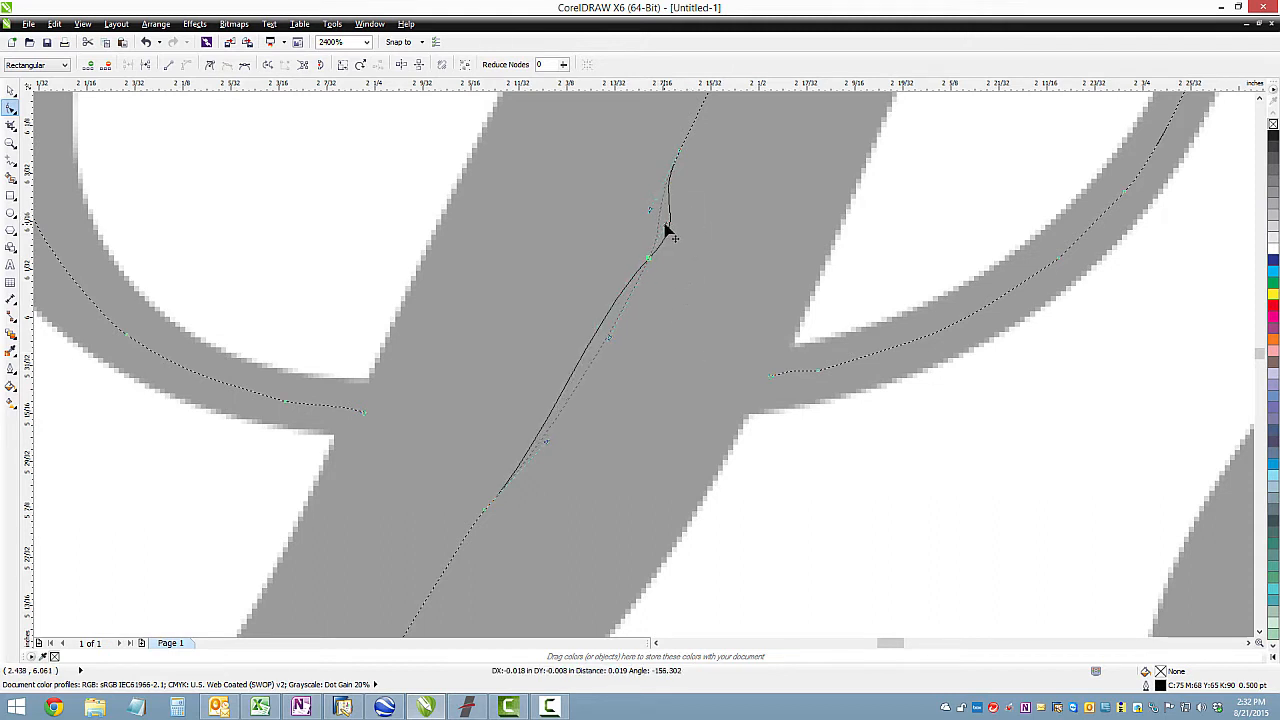
pyautogui.moveTo(668, 236); pyautogui.dragTo(624, 256)
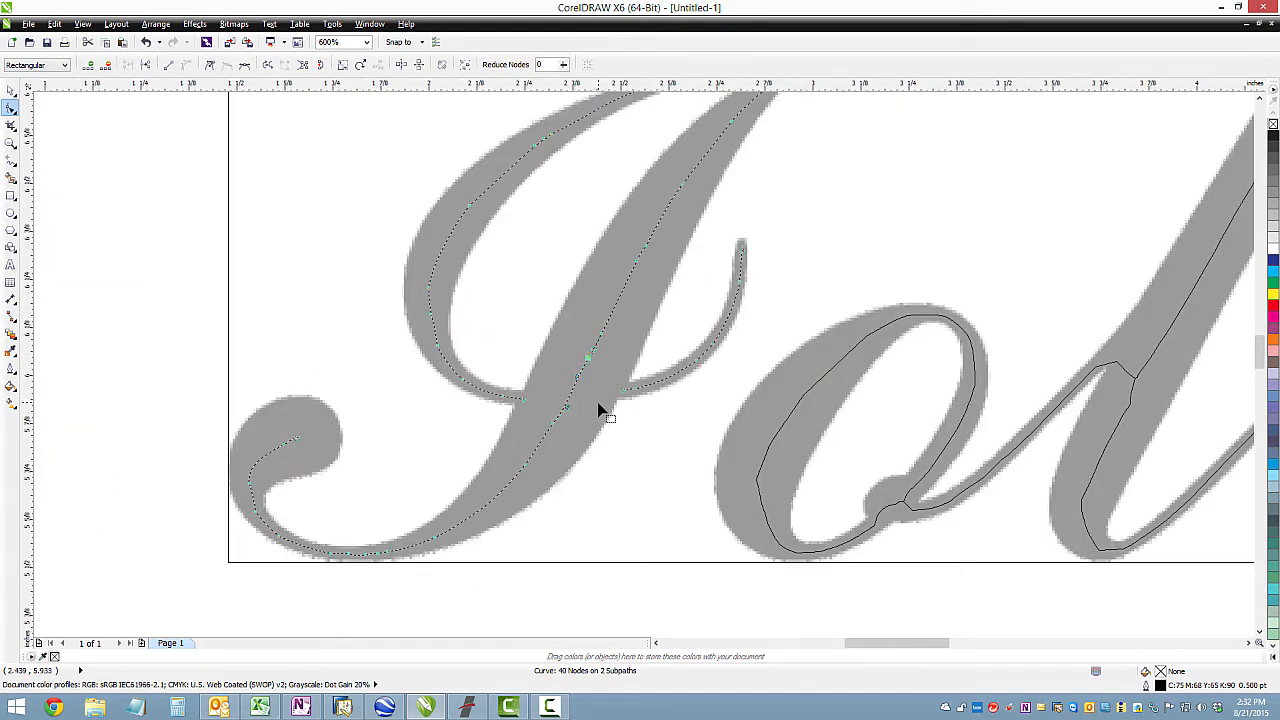
pyautogui.moveTo(770, 384)
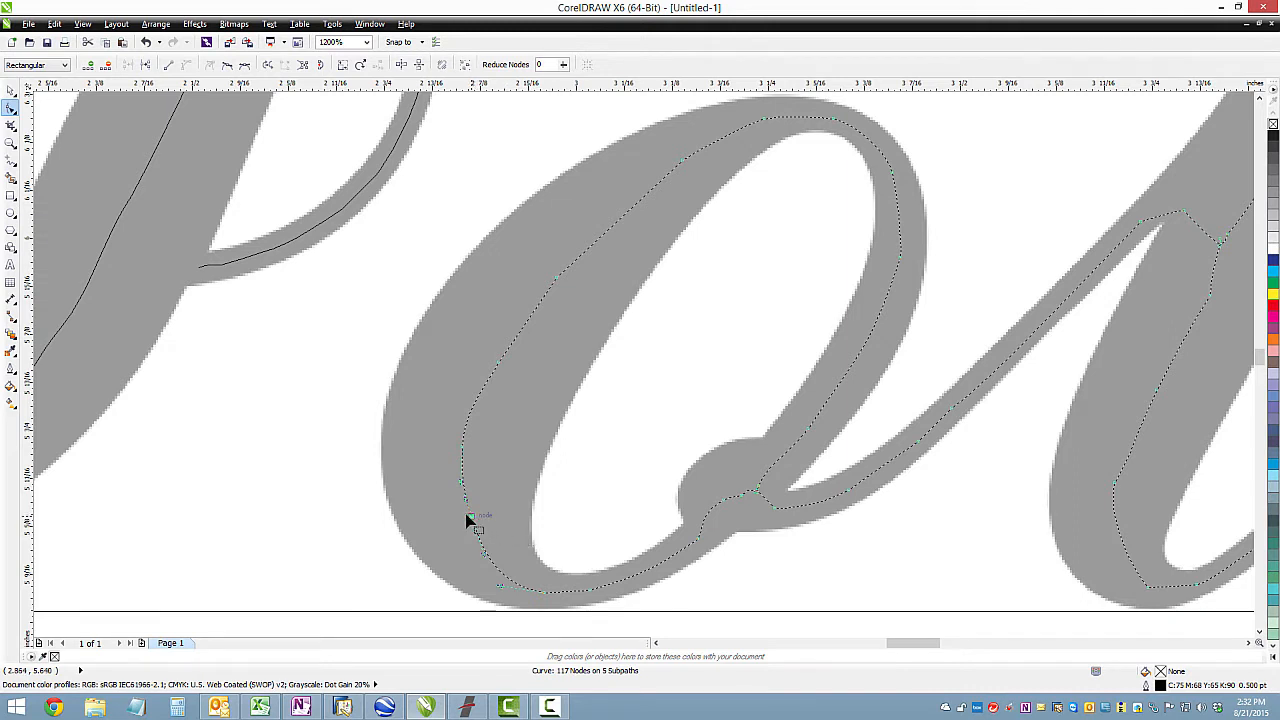
# Step: Delete the extra node at the o's small loop and reposition the blob node along the junction
pyautogui.moveTo(478, 508); pyautogui.dragTo(464, 520)
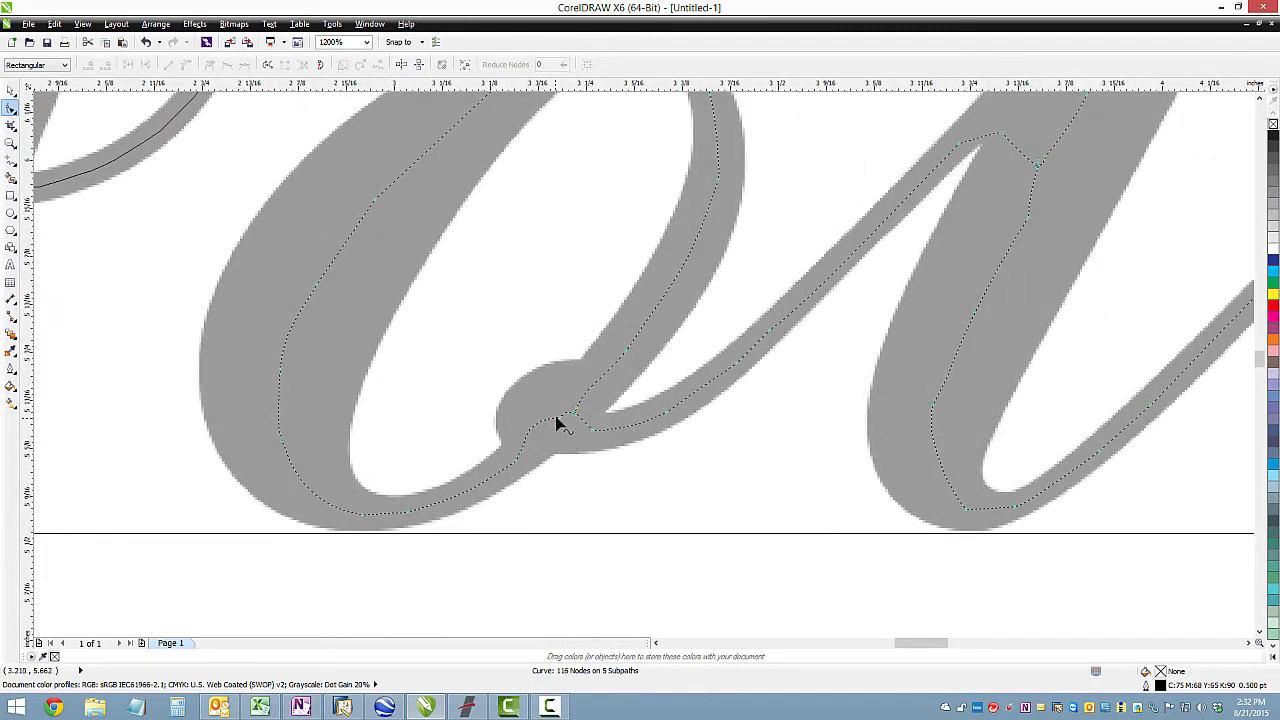
pyautogui.rightClick(564, 420)
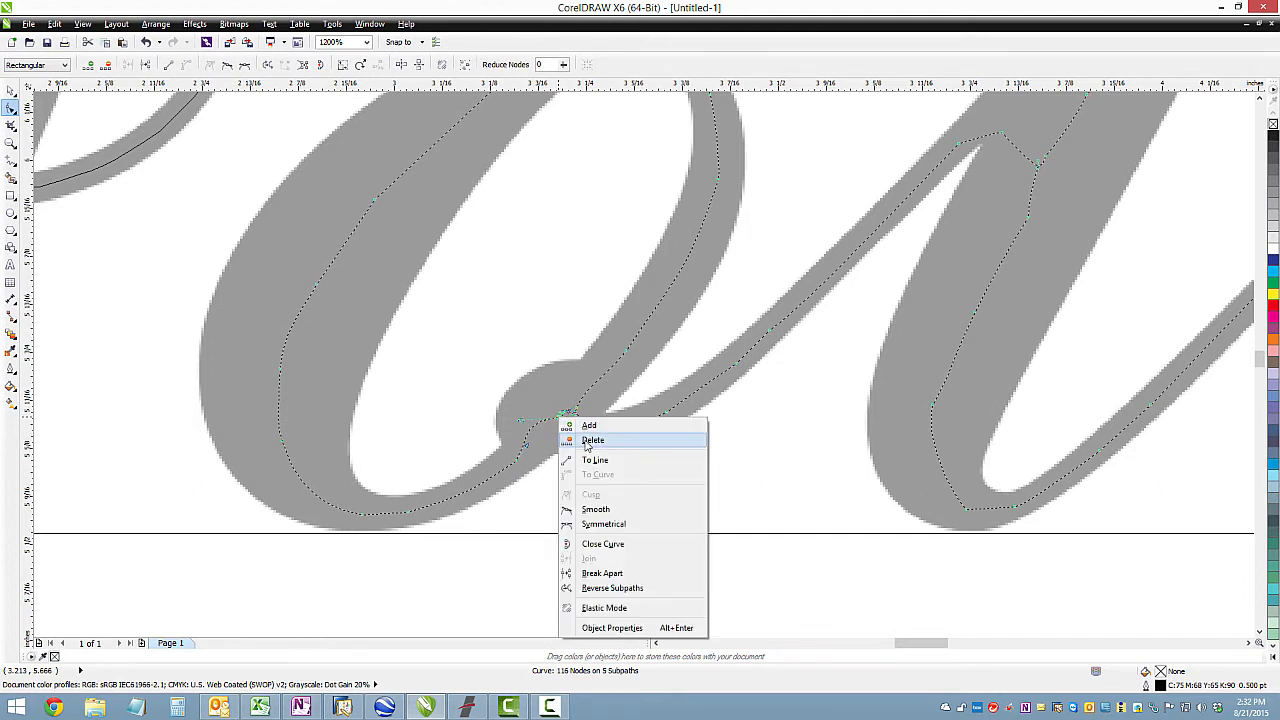
pyautogui.click(592, 440)
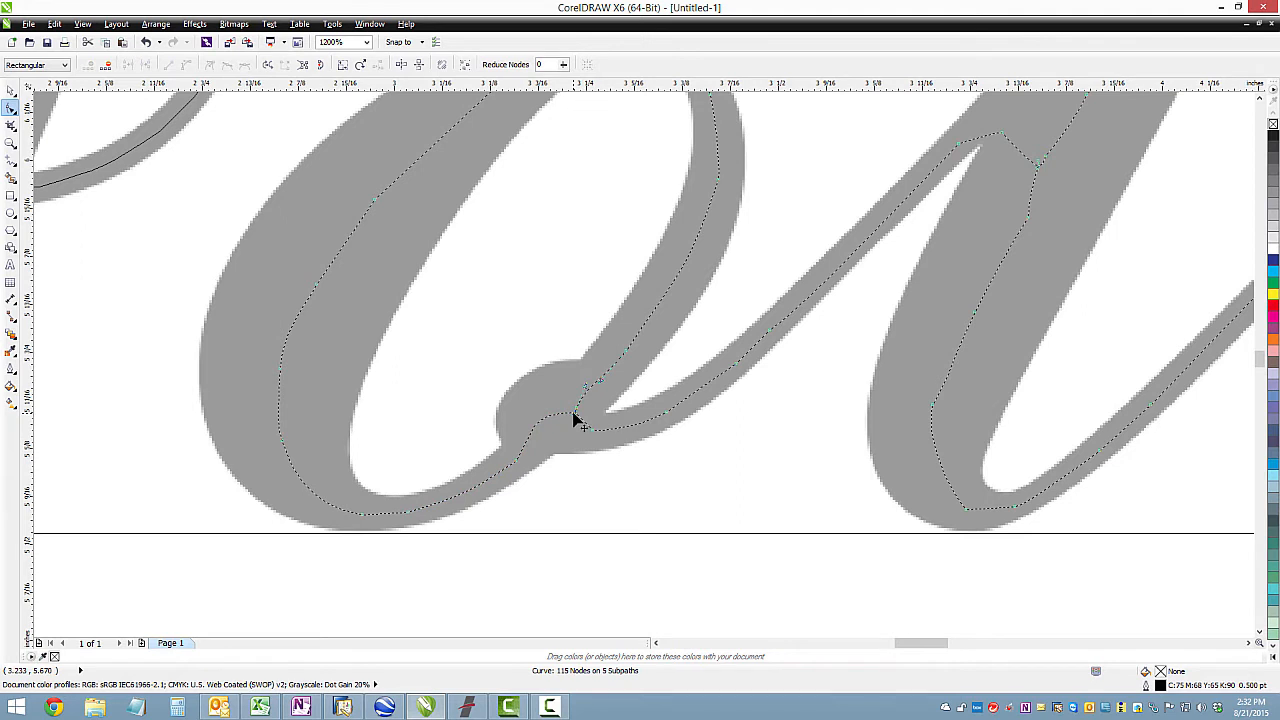
pyautogui.moveTo(560, 436)
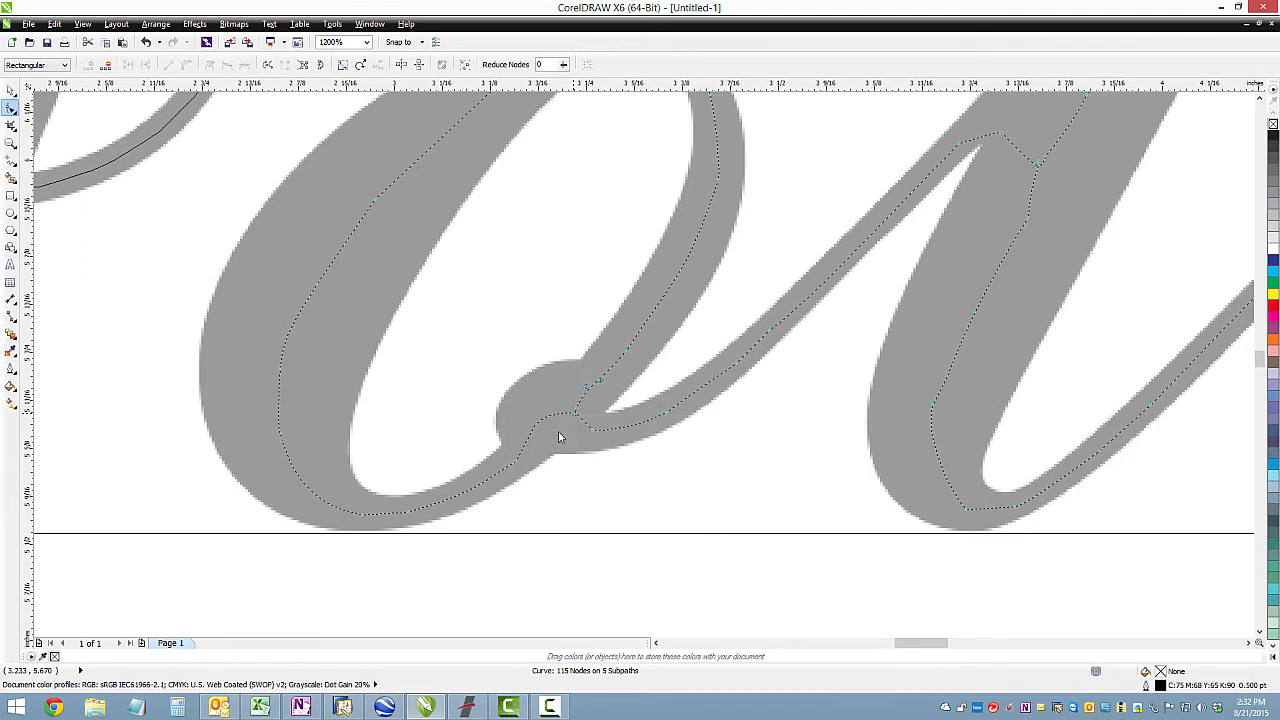
pyautogui.moveTo(580, 404)
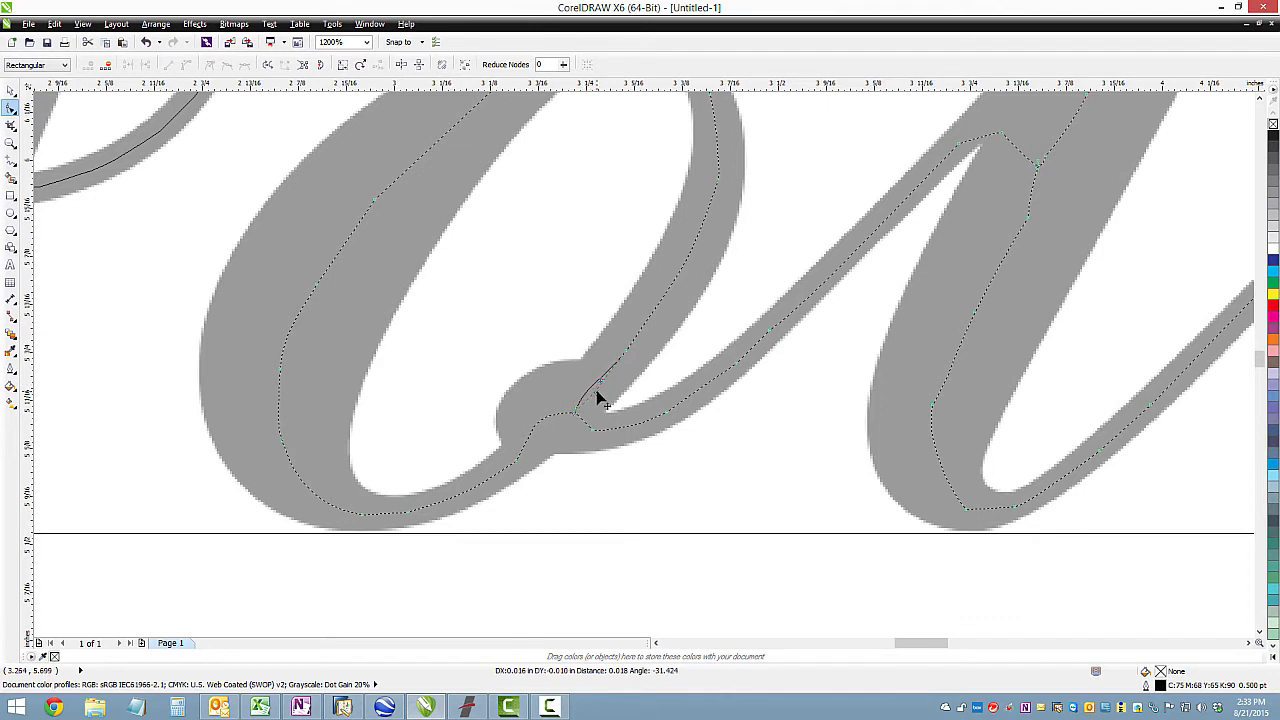
pyautogui.click(580, 414)
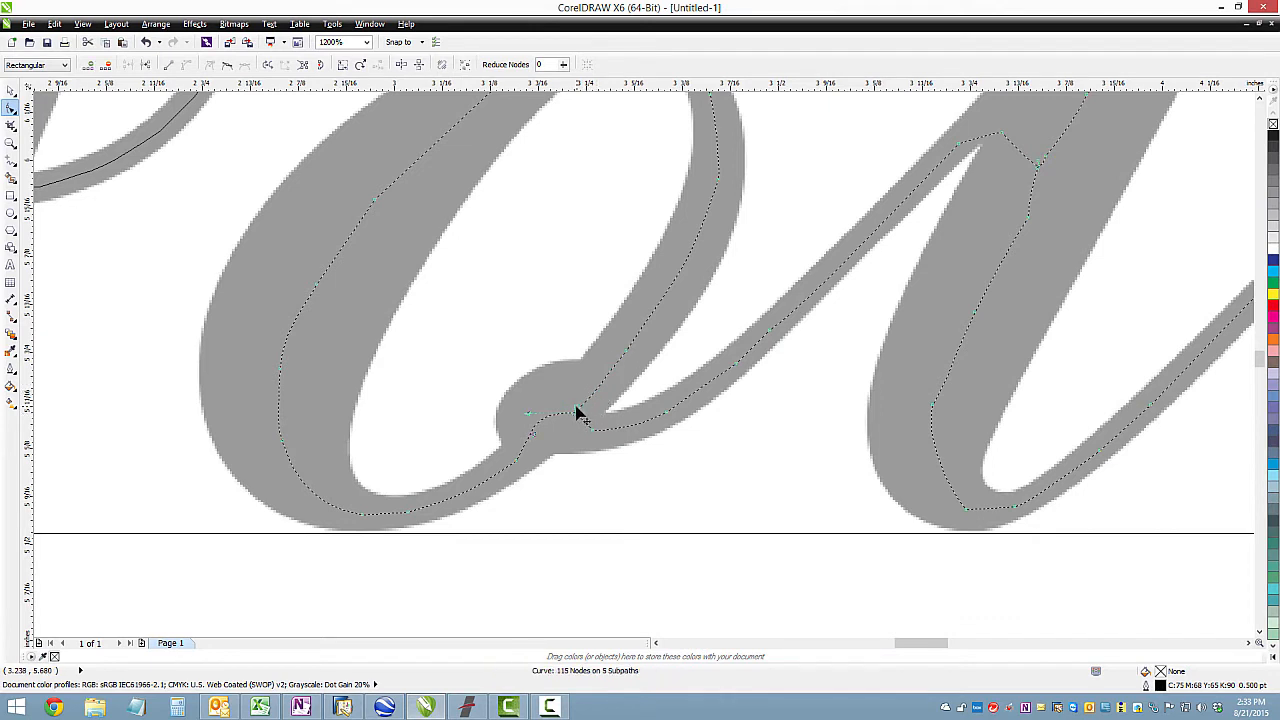
pyautogui.moveTo(580, 412); pyautogui.dragTo(540, 436)
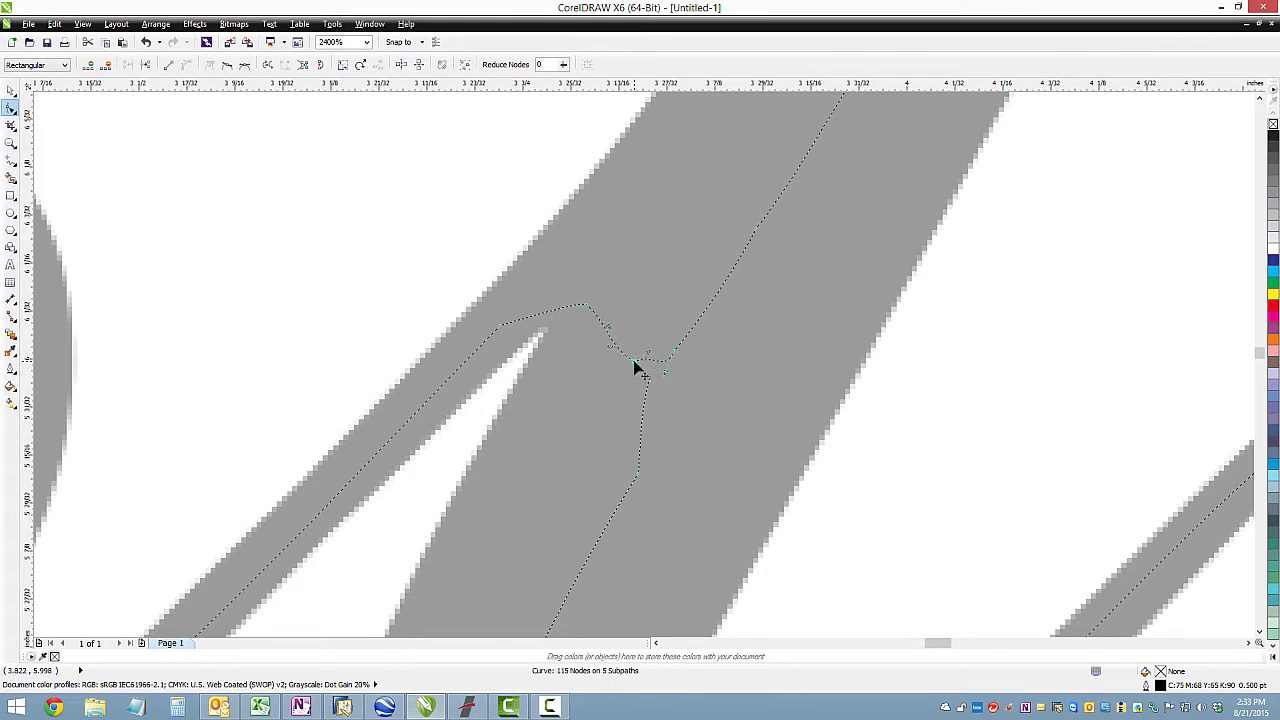
# Step: Smooth the kinked stroke junction and extend the centerline end toward the stroke tip
pyautogui.moveTo(638, 368); pyautogui.dragTo(664, 378)
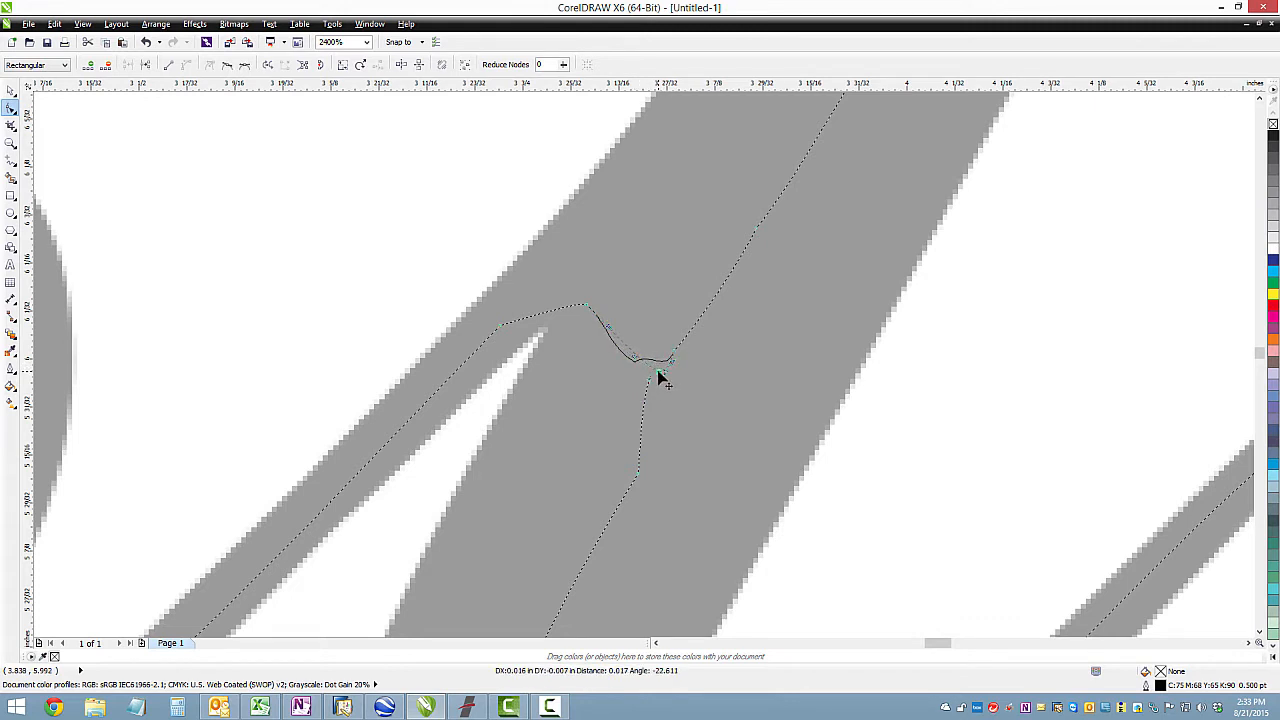
pyautogui.rightClick(660, 376)
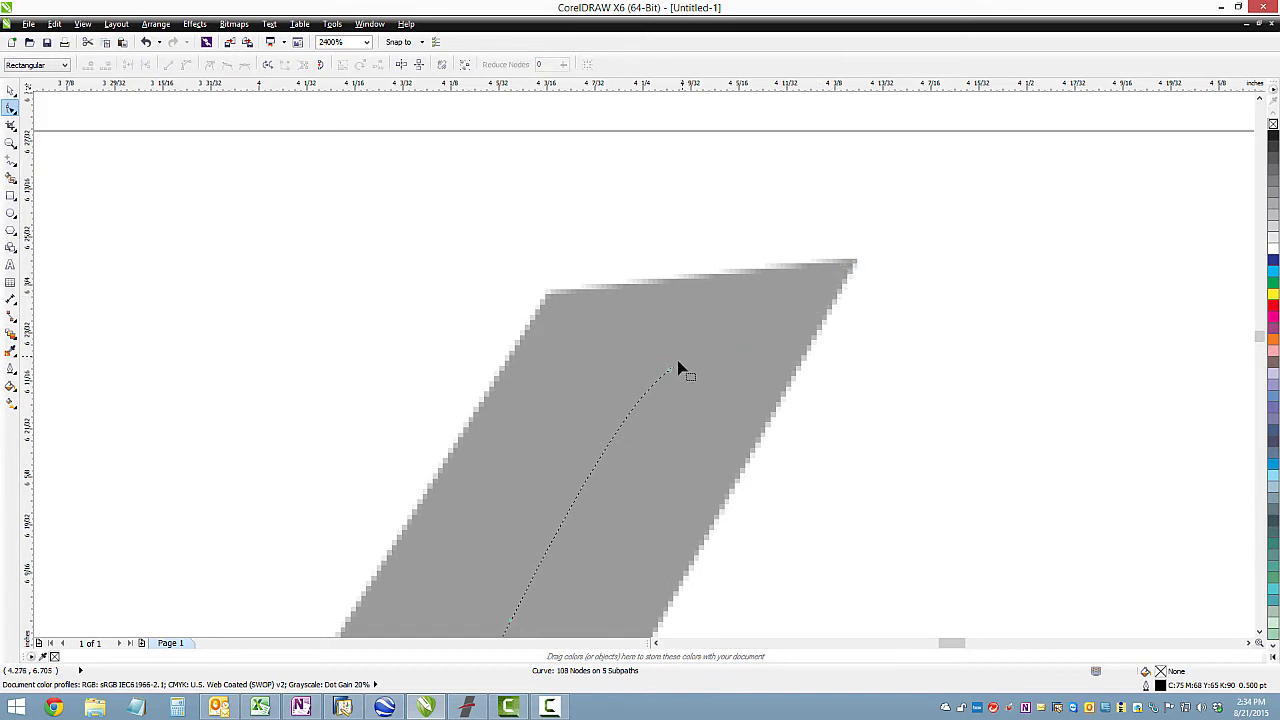
pyautogui.moveTo(680, 376); pyautogui.dragTo(696, 284)
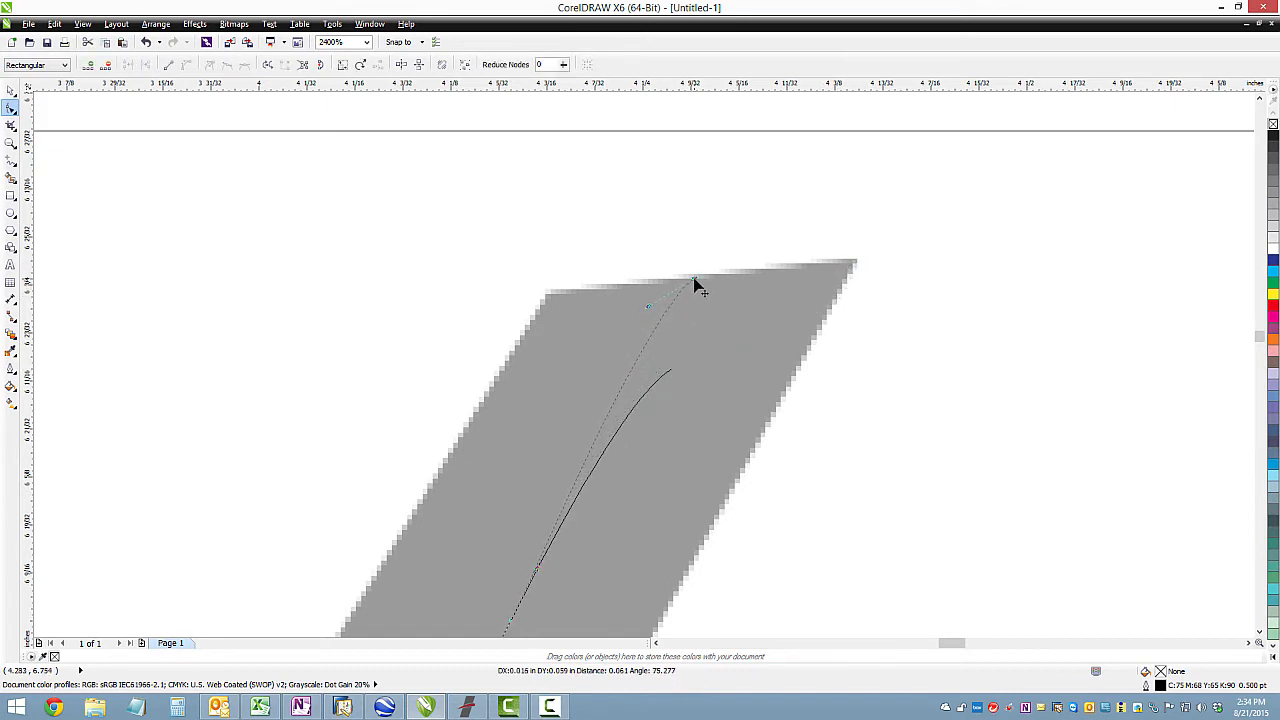
pyautogui.moveTo(698, 288); pyautogui.dragTo(644, 364)
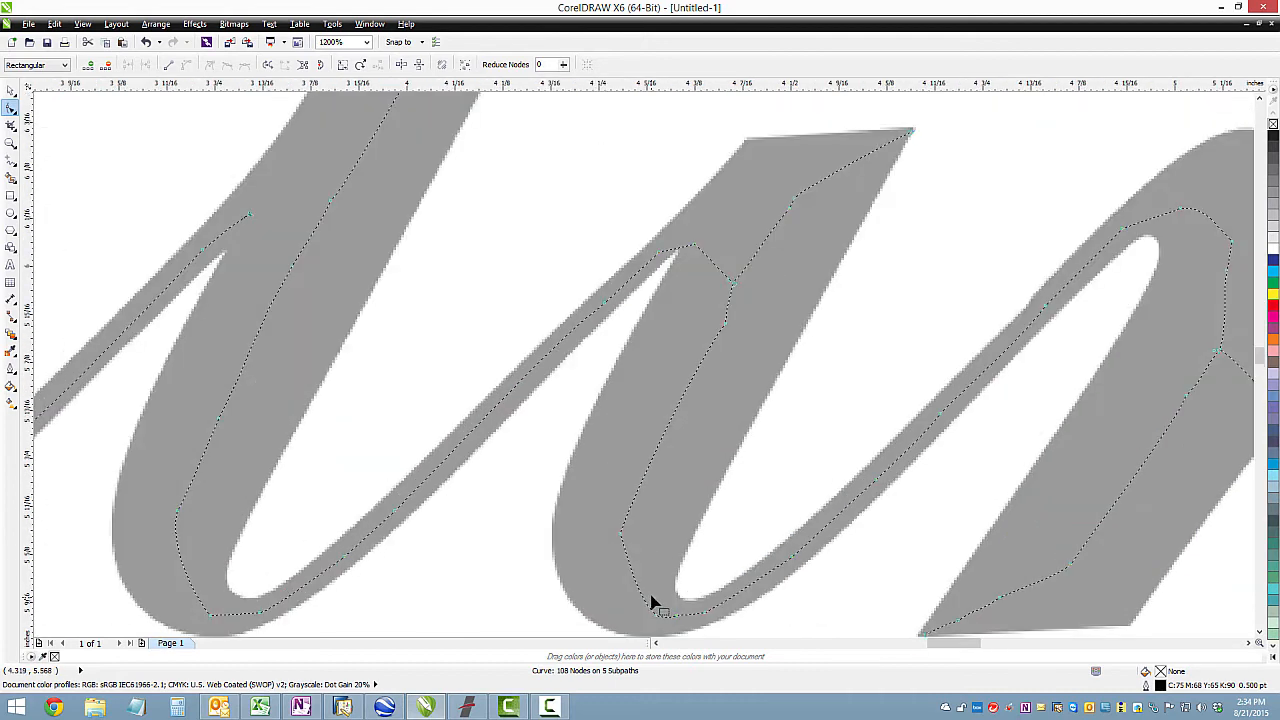
pyautogui.moveTo(730, 284)
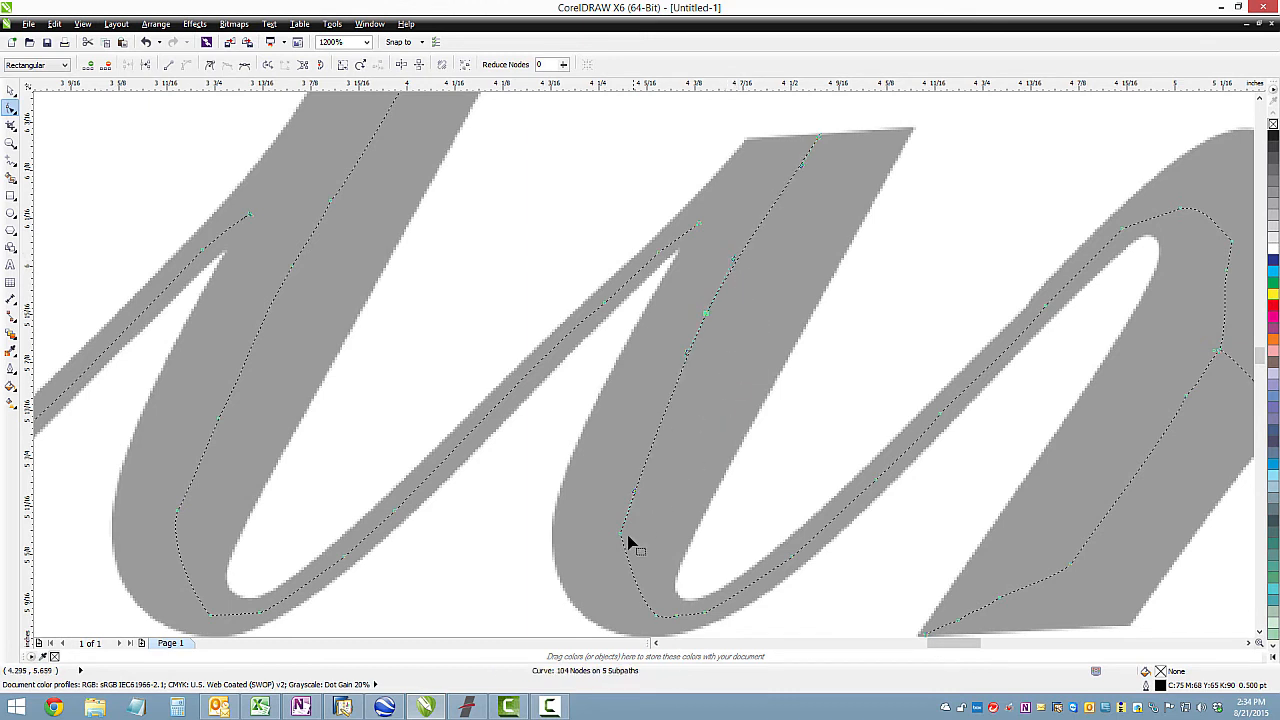
# Step: Bring up node options on the n's upstroke to remove its extra nodes
pyautogui.rightClick(628, 532)
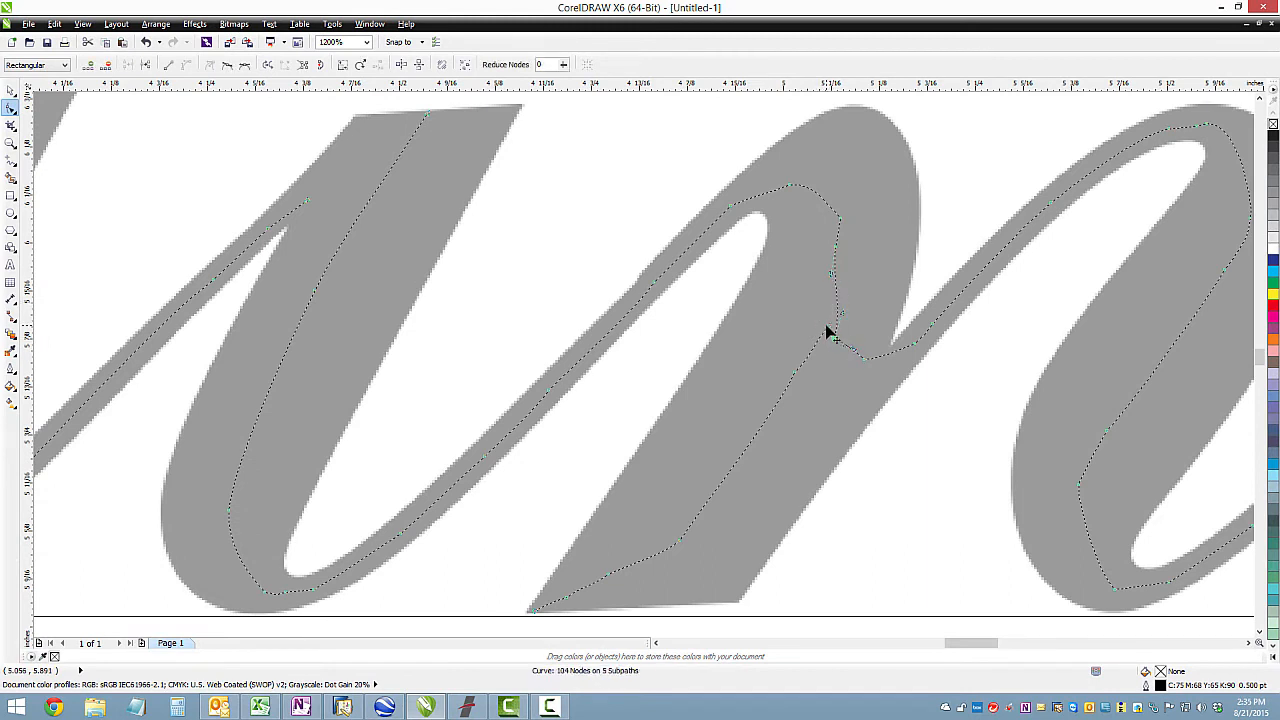
pyautogui.moveTo(824, 350)
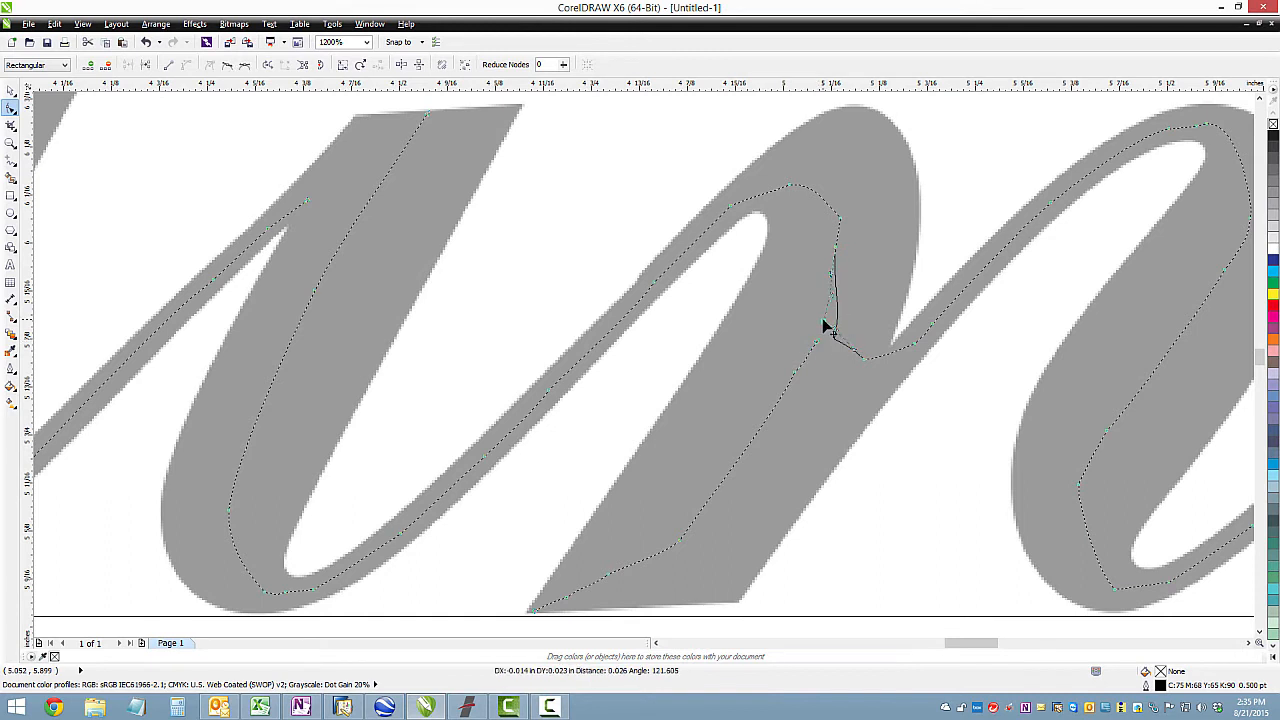
# Step: Drag the kink node into line so the centerline flows straight into the next letter
pyautogui.rightClick(828, 330)
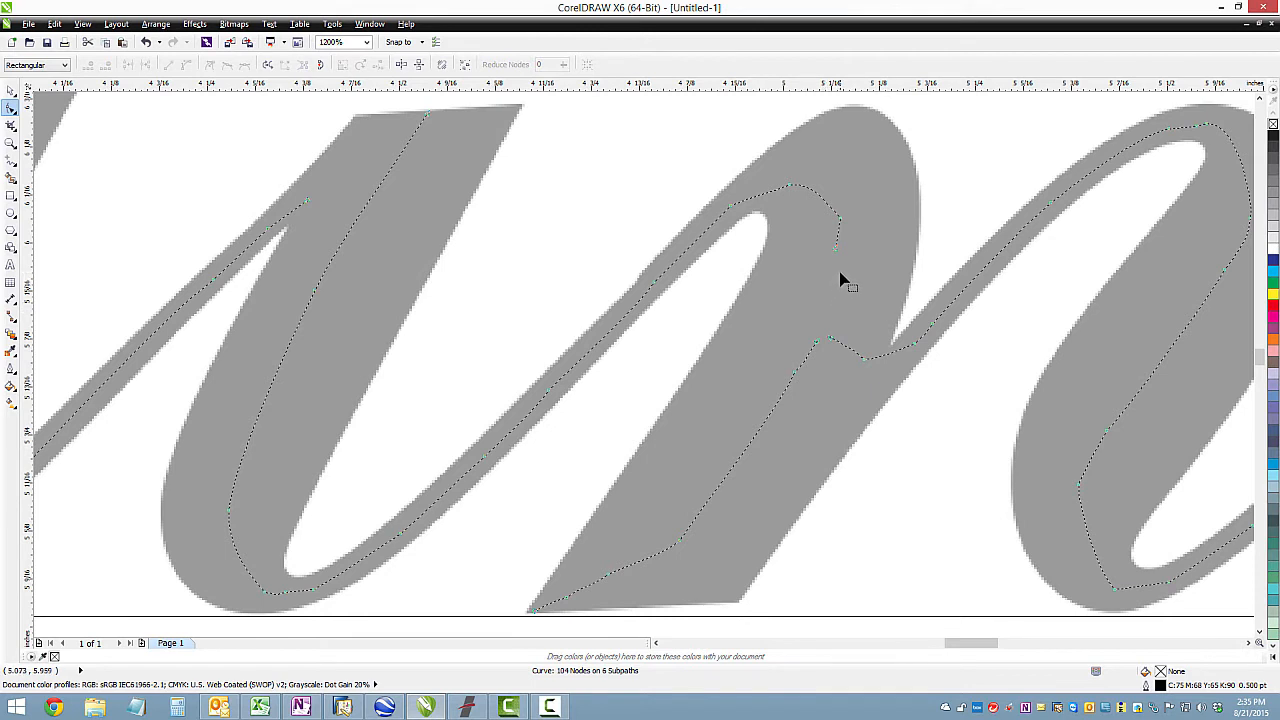
pyautogui.moveTo(836, 270)
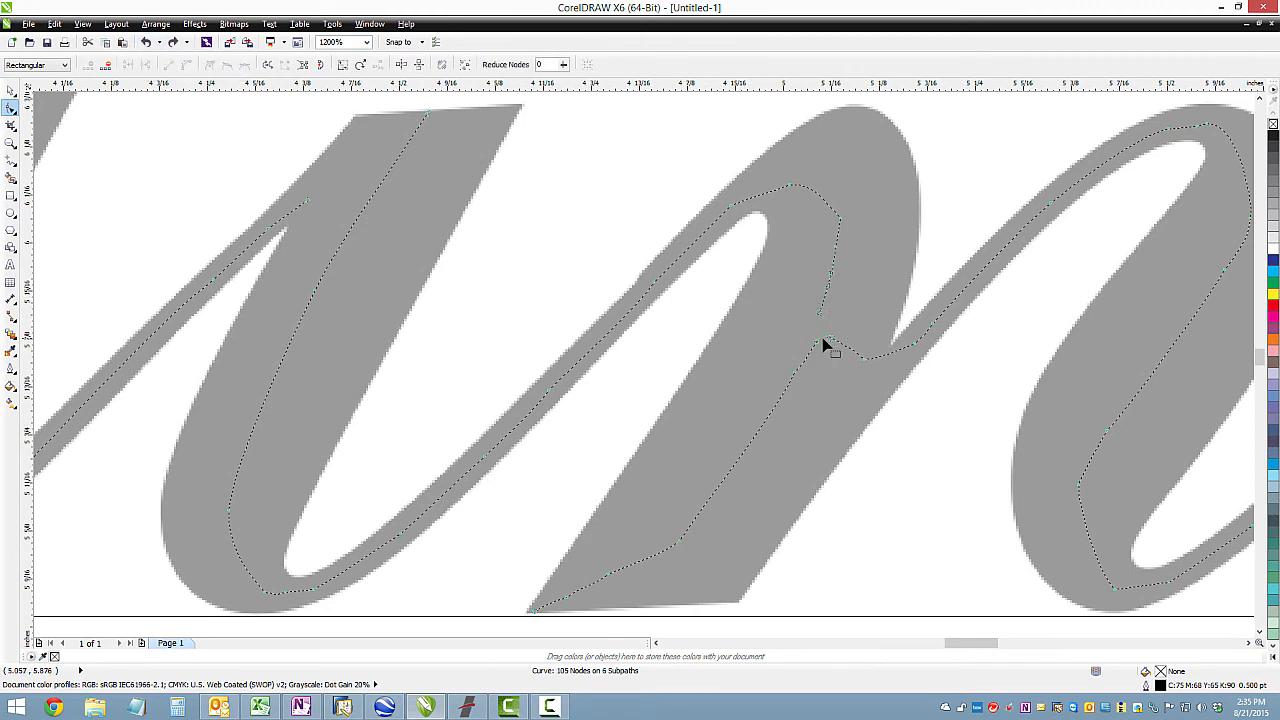
pyautogui.moveTo(820, 344); pyautogui.dragTo(810, 324)
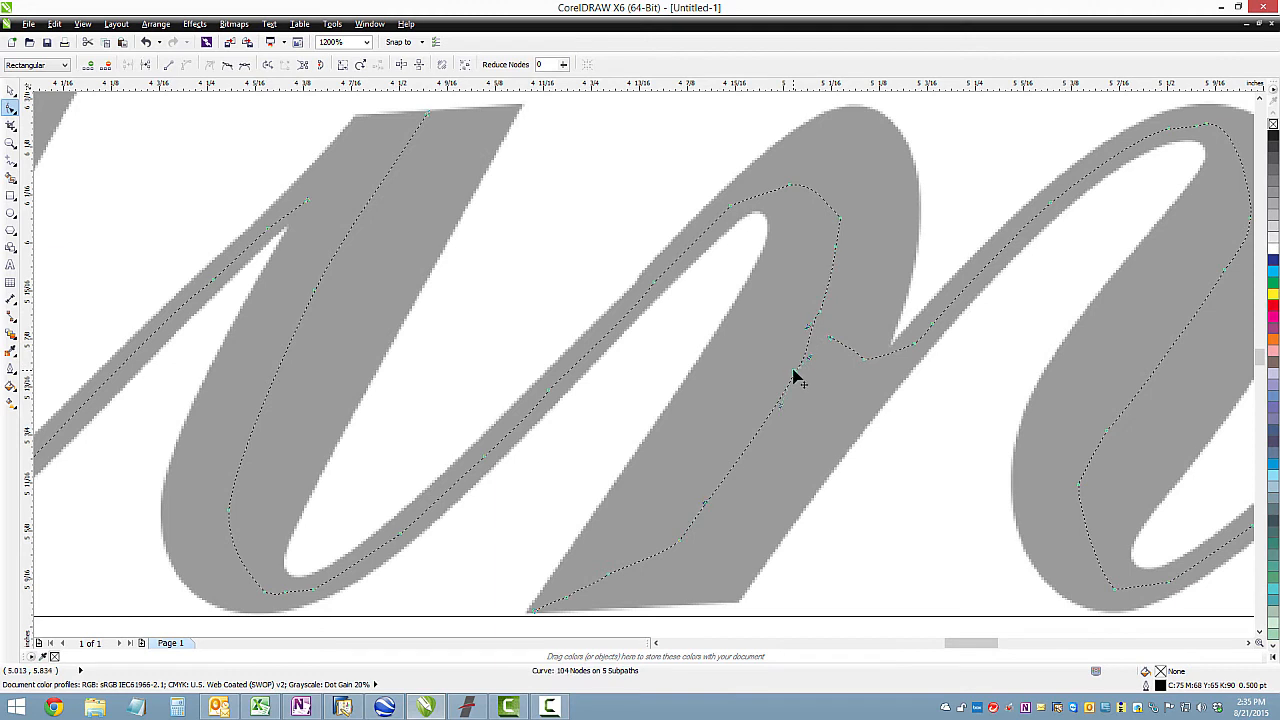
pyautogui.click(800, 378)
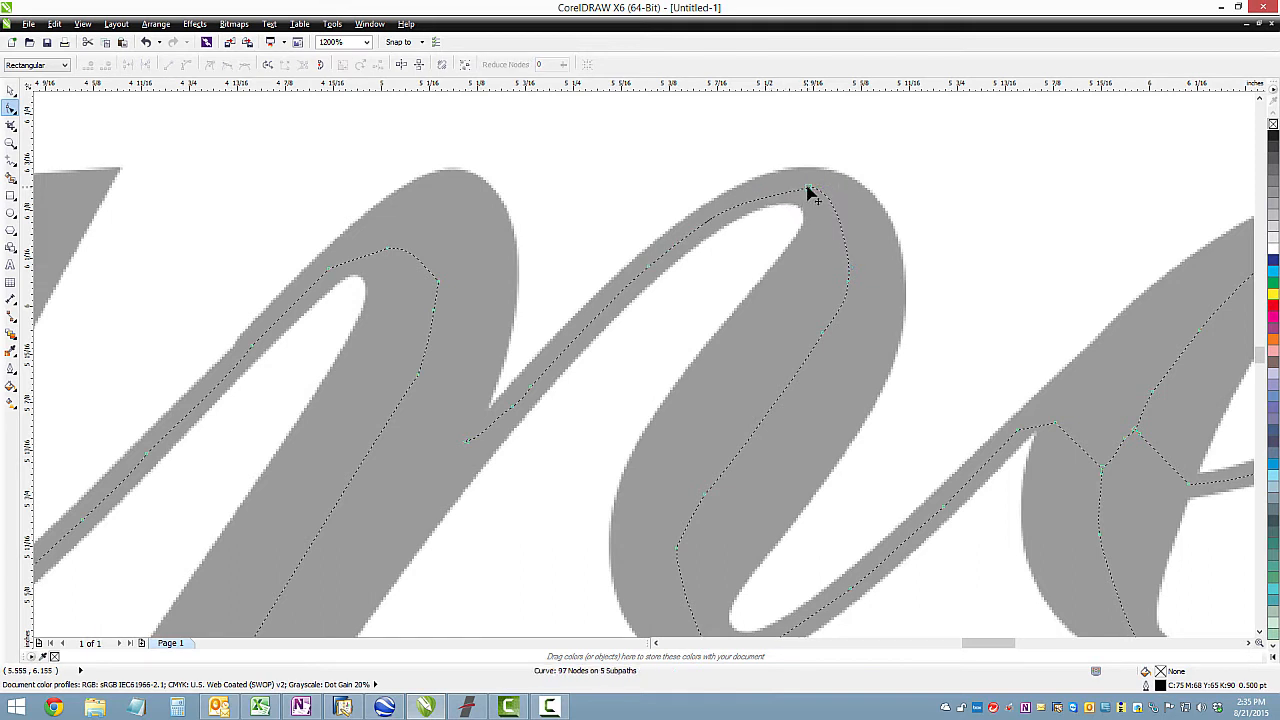
# Step: Marquee-select the lower-curve nodes of the n and make them Smooth
pyautogui.moveTo(810, 190); pyautogui.dragTo(760, 202)
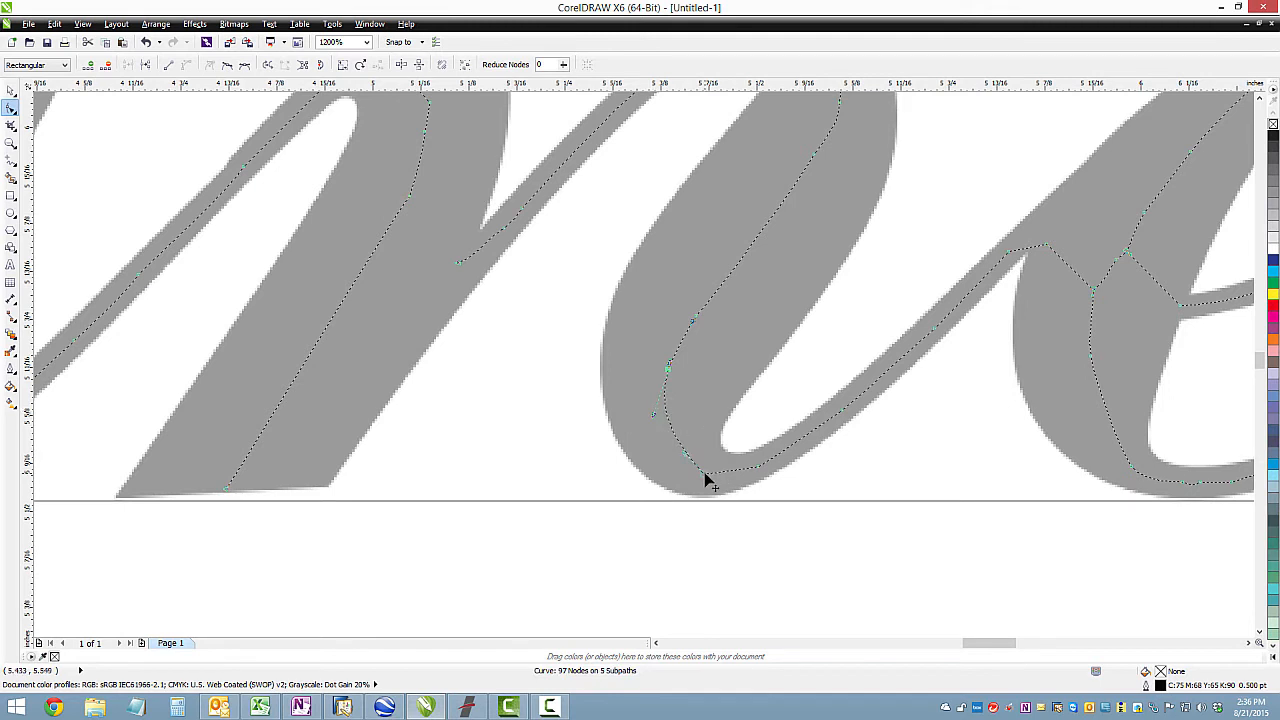
pyautogui.rightClick(708, 482)
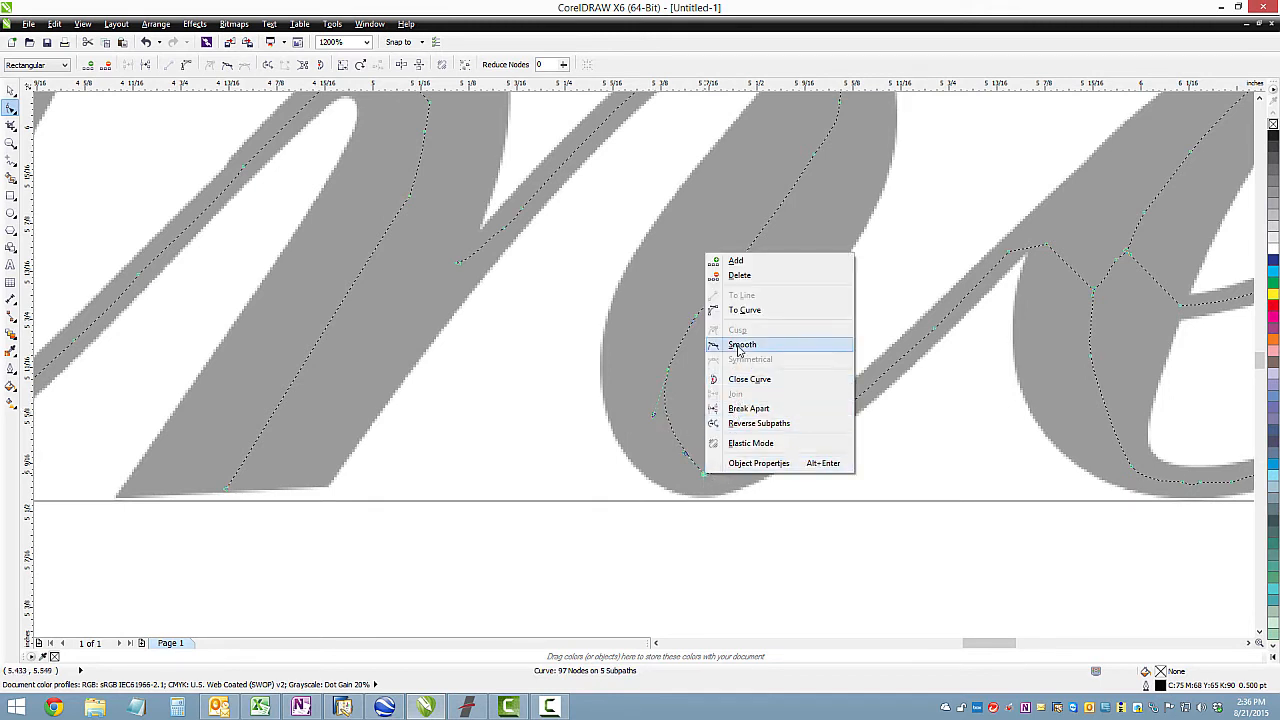
pyautogui.click(742, 344)
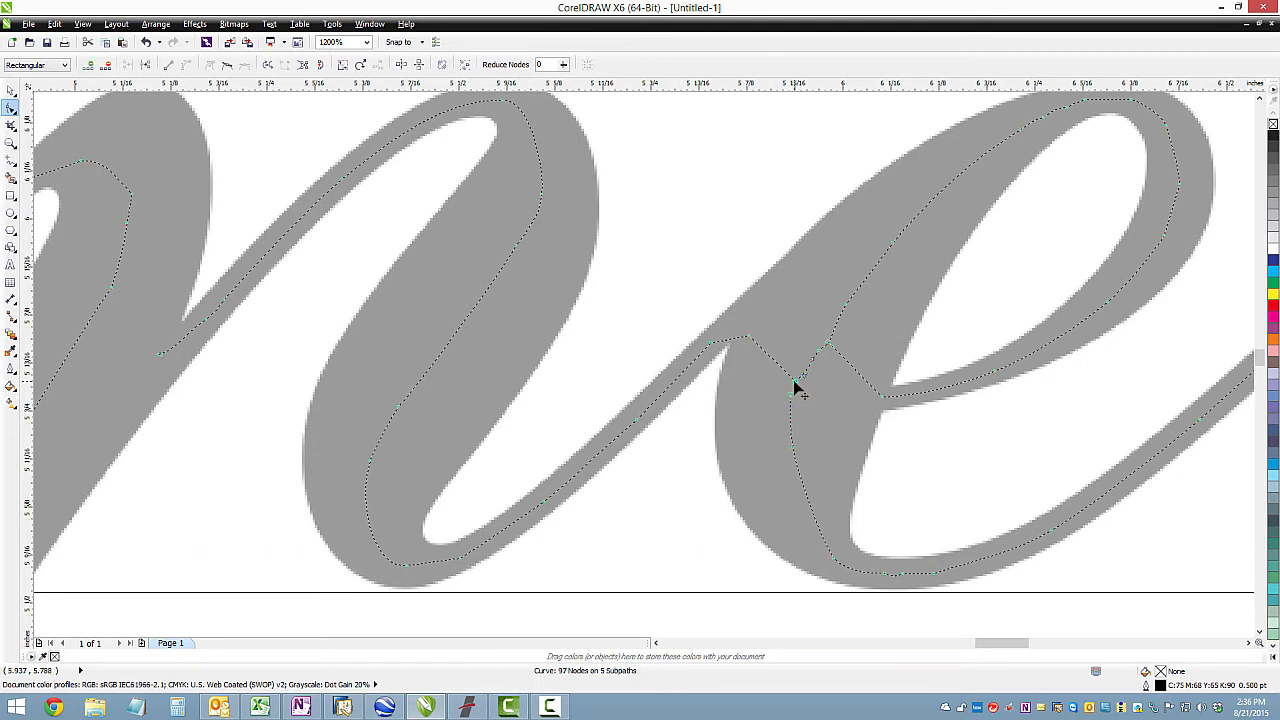
# Step: Break the path apart at the node where the n meets the e
pyautogui.rightClick(800, 390)
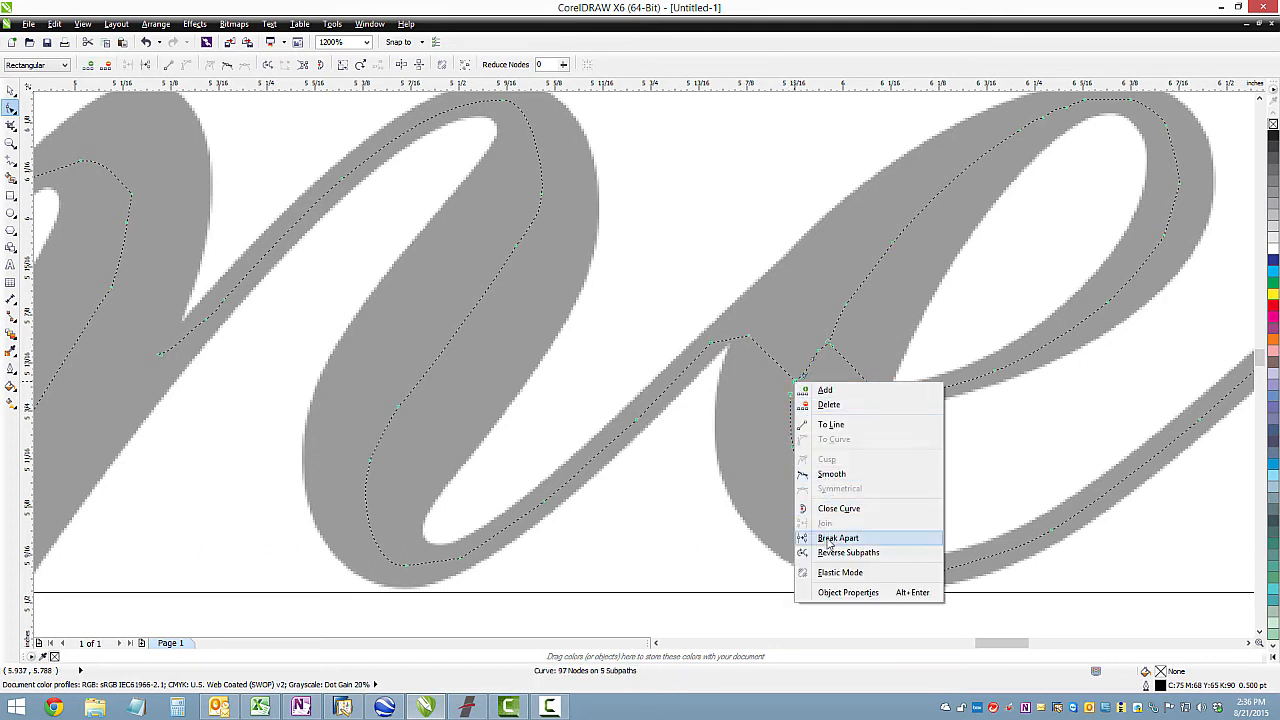
pyautogui.click(840, 538)
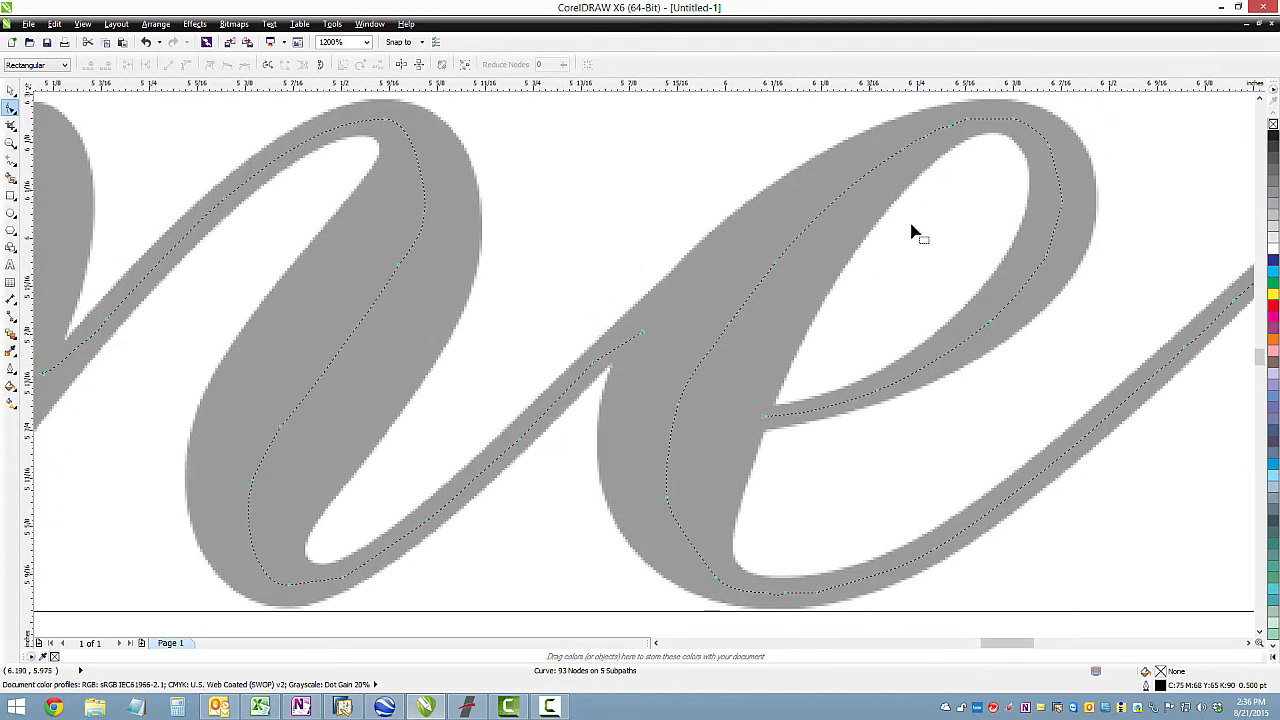
pyautogui.moveTo(824, 458)
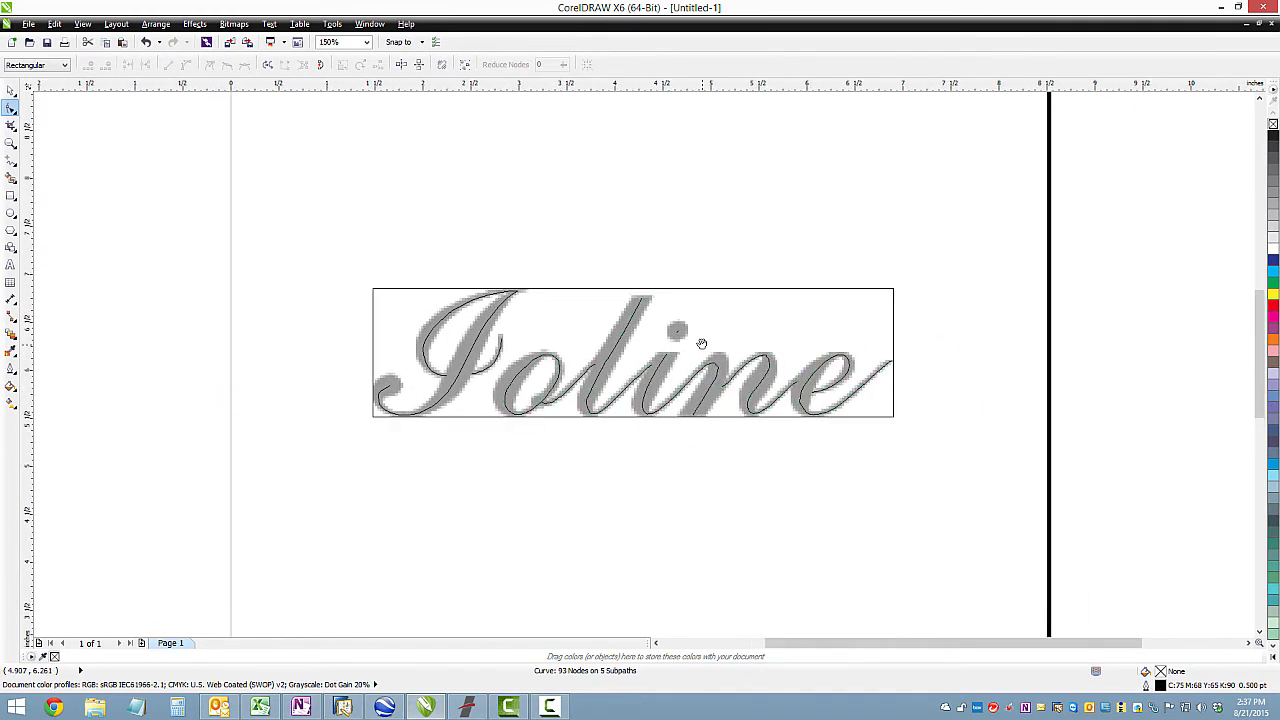
# Step: Deselect everything so the whole traced word shows with no selection
pyautogui.click(12, 124)
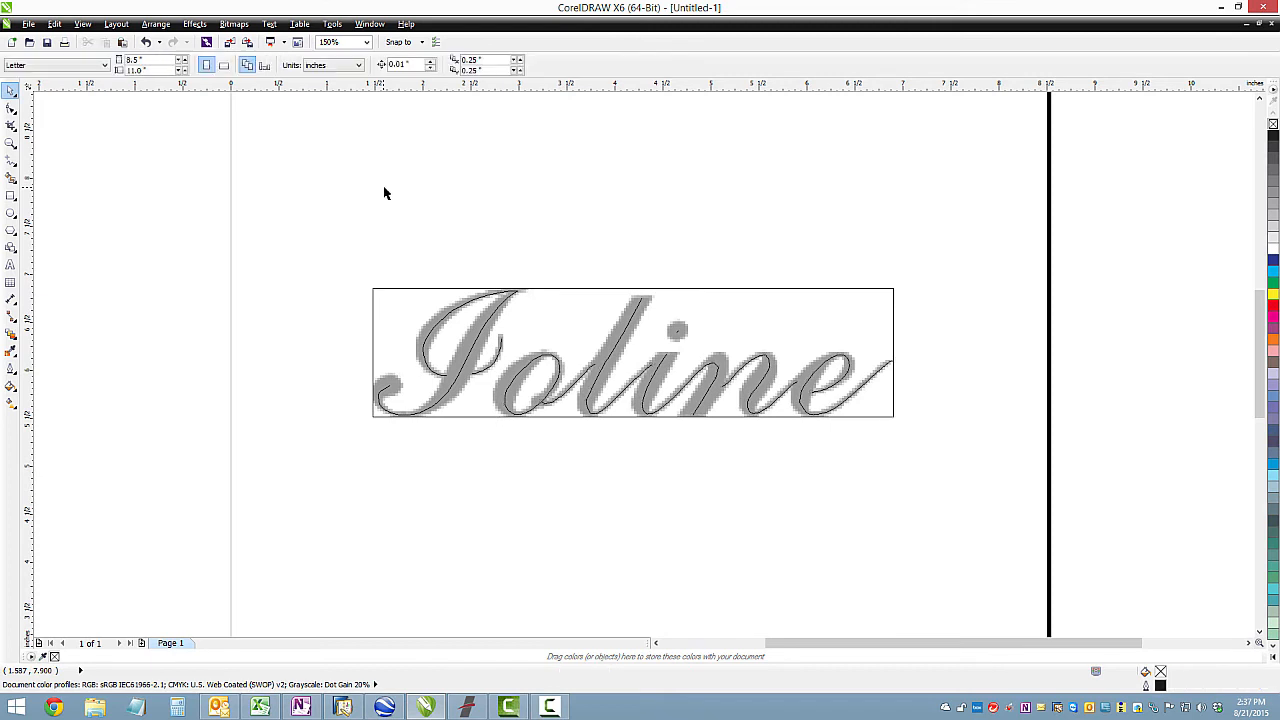
# Step: Switch the view to Enhanced and remove the bitmap, leaving only the centerline curves
pyautogui.click(116, 24)
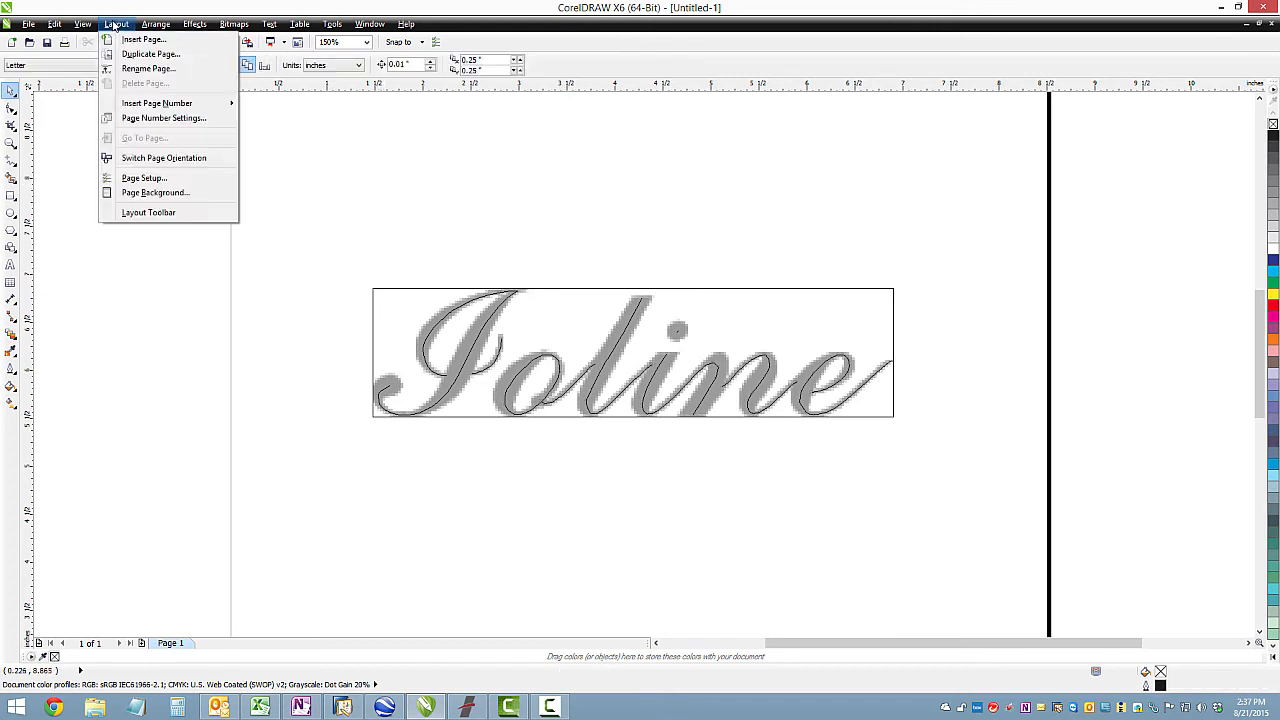
pyautogui.click(82, 24)
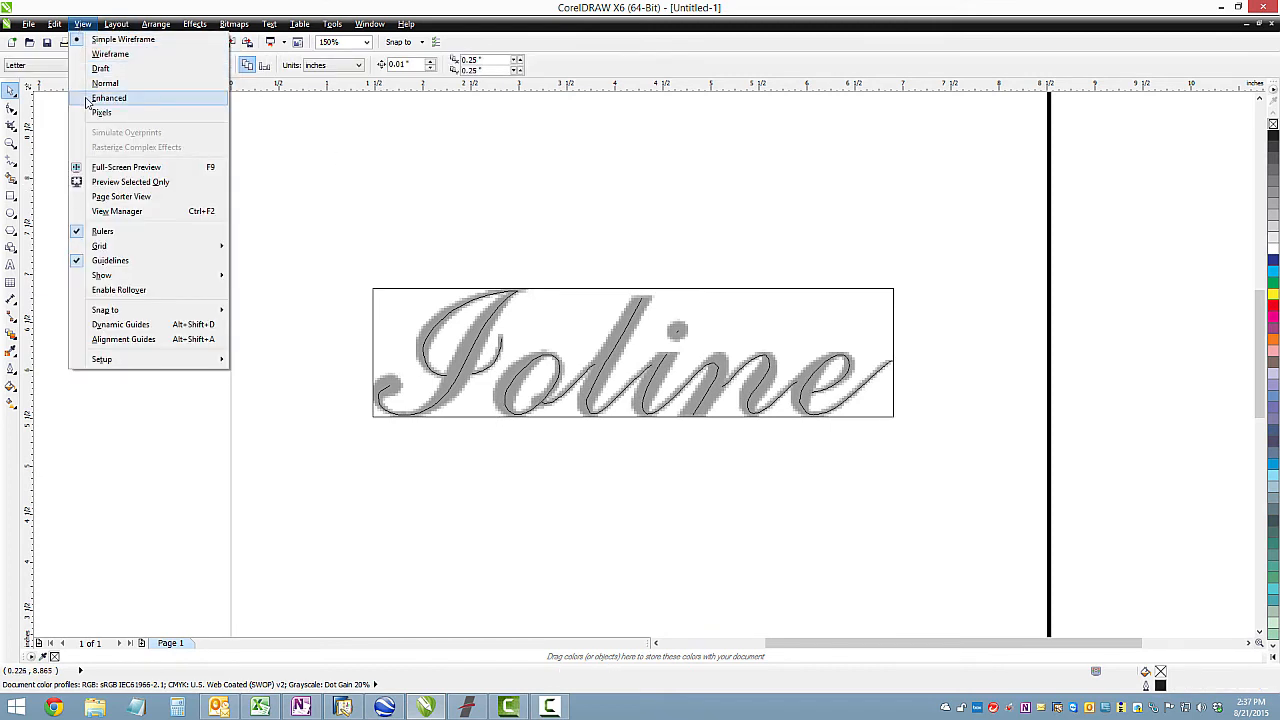
pyautogui.click(108, 98)
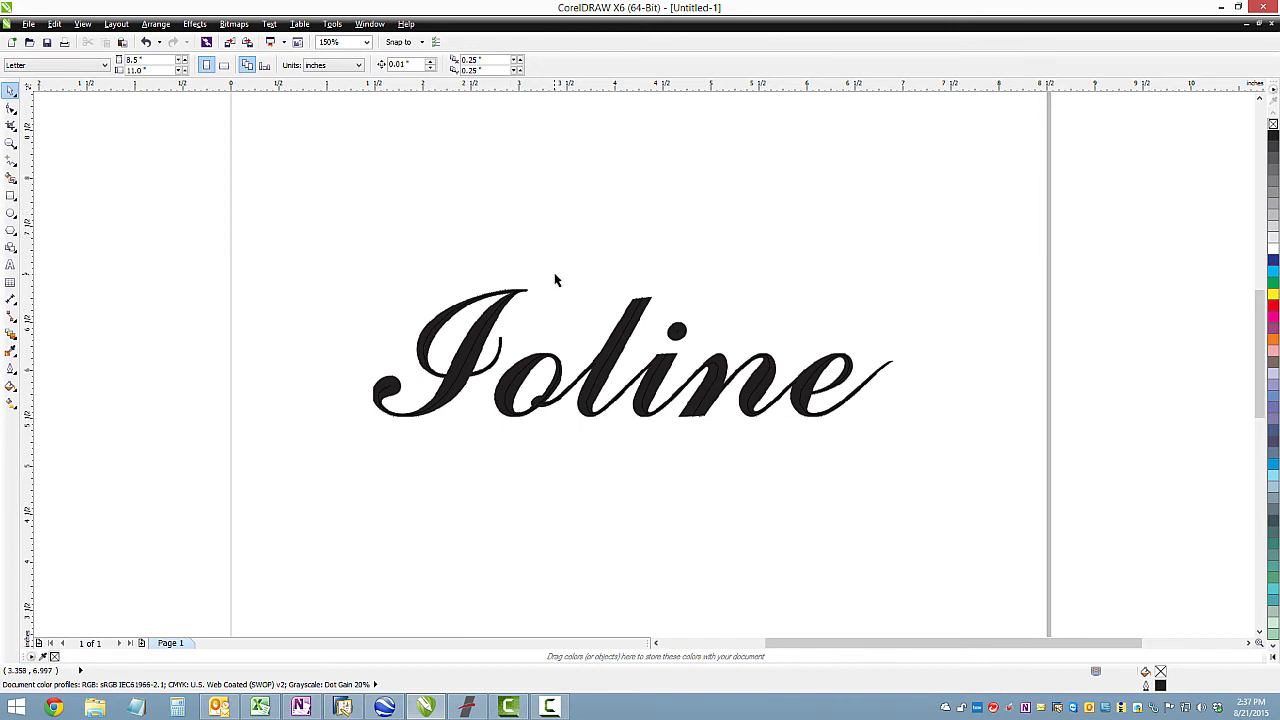
pyautogui.write('300')
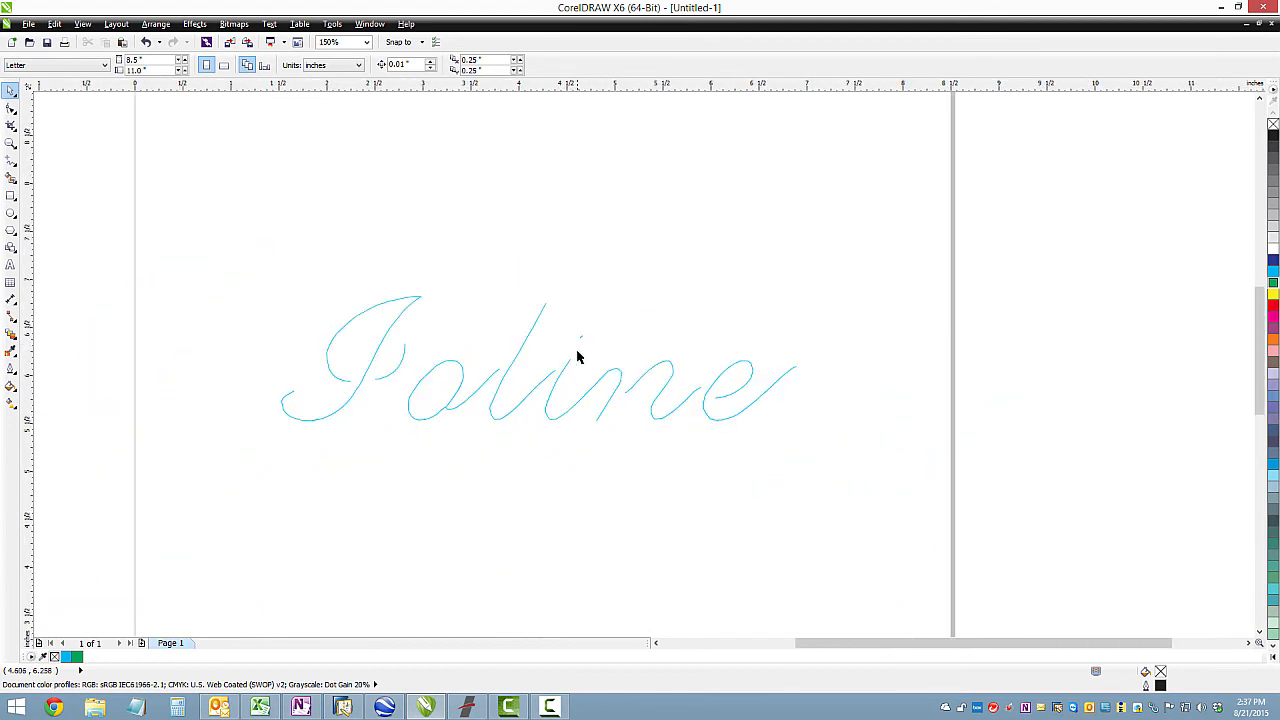
pyautogui.moveTo(248, 276)
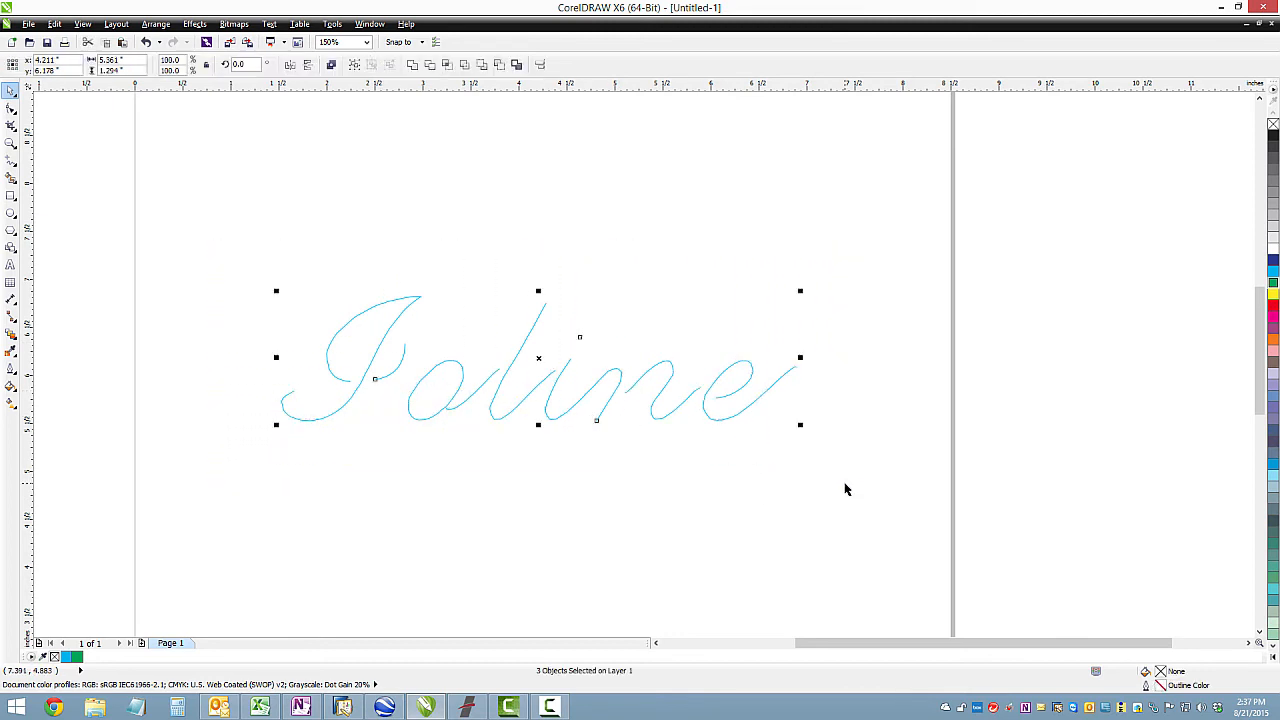
pyautogui.moveTo(60, 32)
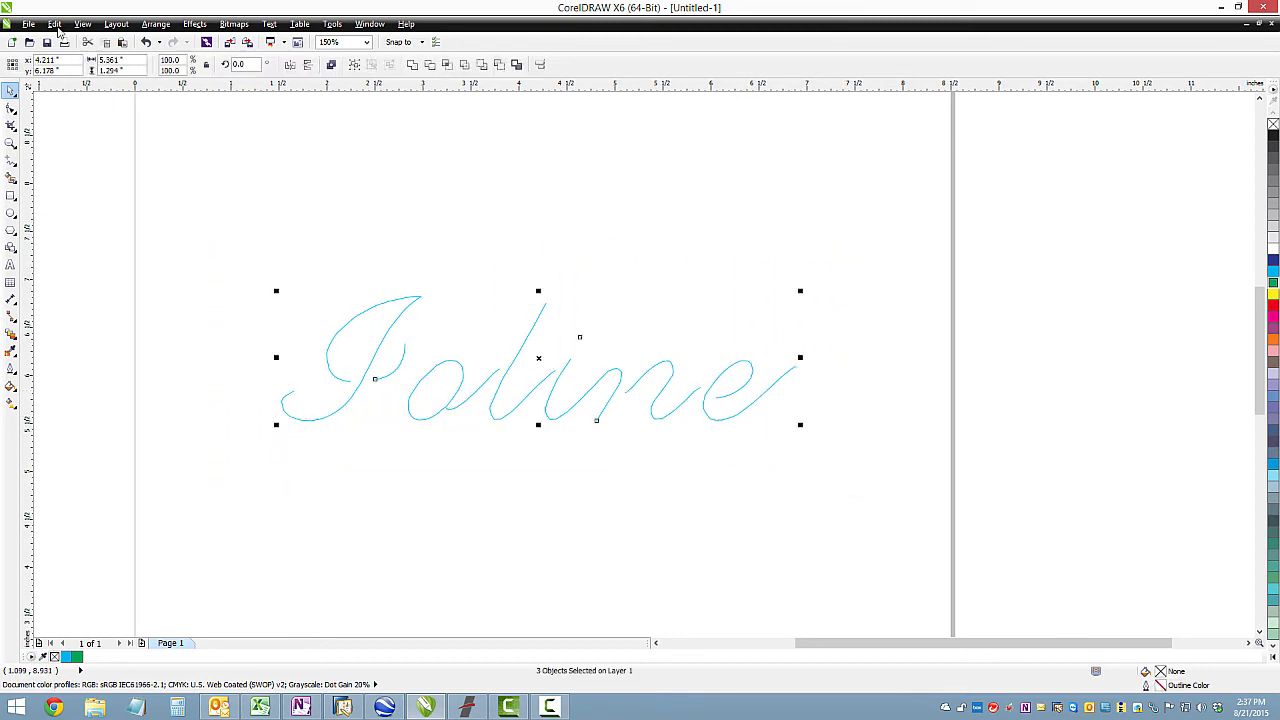
# Step: Go to the File commands to export the selected centerline curves as PLT
pyautogui.click(28, 24)
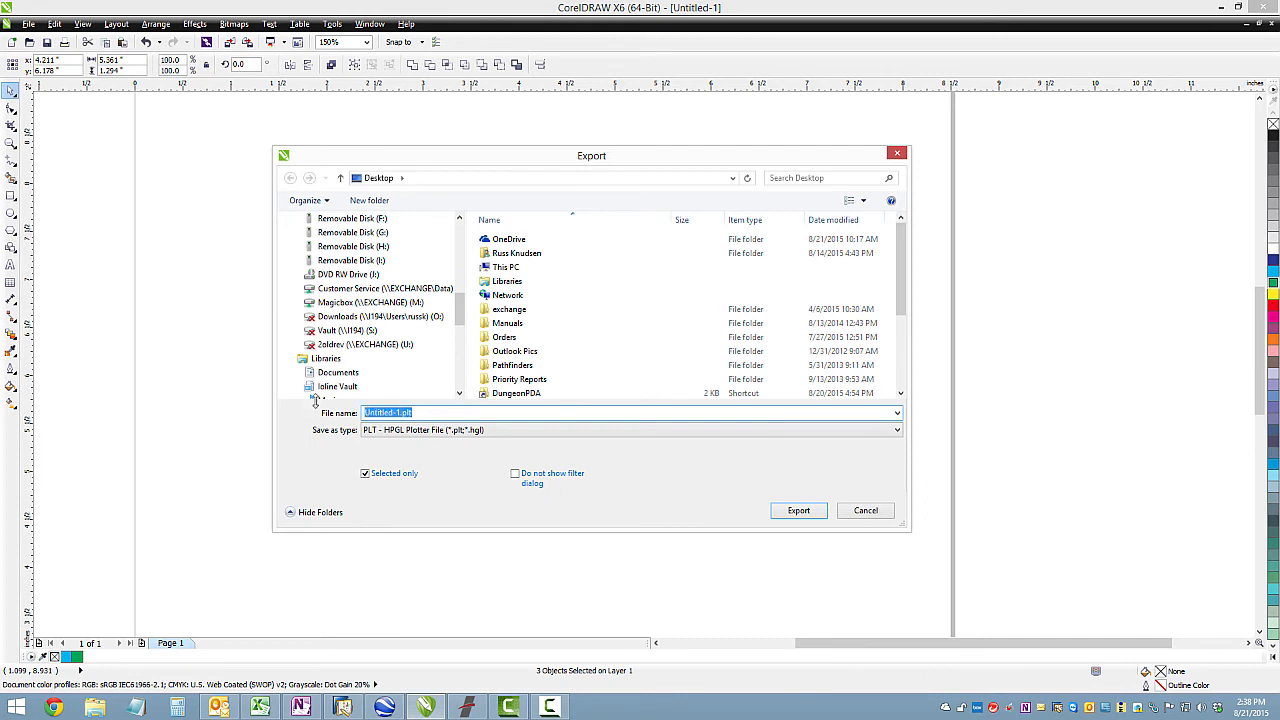
# Step: Export as Ioline Logo.plt in HPGL Plotter format, replacing the existing file
pyautogui.write('Ioline Logo')
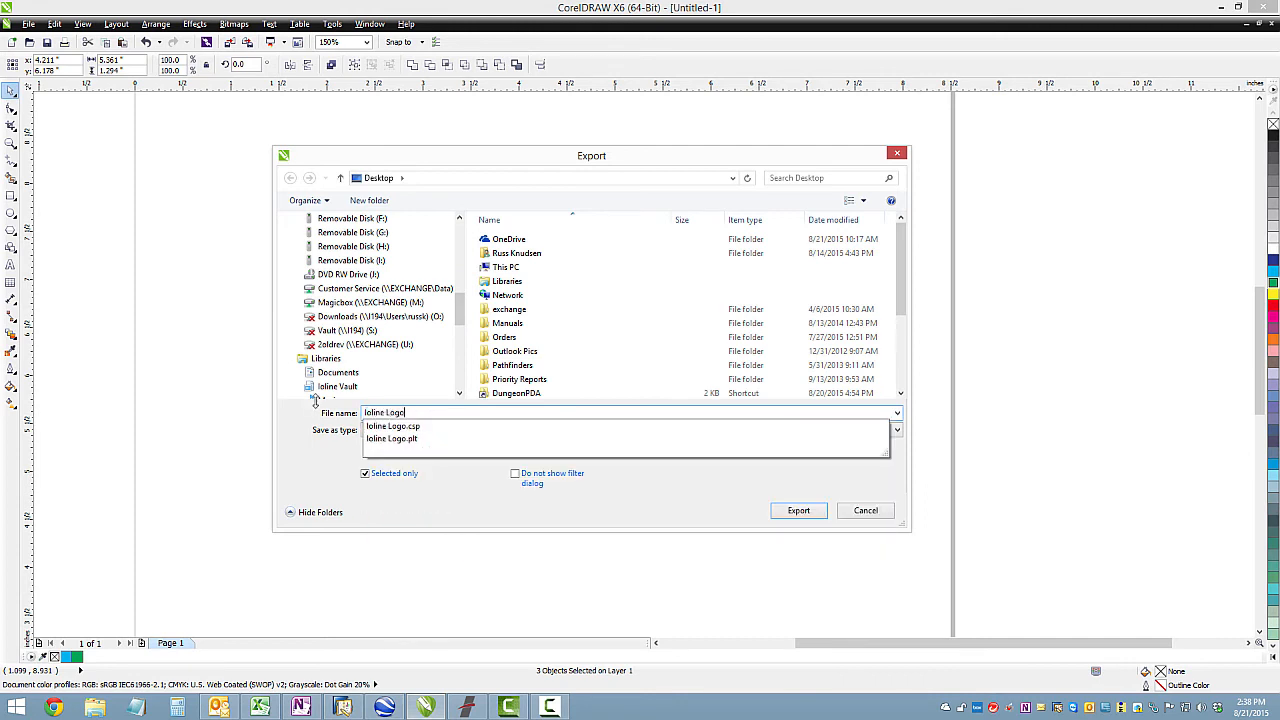
pyautogui.click(392, 438)
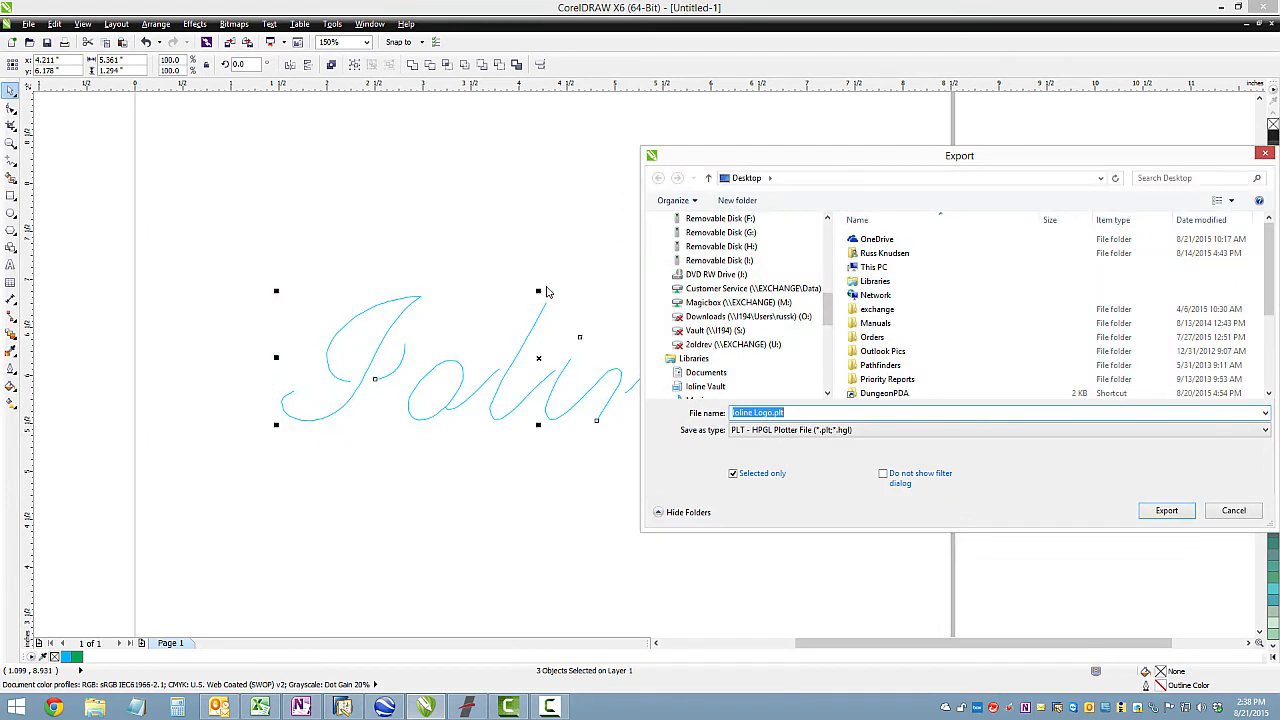
pyautogui.moveTo(268, 424)
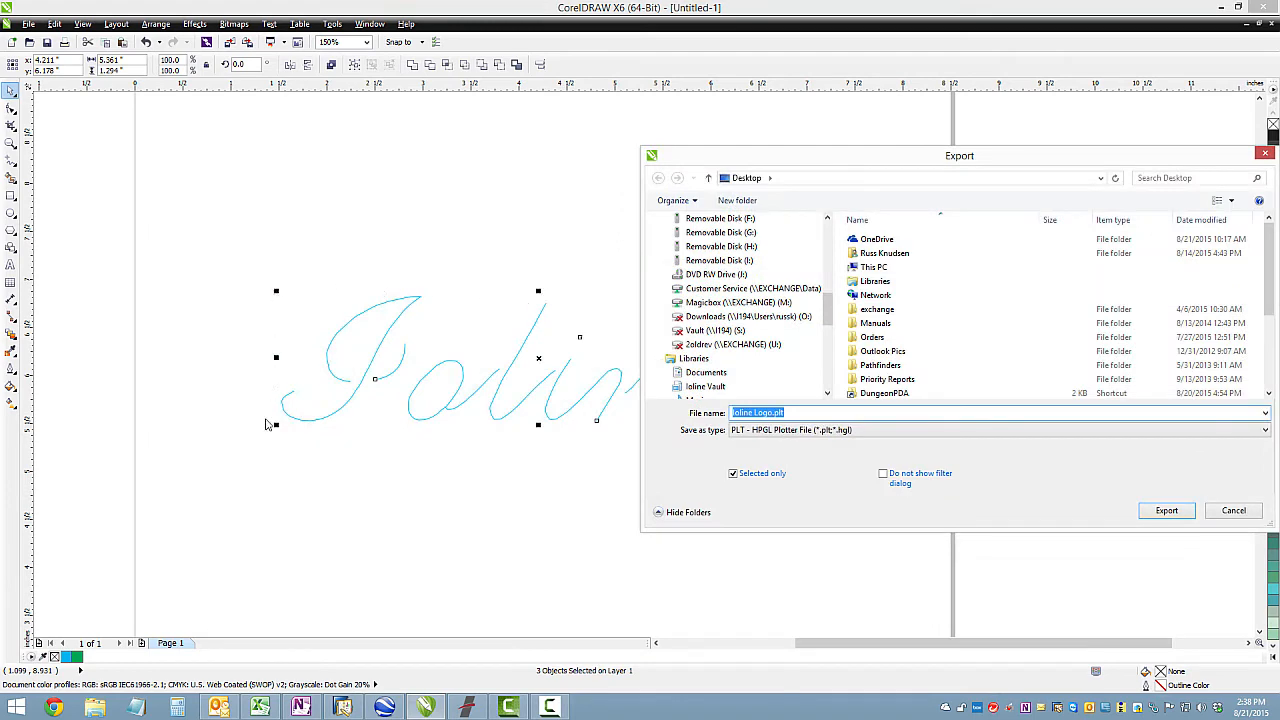
pyautogui.moveTo(796, 160)
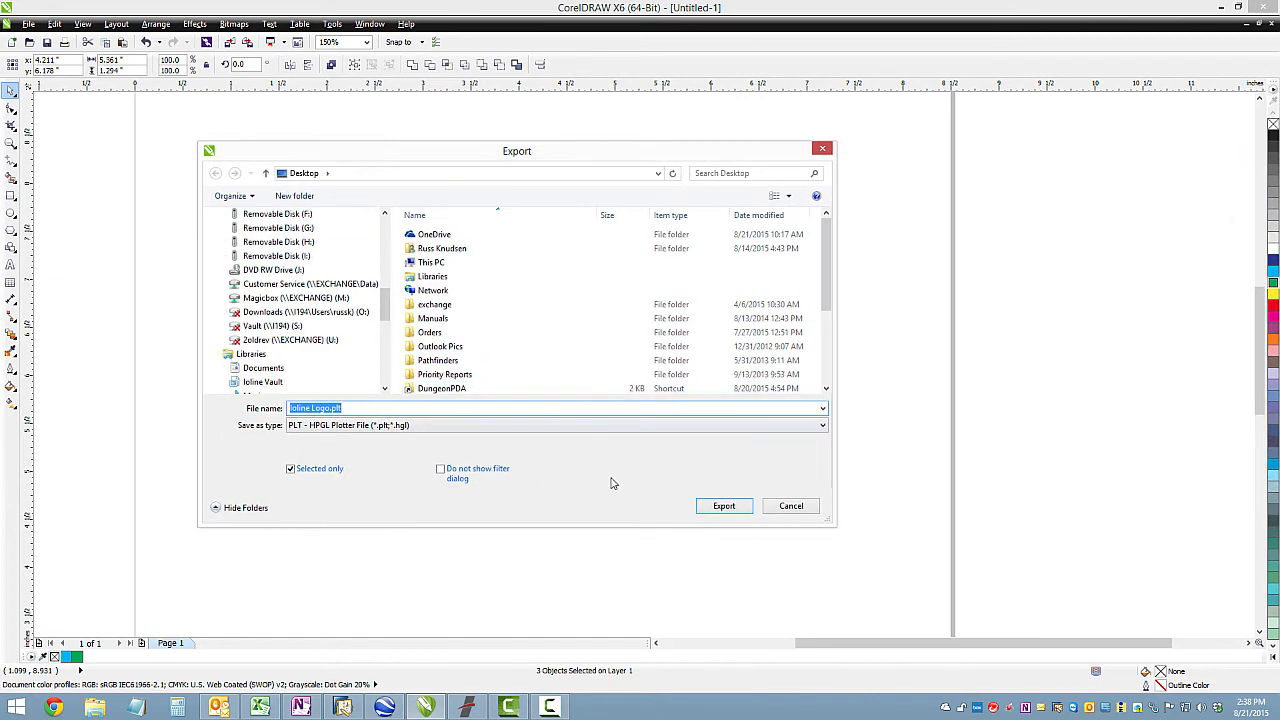
pyautogui.click(724, 504)
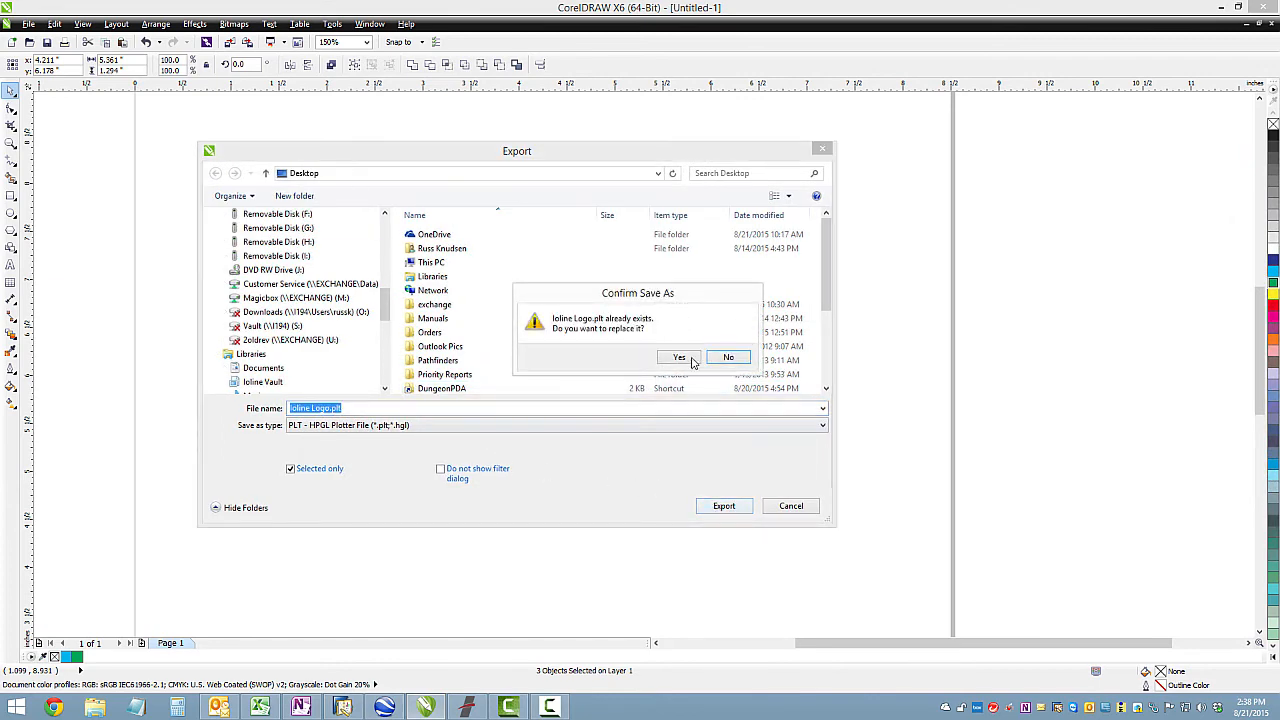
pyautogui.click(680, 356)
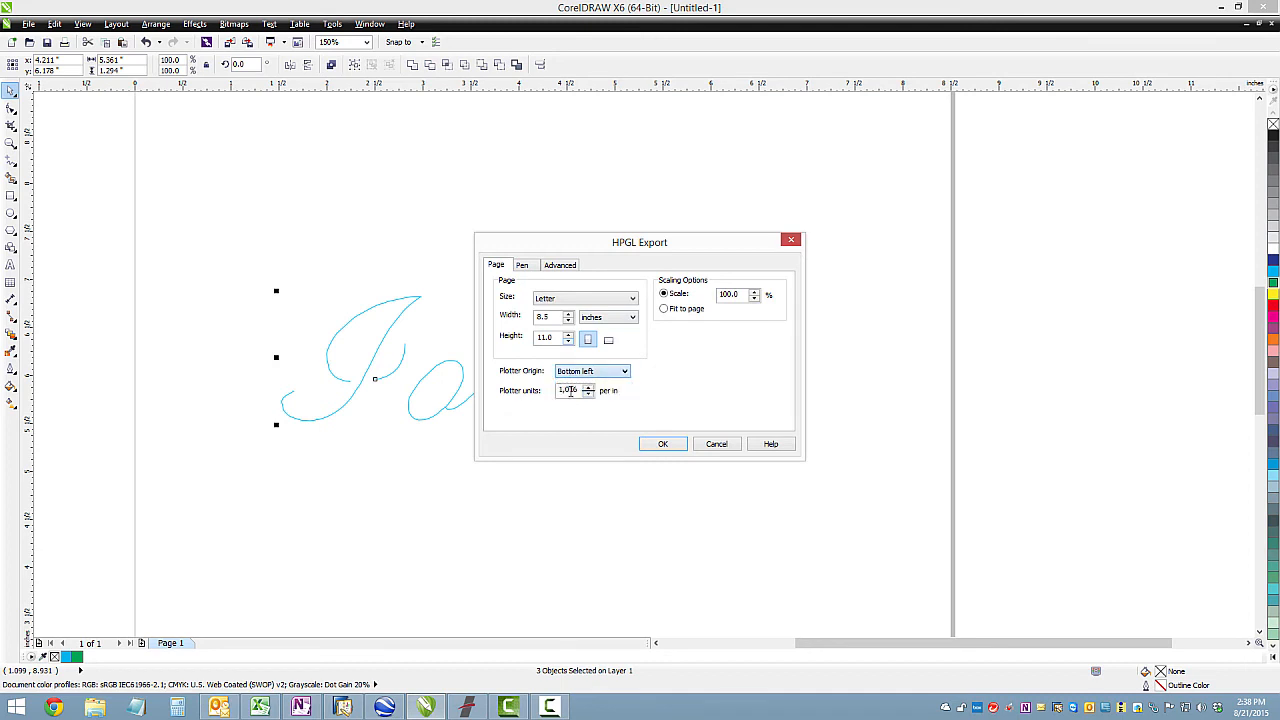
# Step: Review the Pen and Advanced HPGL export settings and accept them with OK
pyautogui.click(520, 264)
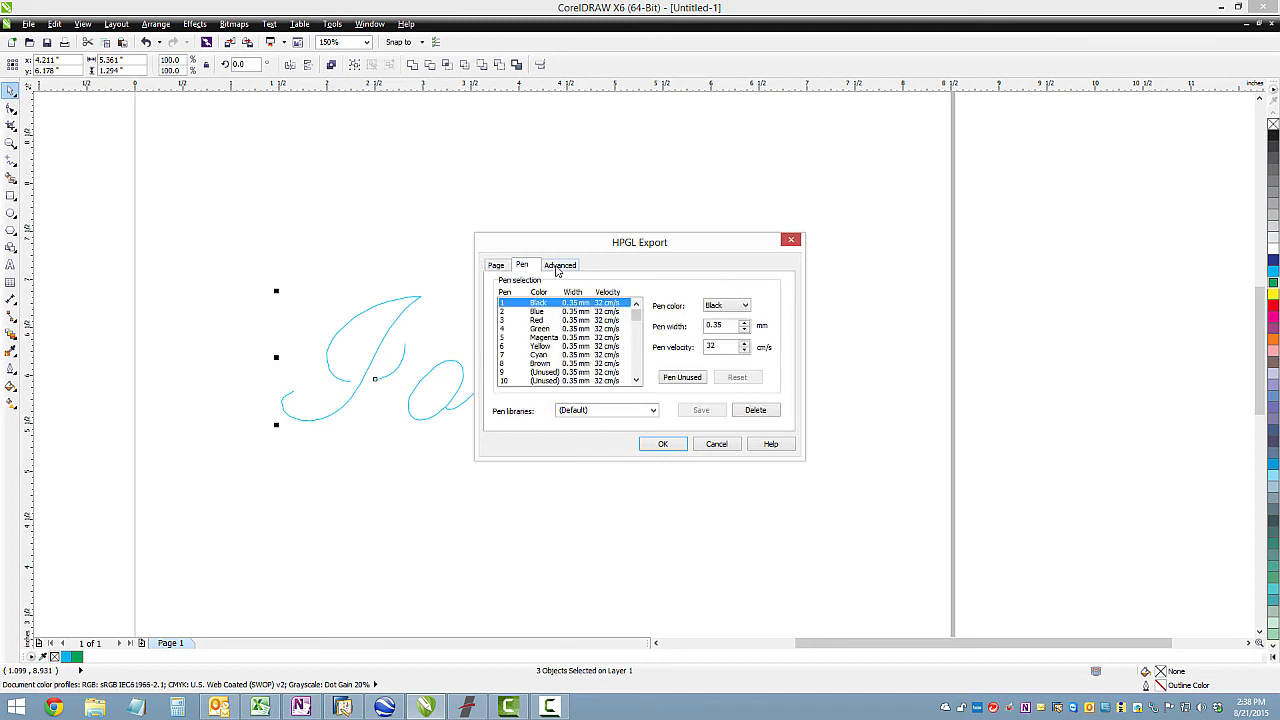
pyautogui.click(560, 264)
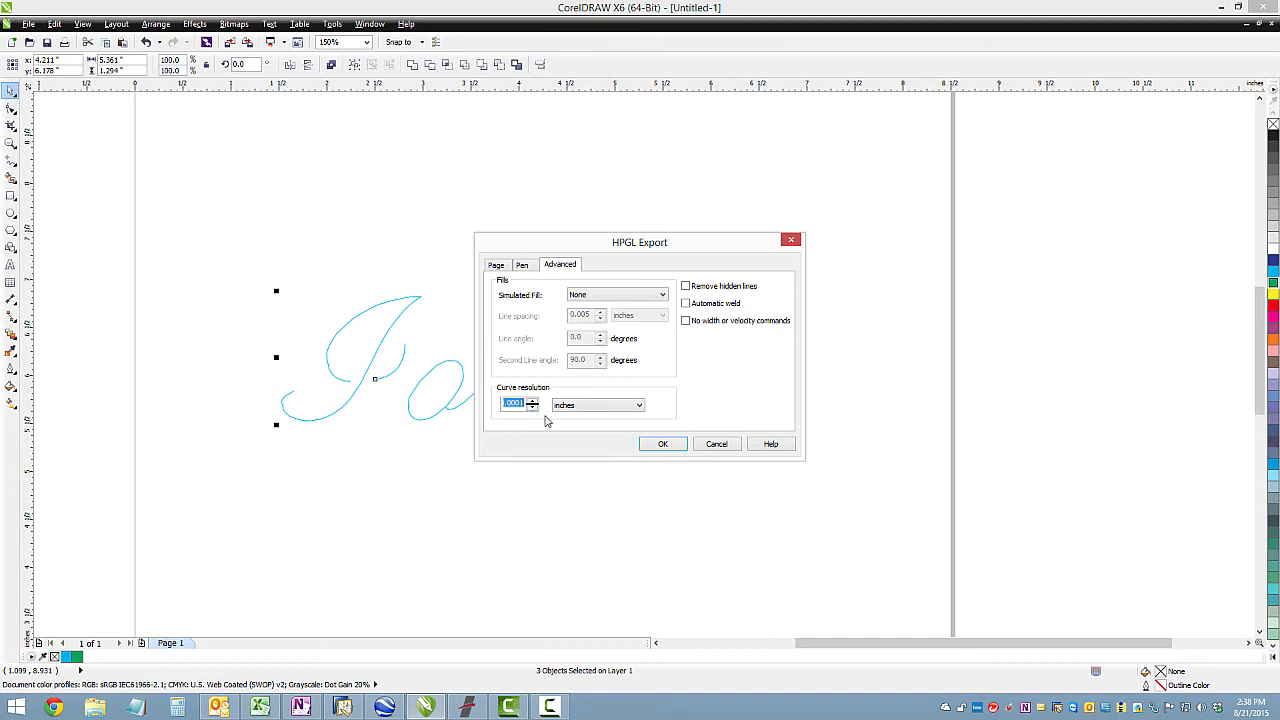
pyautogui.click(662, 444)
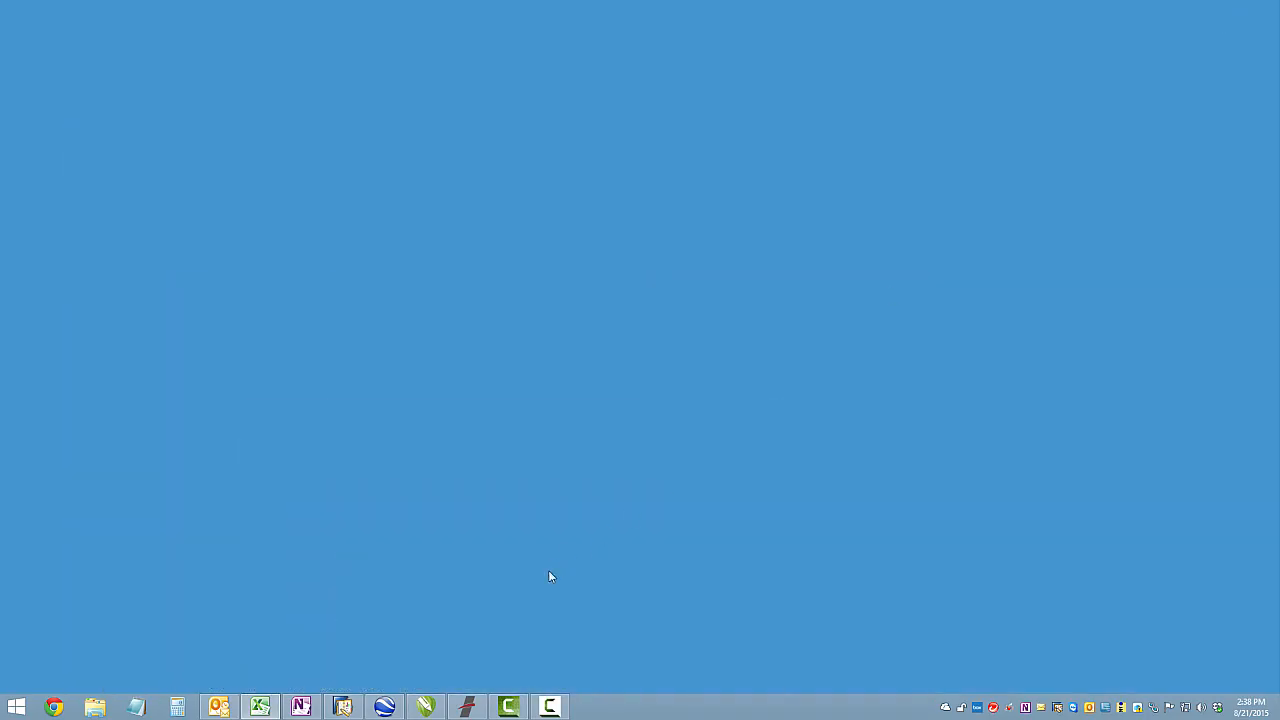
# Step: Switch to CrystalStudio and import Ioline Logo.plt from the Desktop
pyautogui.click(548, 708)
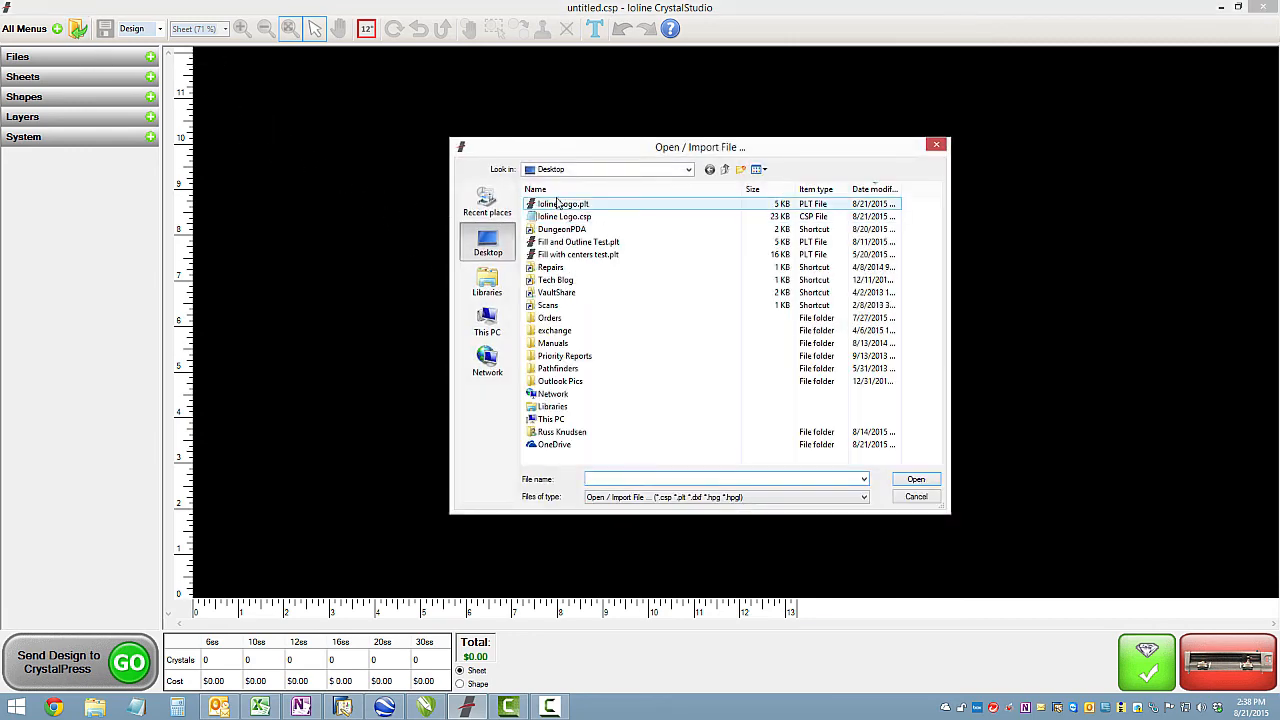
pyautogui.doubleClick(564, 216)
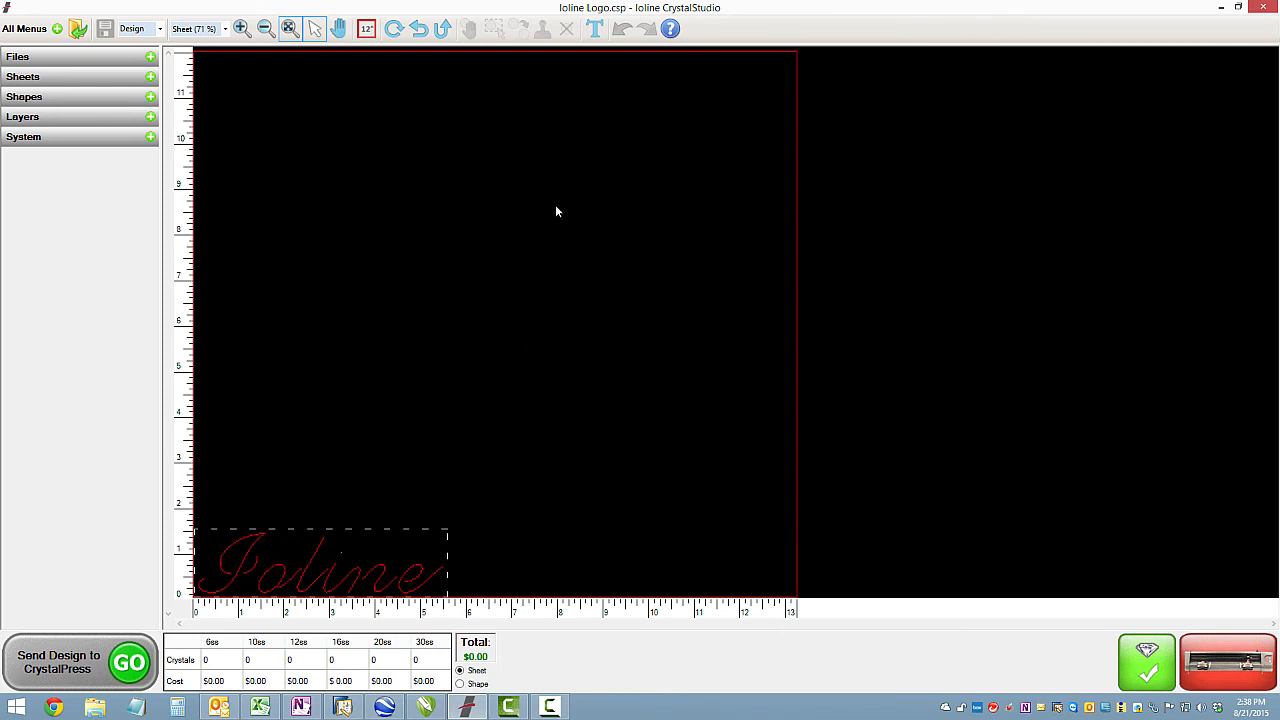
pyautogui.moveTo(100, 116)
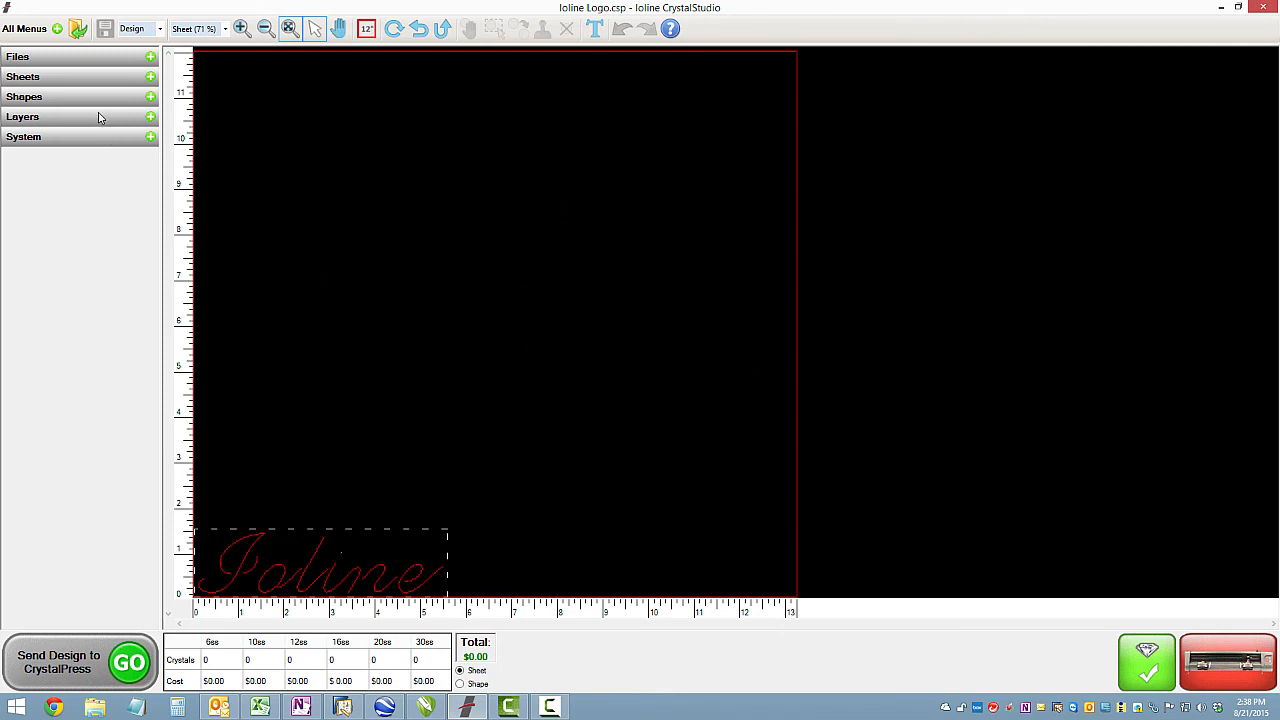
# Step: Enable Use Outline for Layer 1 and Layer 2 so both become rhinestone paths
pyautogui.click(24, 116)
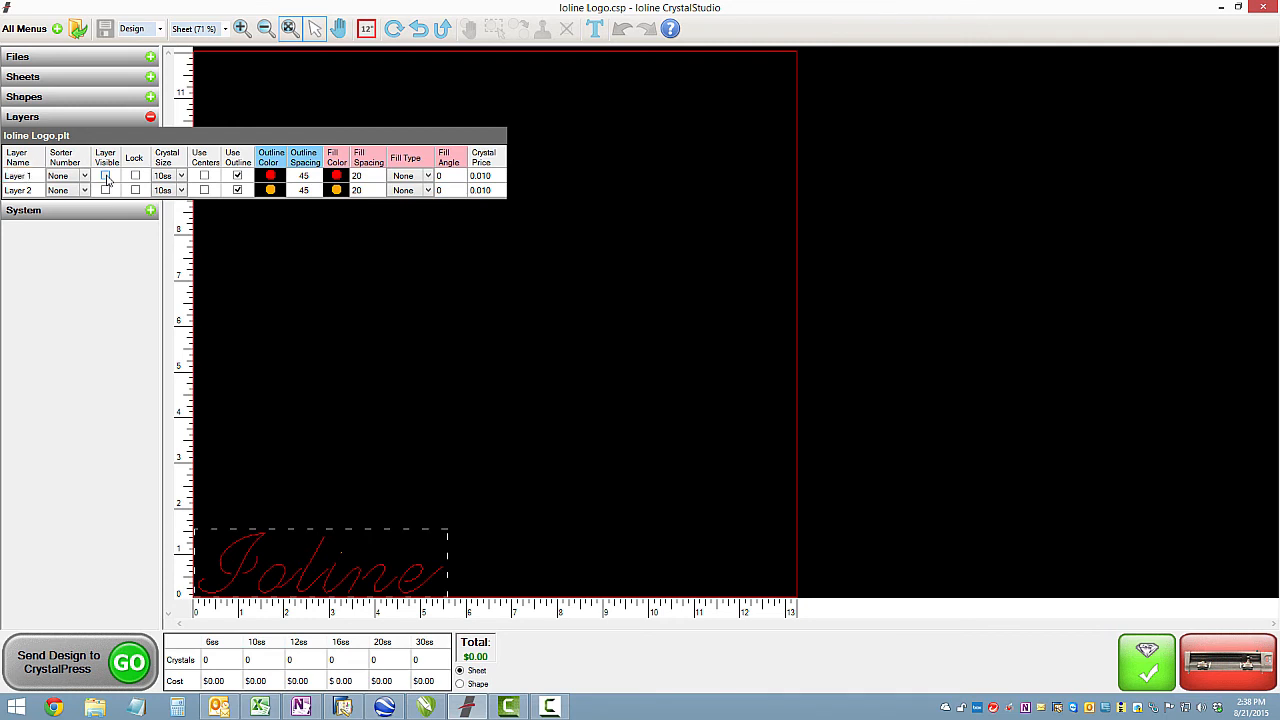
pyautogui.click(104, 176)
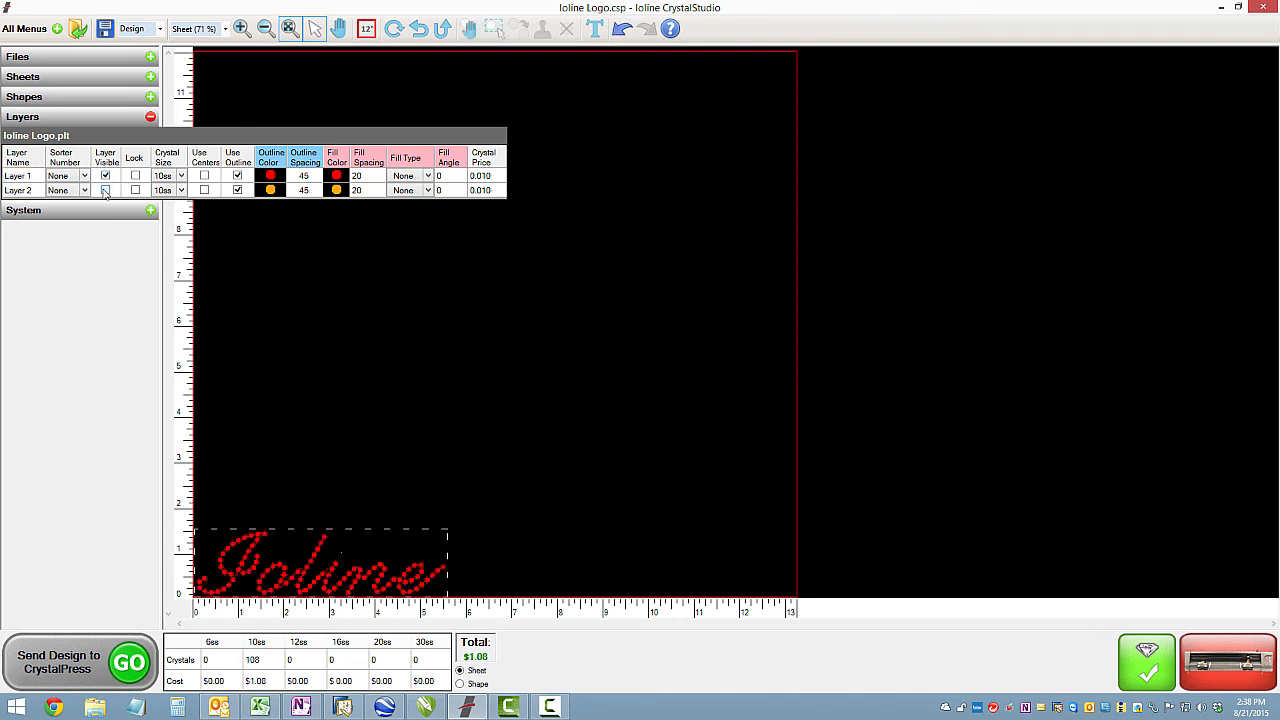
pyautogui.click(104, 190)
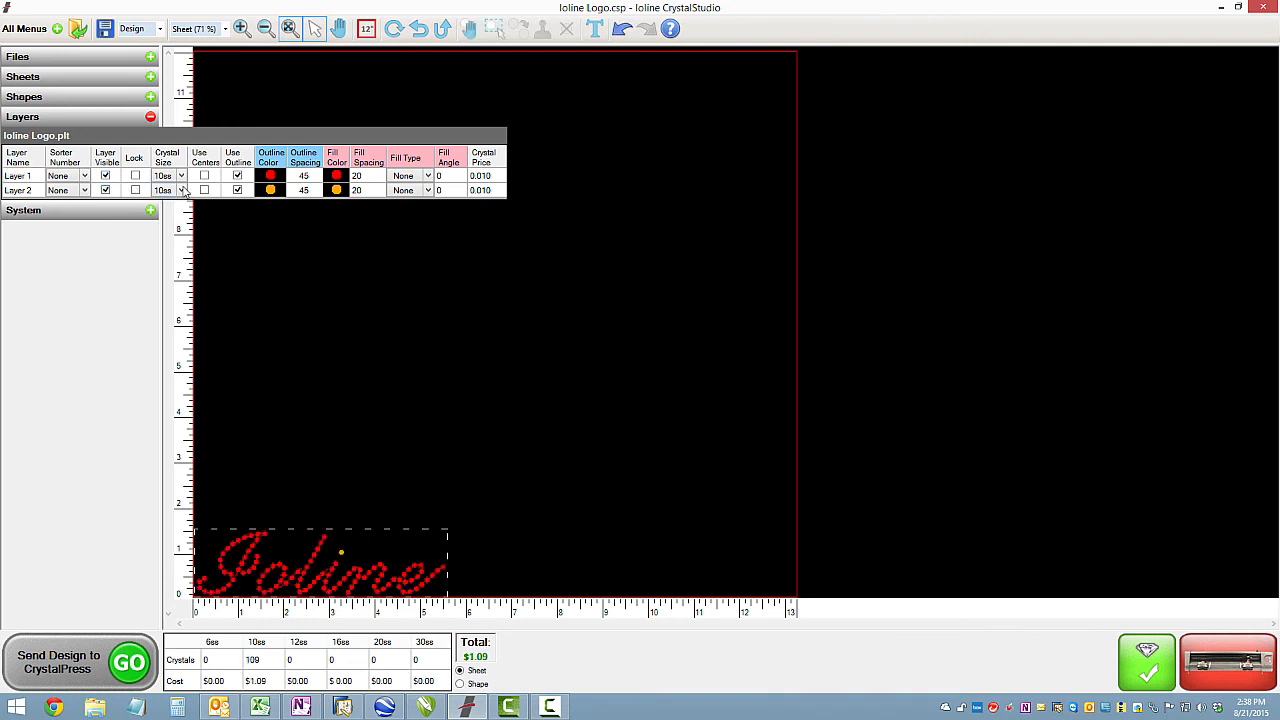
pyautogui.click(164, 190)
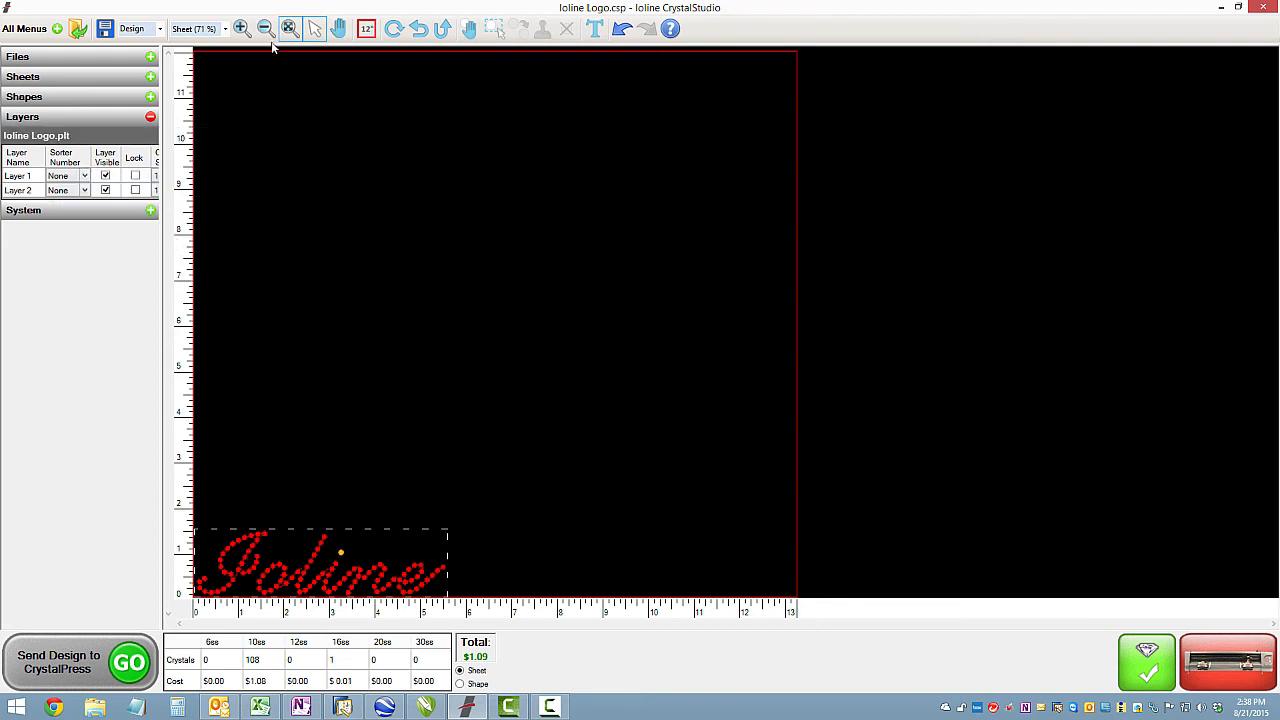
pyautogui.click(240, 28)
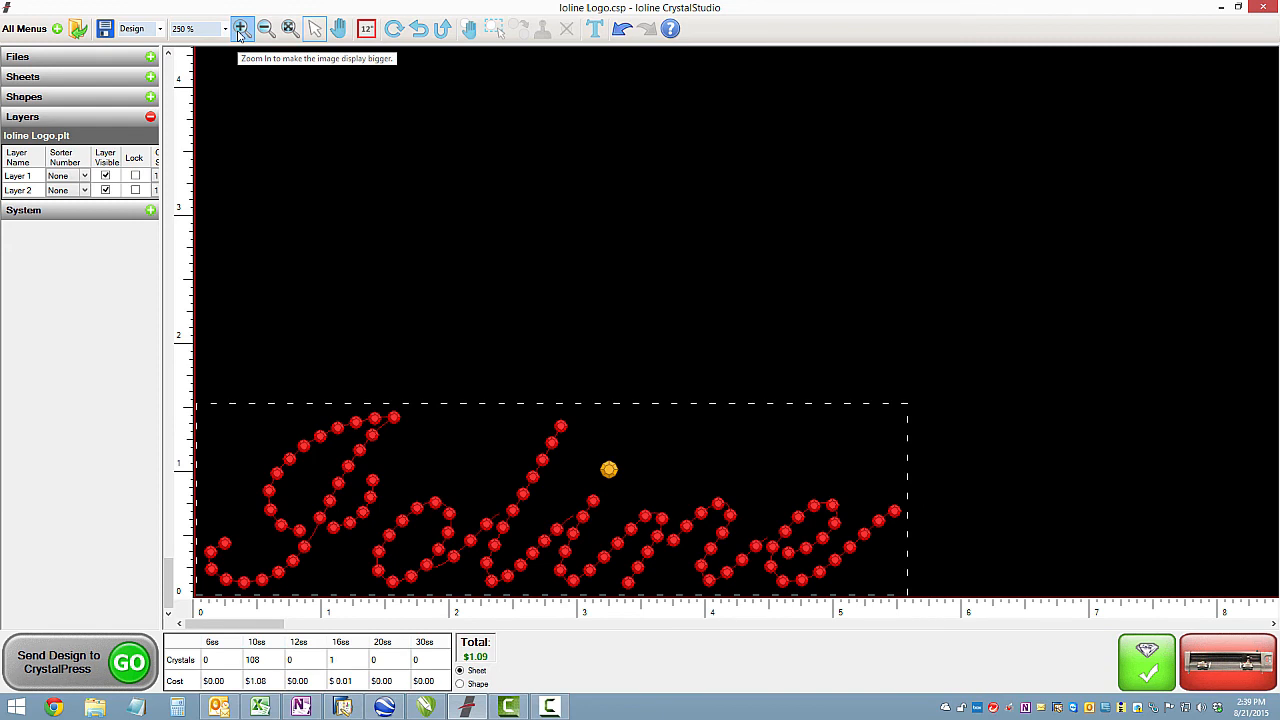
pyautogui.click(242, 28)
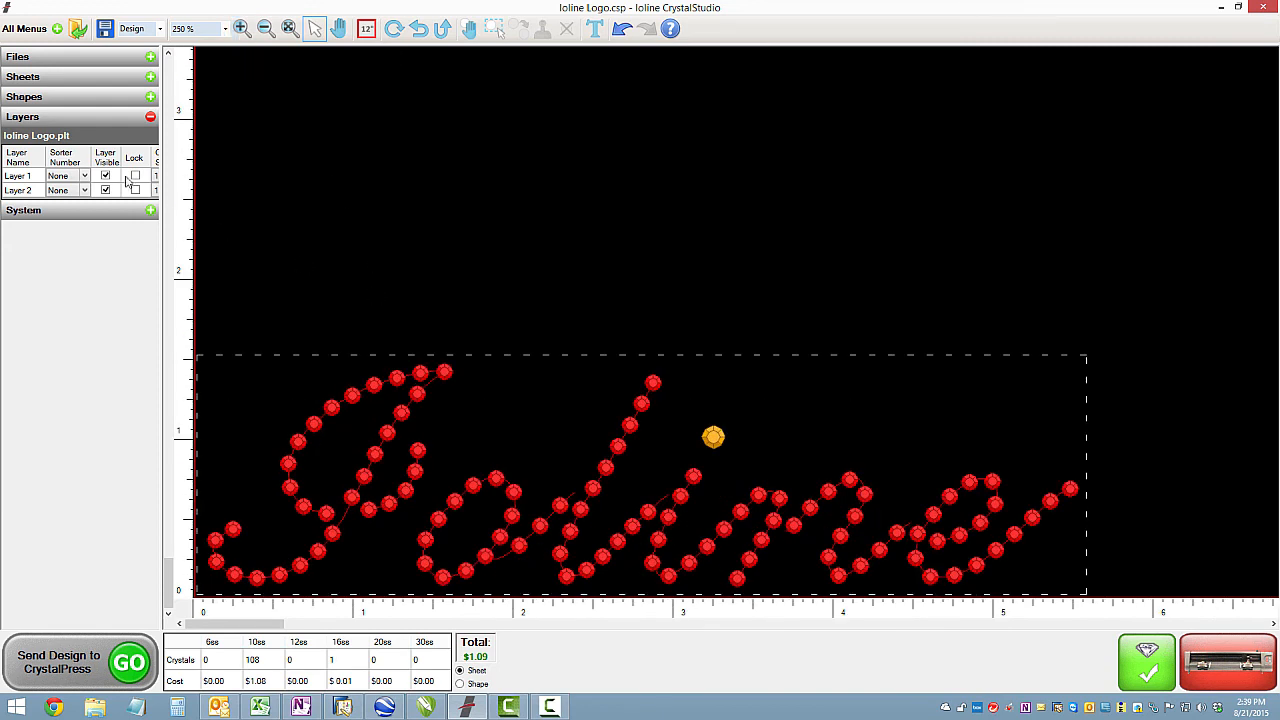
# Step: Try 6ss in Crystal Size, then set the crystals back to 10ss
pyautogui.click(176, 176)
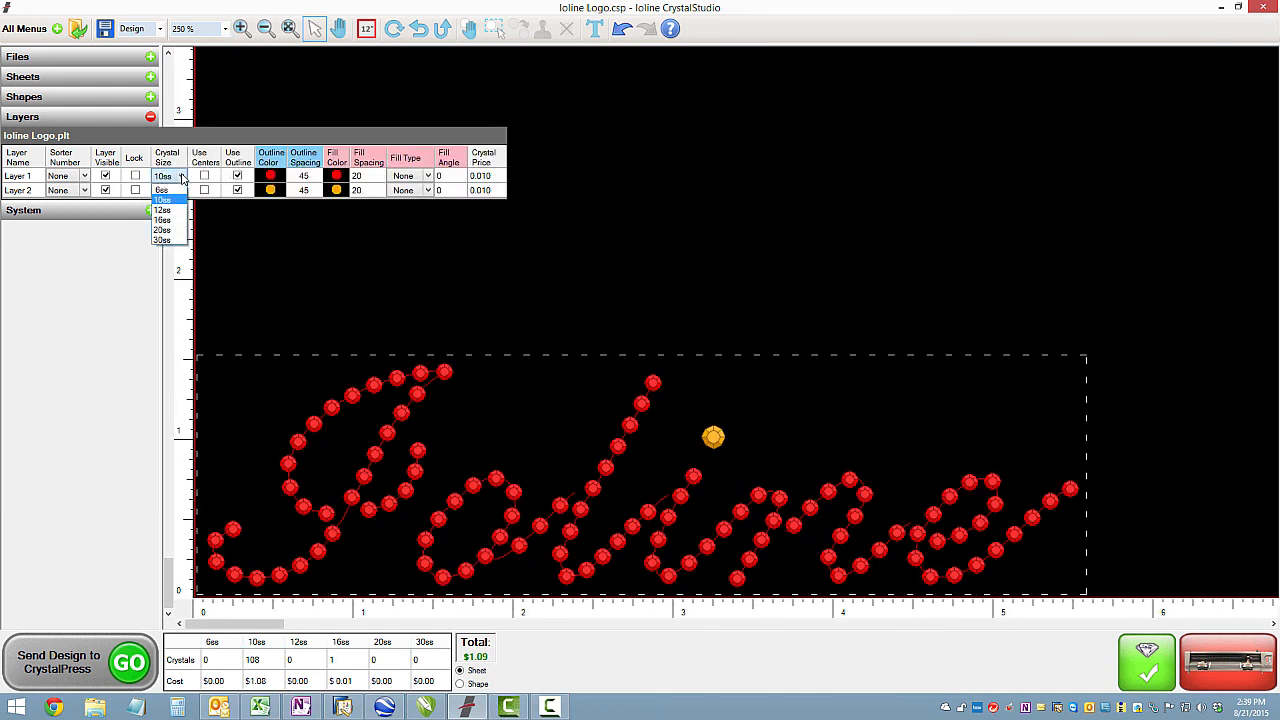
pyautogui.click(162, 200)
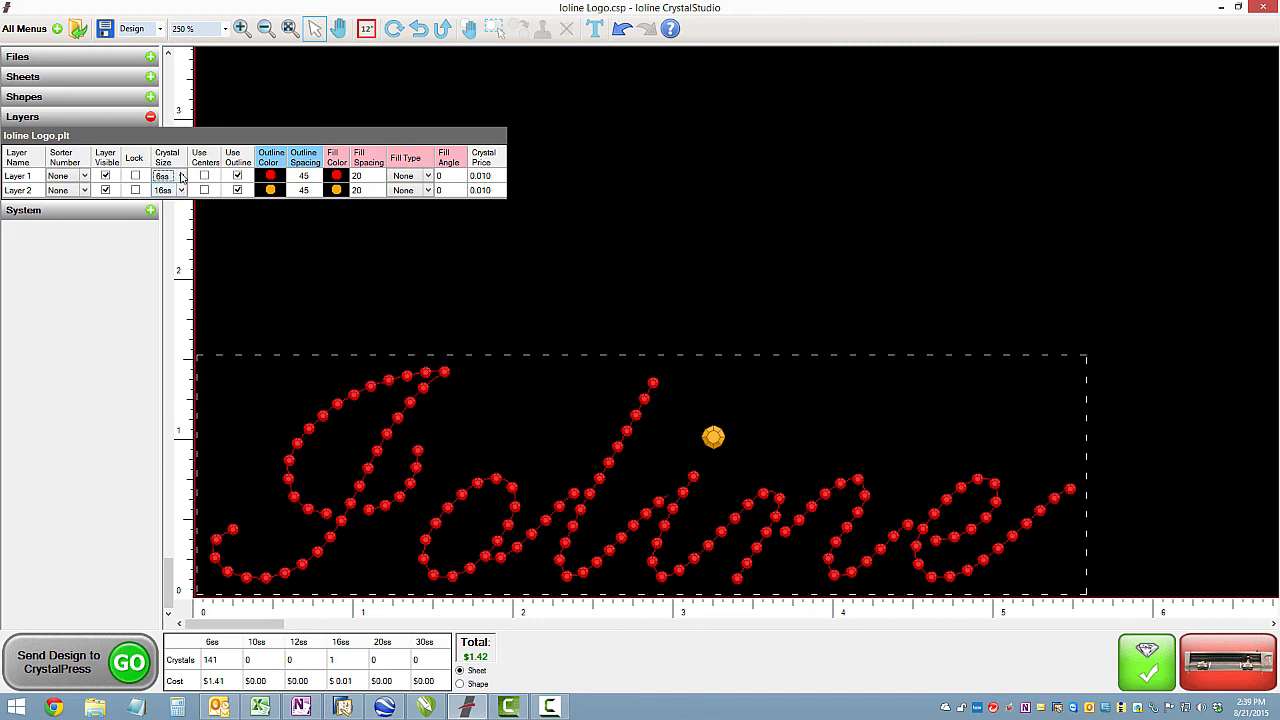
pyautogui.click(180, 176)
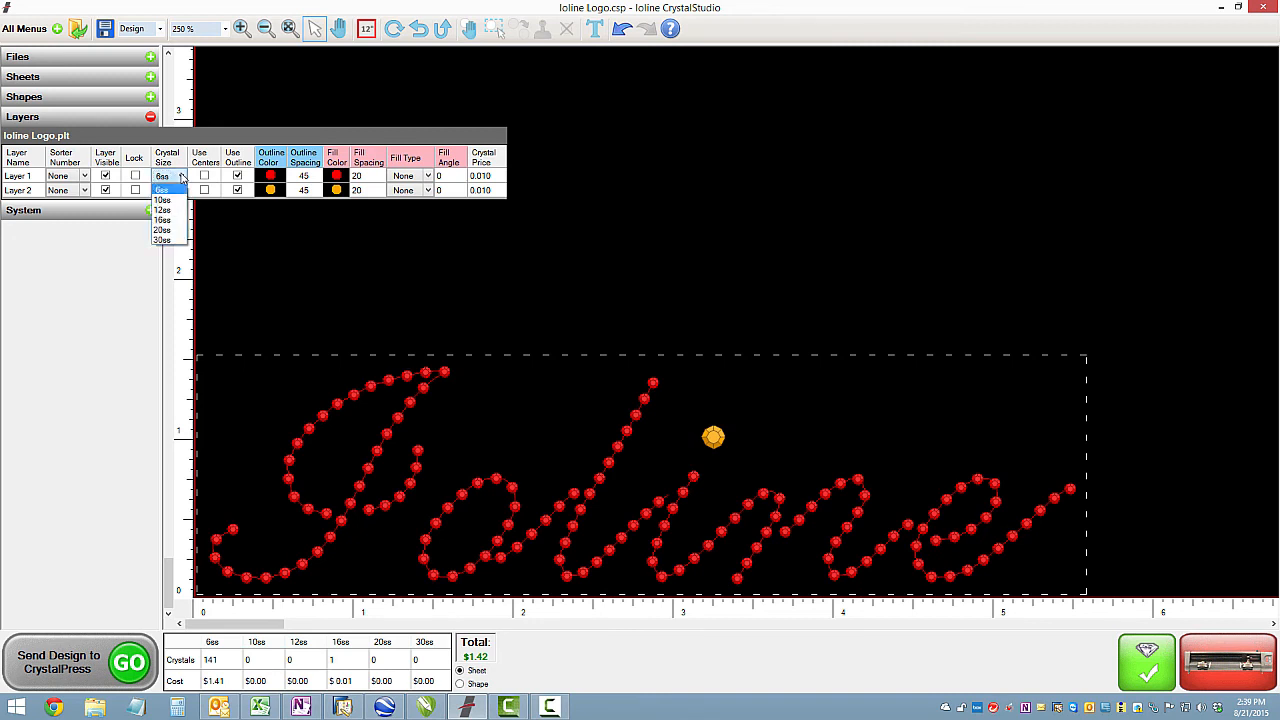
pyautogui.click(164, 200)
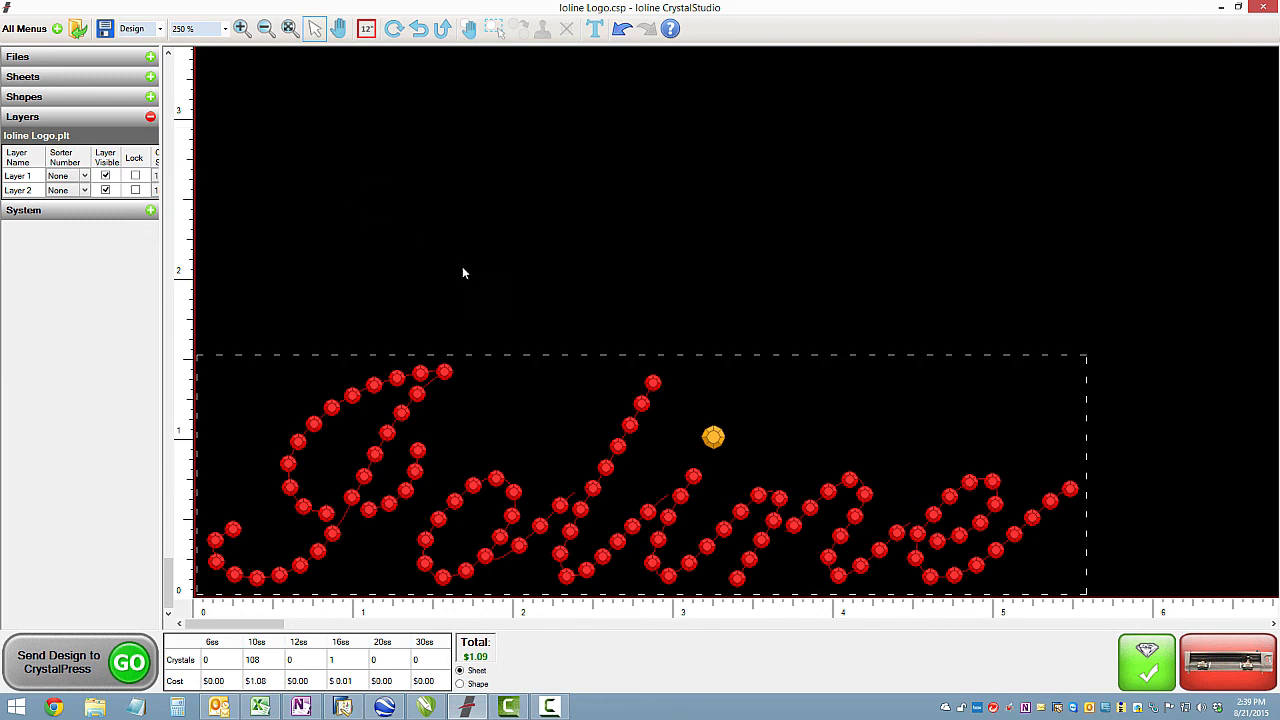
# Step: Zoom out twice then back in to 500% on the first letters of the lettering
pyautogui.click(264, 28)
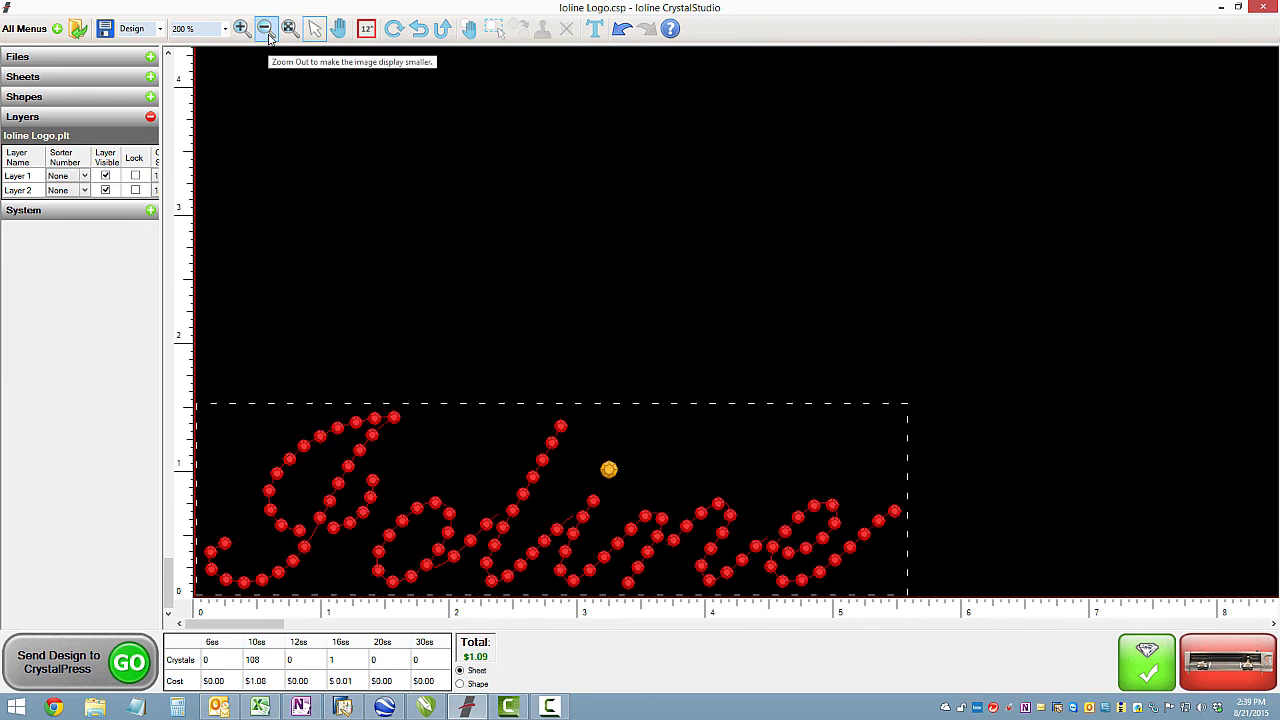
pyautogui.click(264, 28)
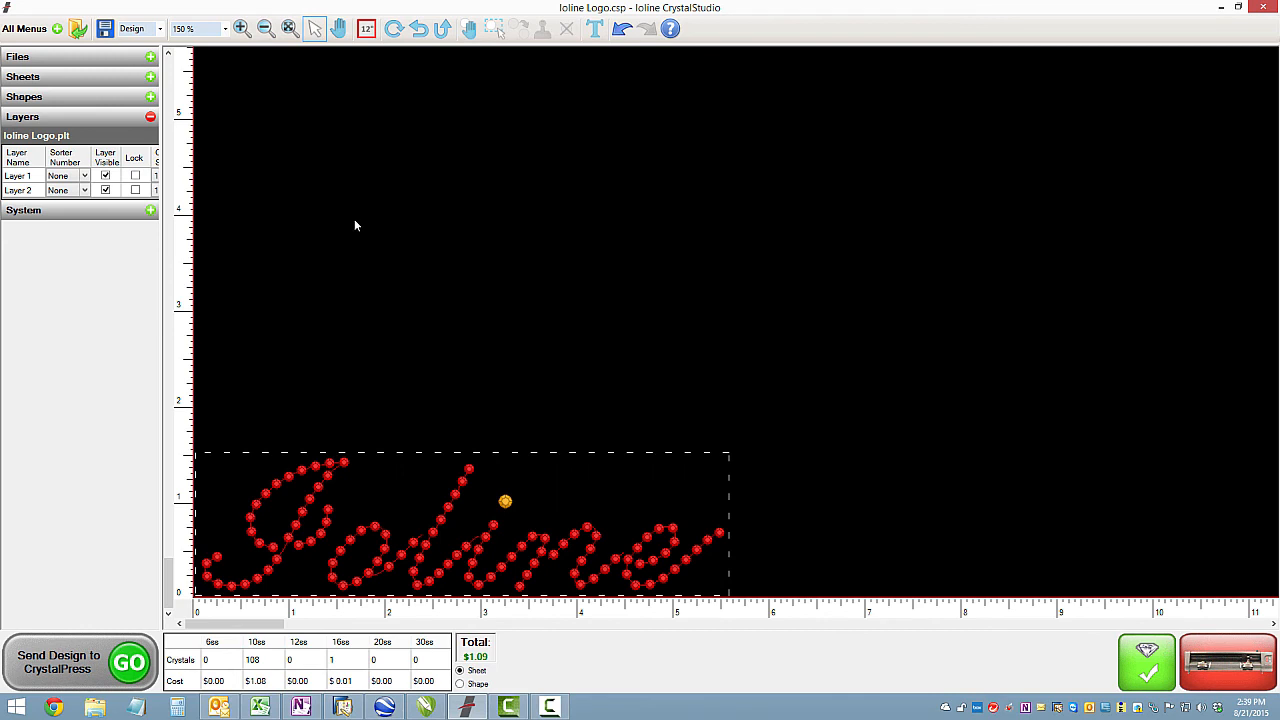
pyautogui.moveTo(494, 336)
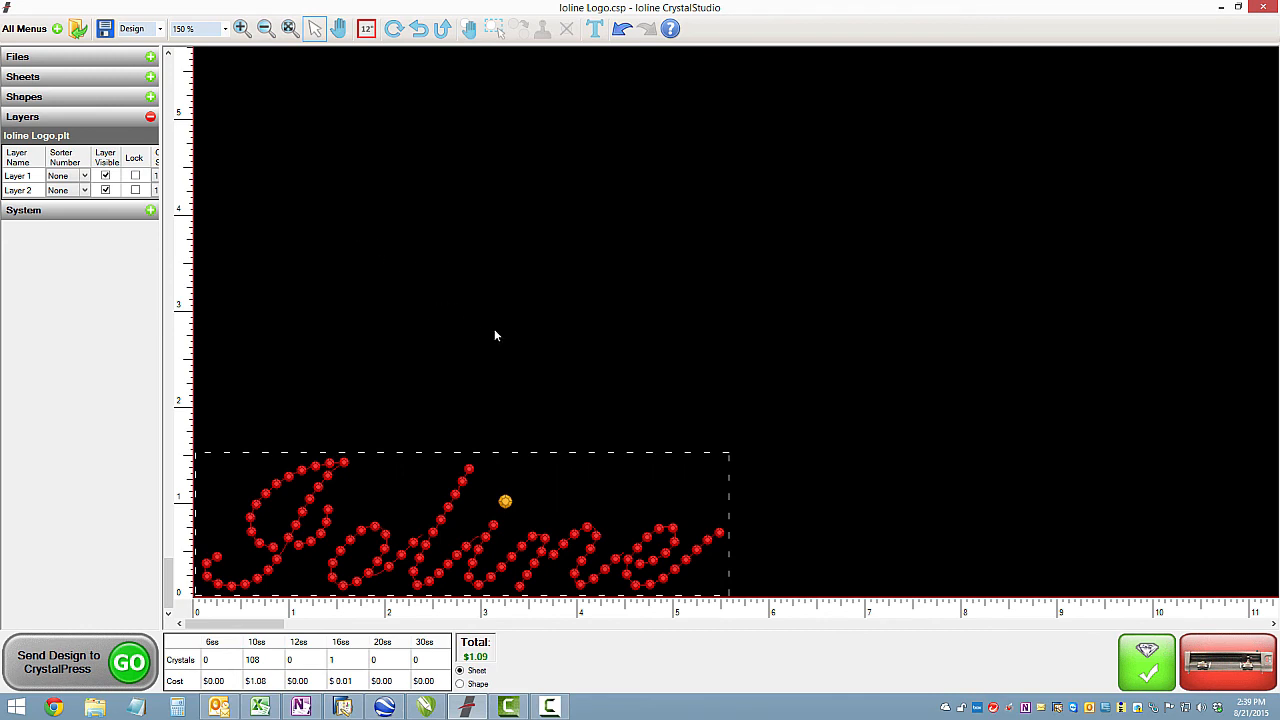
pyautogui.moveTo(352, 512)
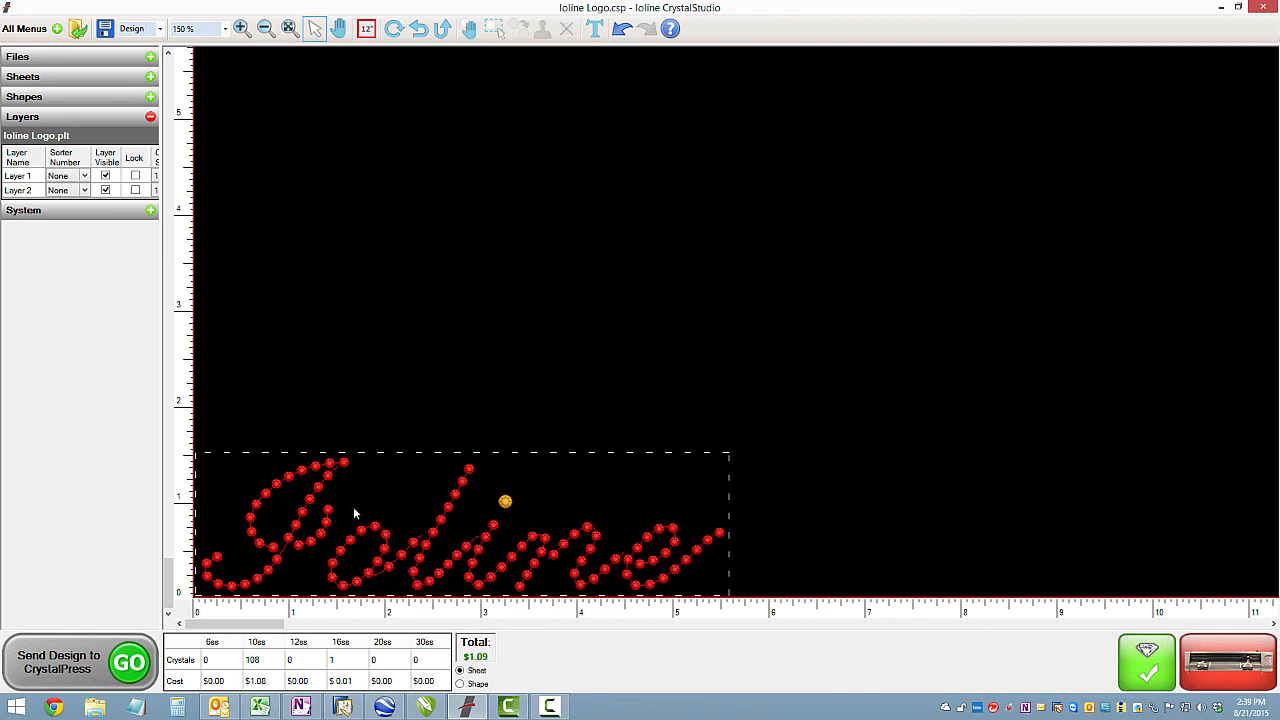
pyautogui.click(240, 28)
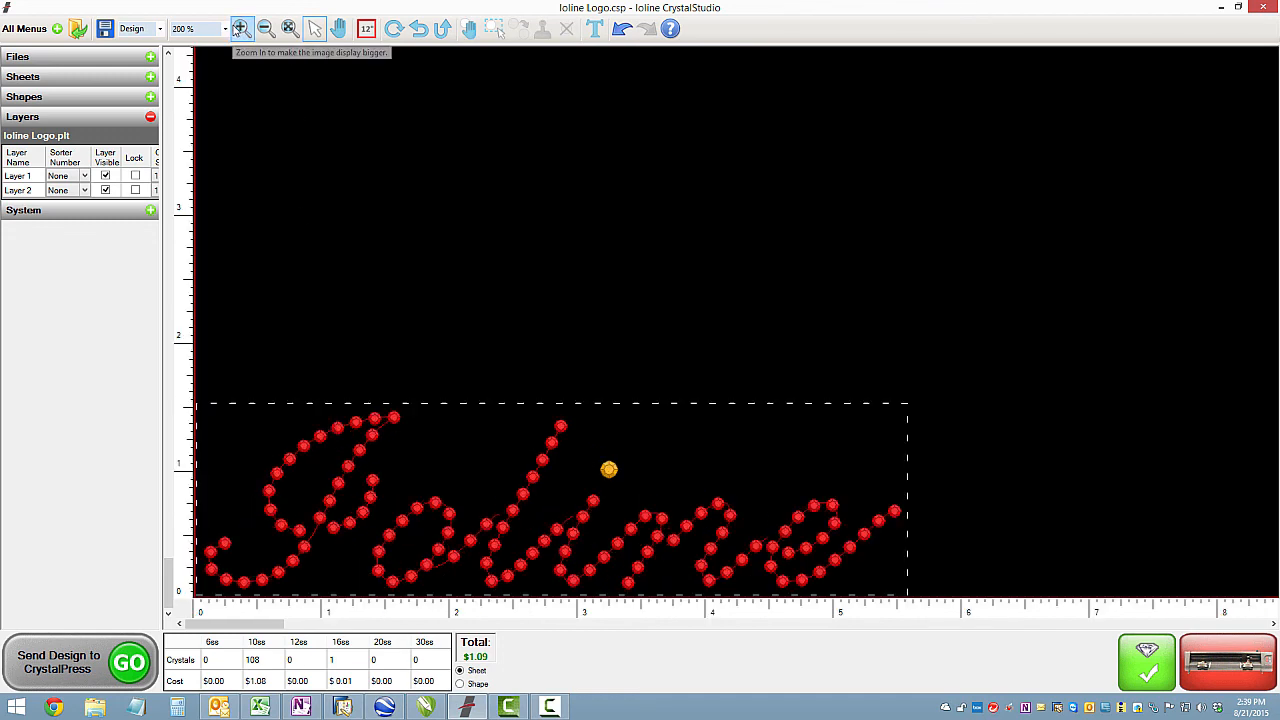
pyautogui.click(240, 28)
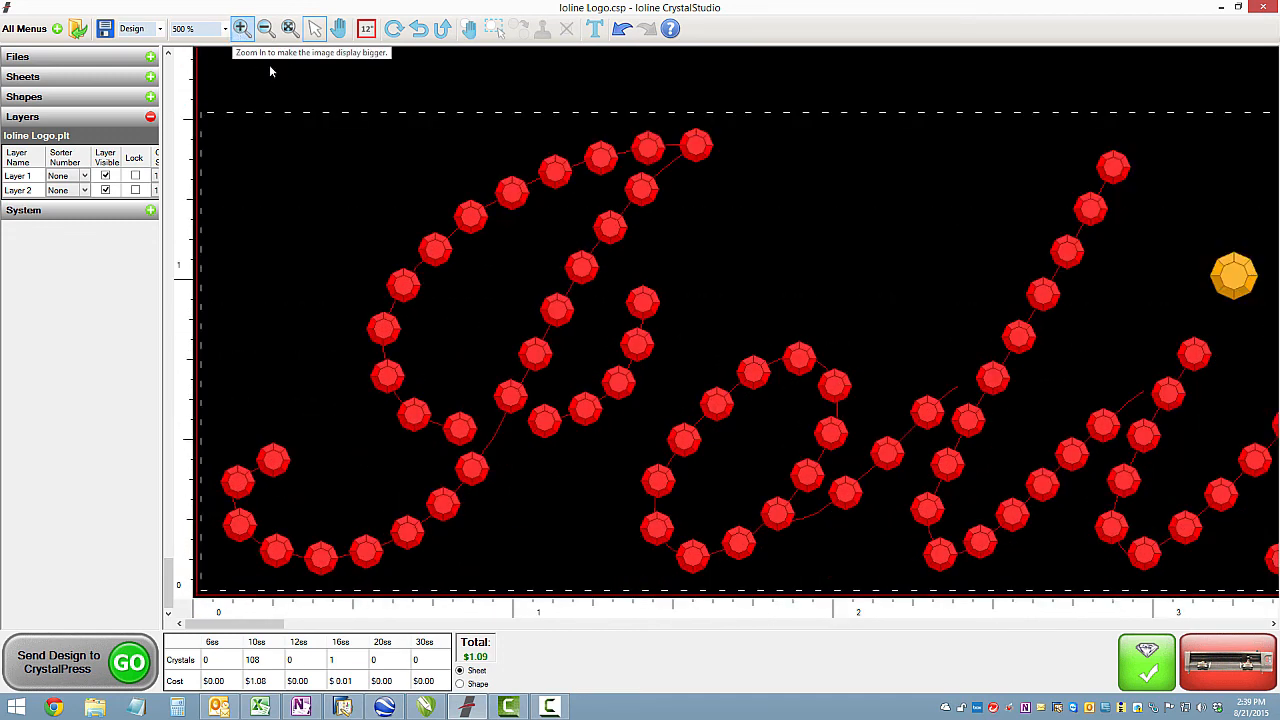
pyautogui.moveTo(470, 28)
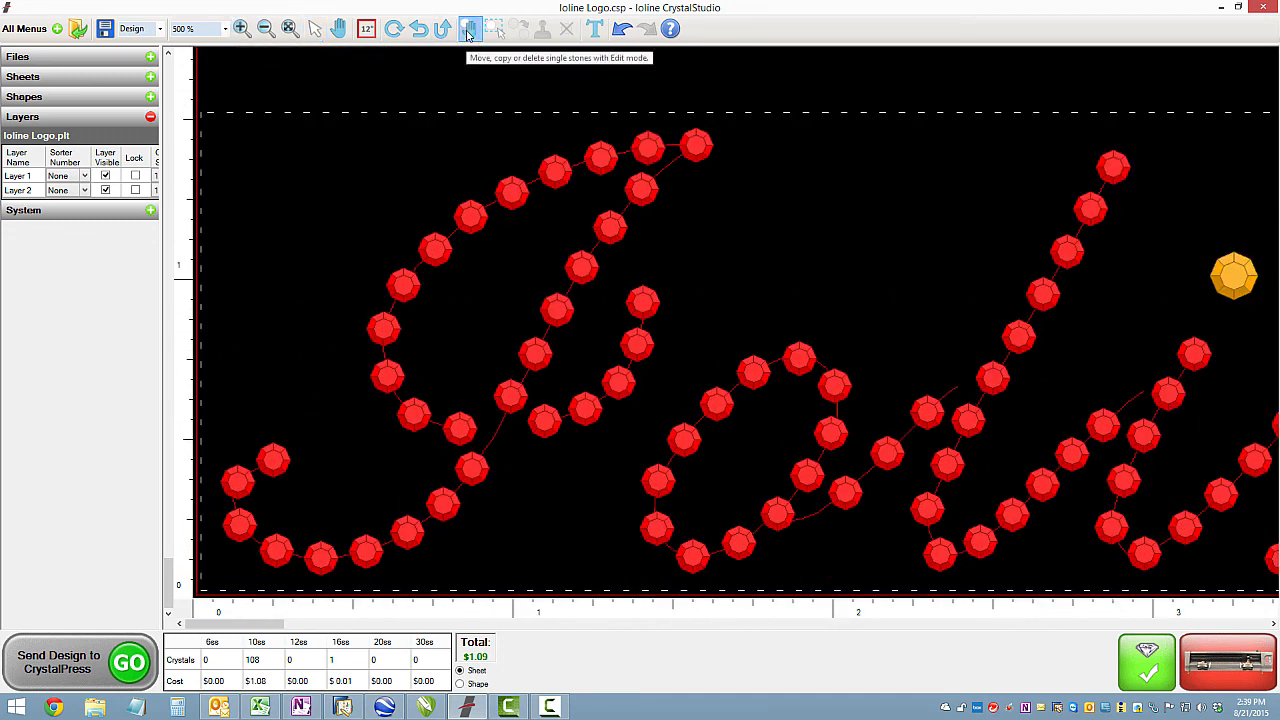
# Step: Copy and paste a crystal with the Edit crystal tool to fill the gap, then show the full design
pyautogui.click(470, 28)
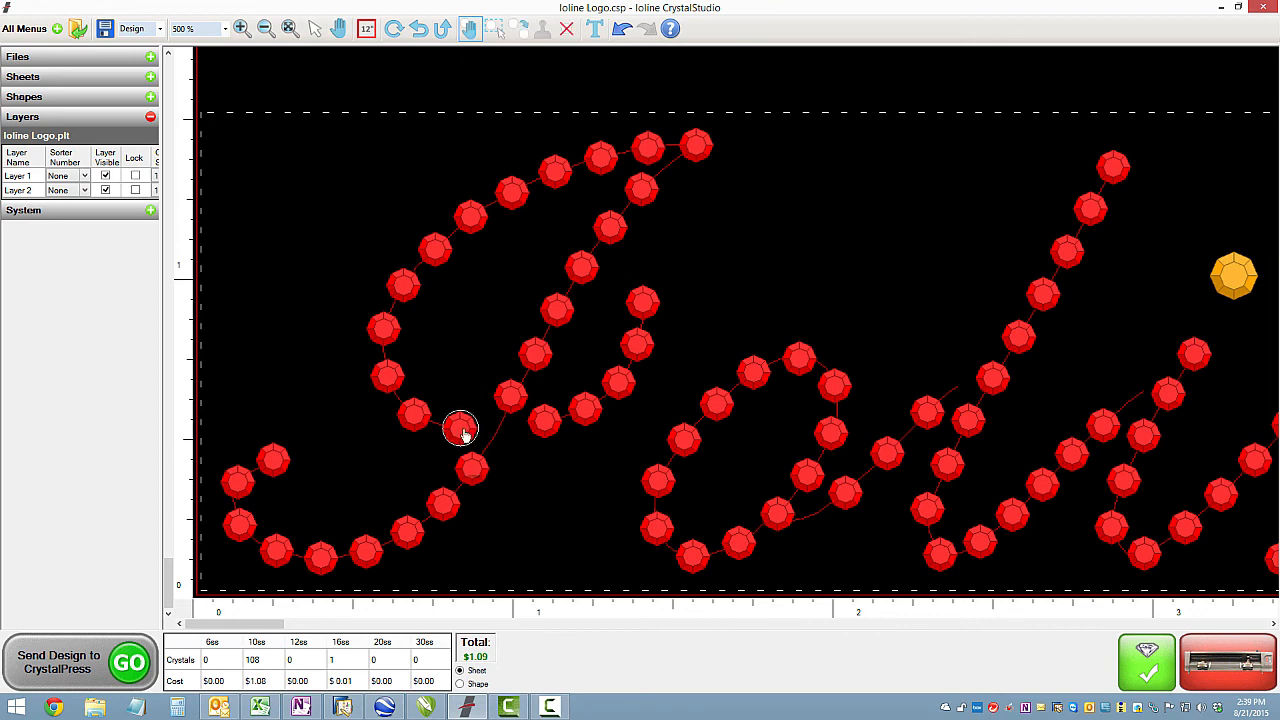
pyautogui.rightClick(460, 428)
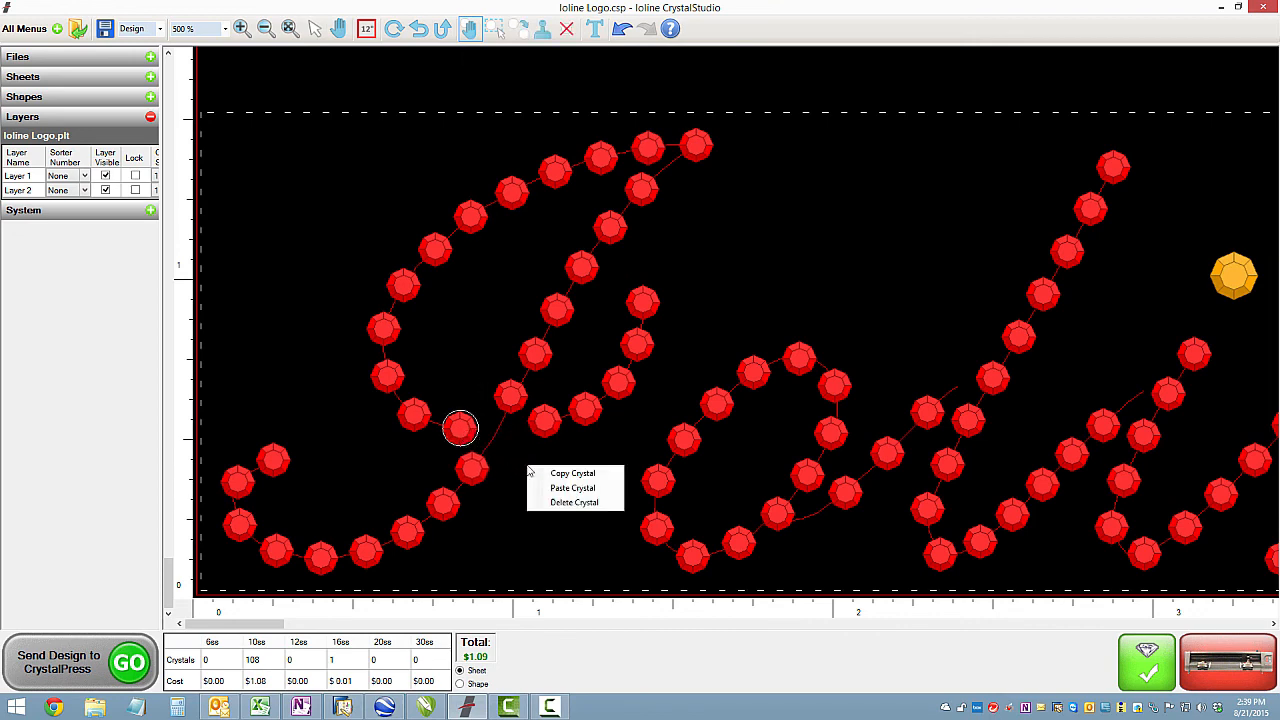
pyautogui.click(572, 488)
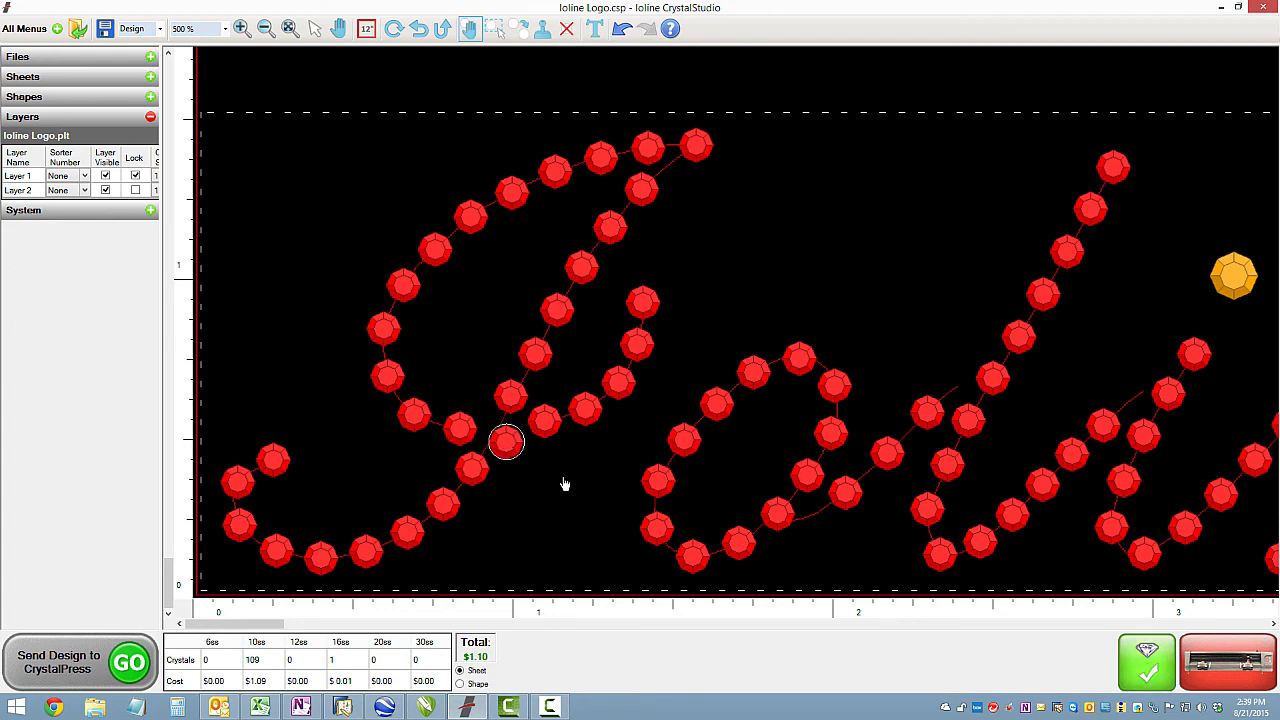
pyautogui.moveTo(890, 408)
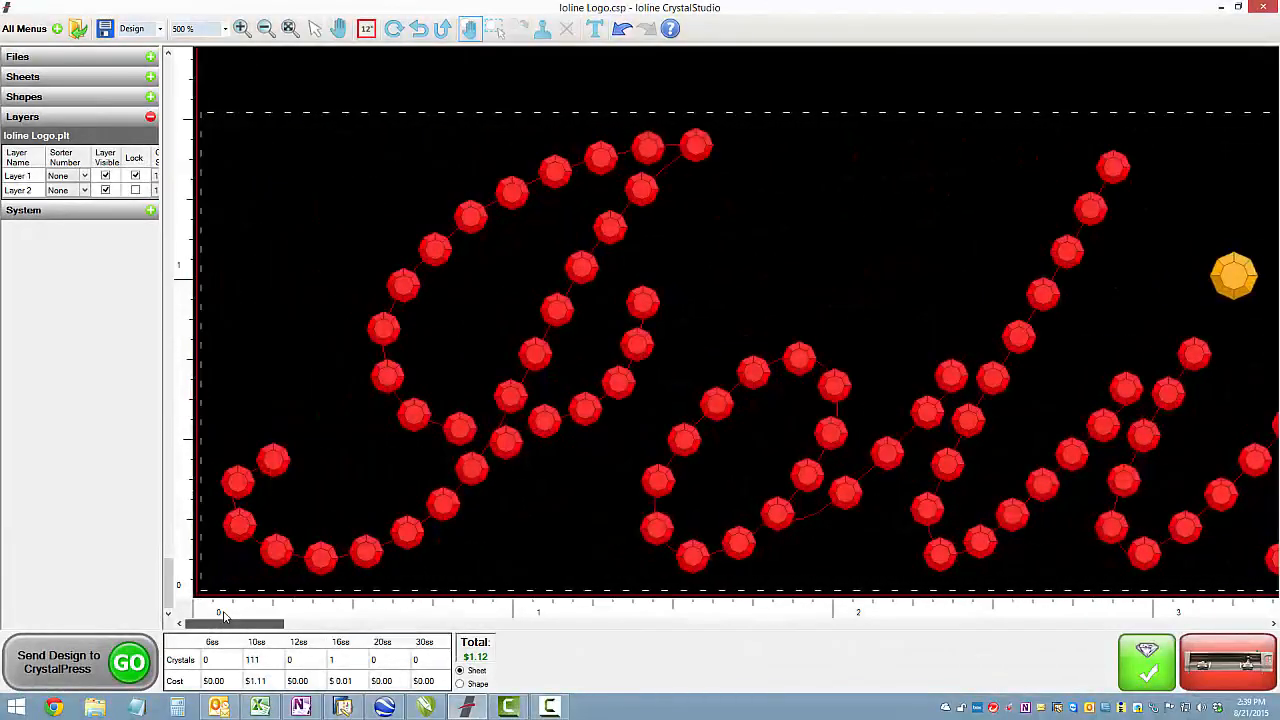
pyautogui.click(288, 28)
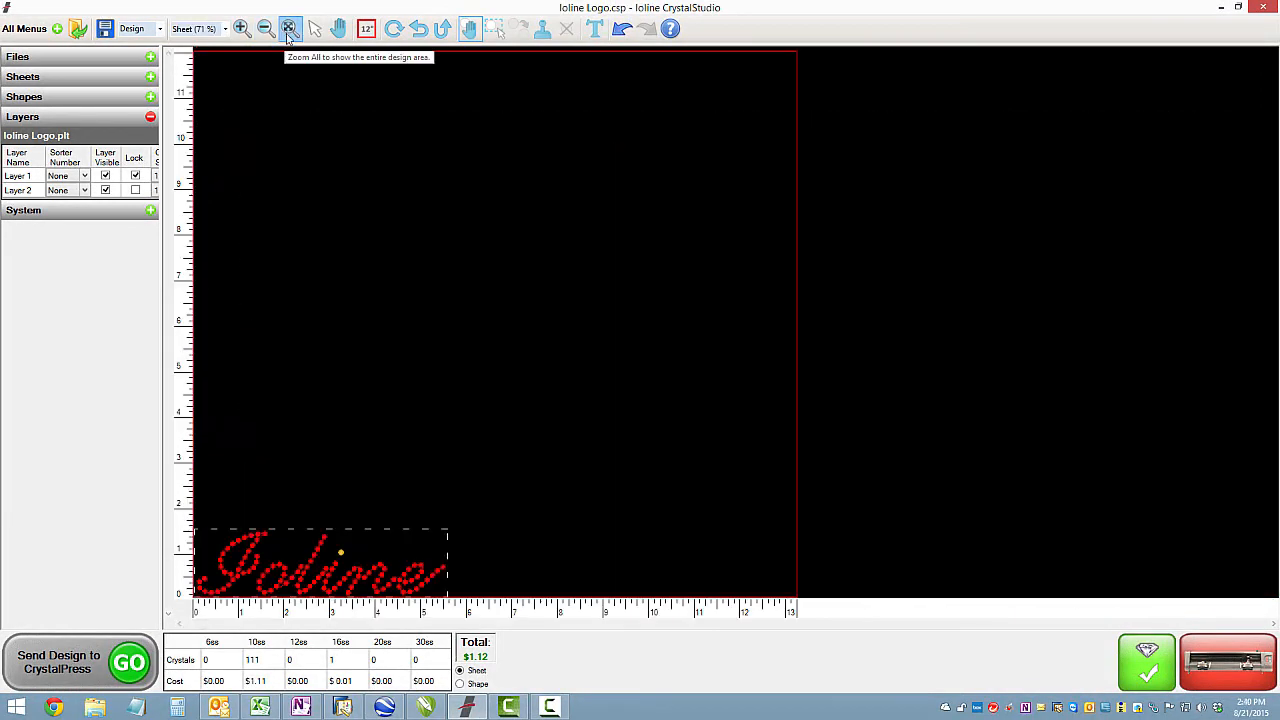